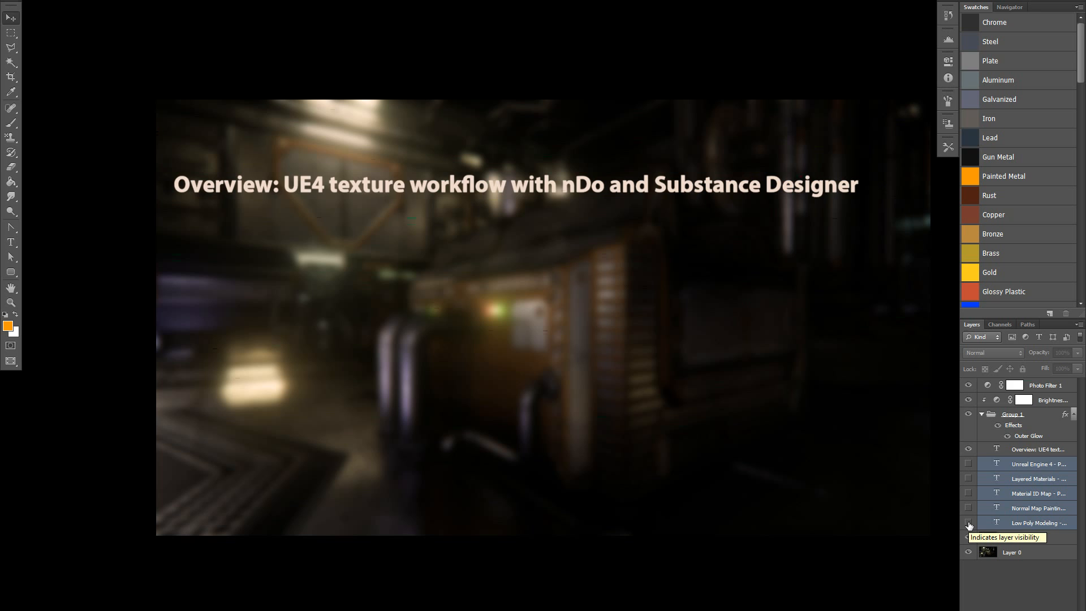
- Show the Low Poly Modeling, Normal Map Painting and Material ID Map bullet layers
{"action": "left_click", "coordinate": [968, 523]}
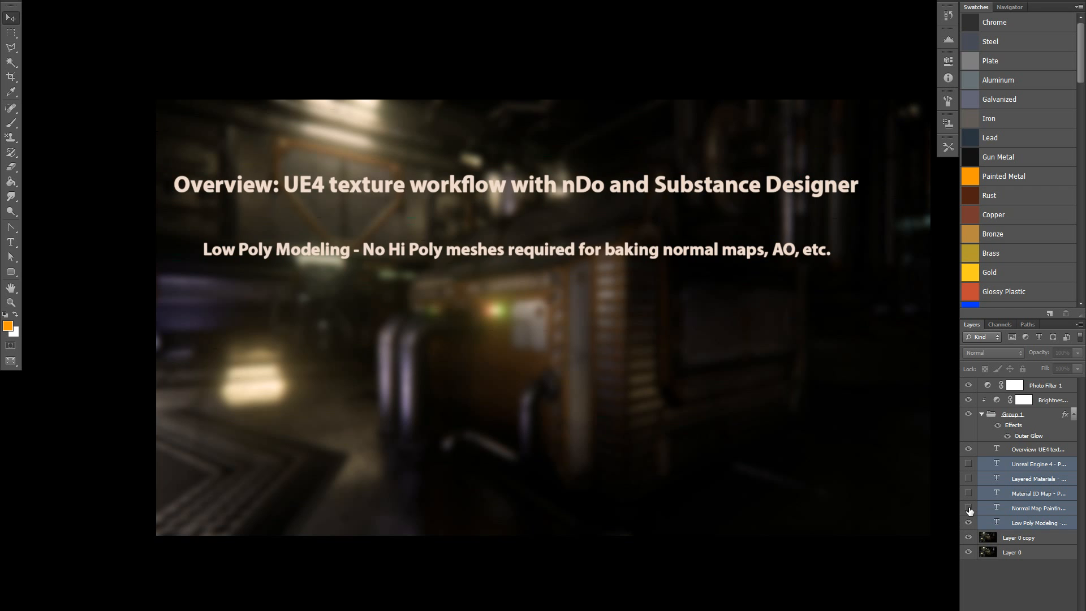
{"action": "mouse_move", "coordinate": [968, 508]}
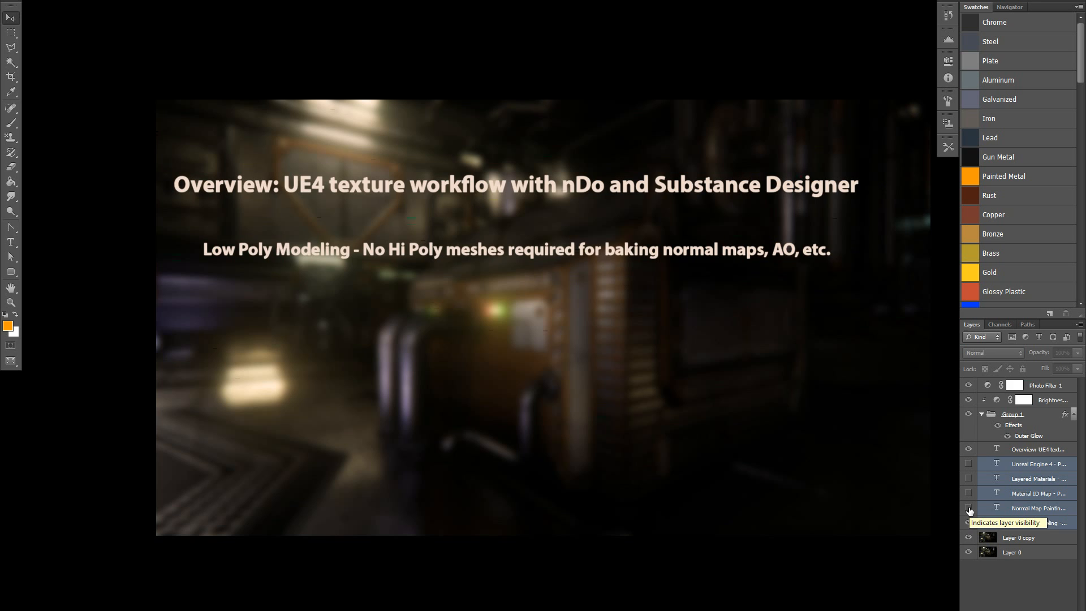
{"action": "left_click", "coordinate": [968, 523]}
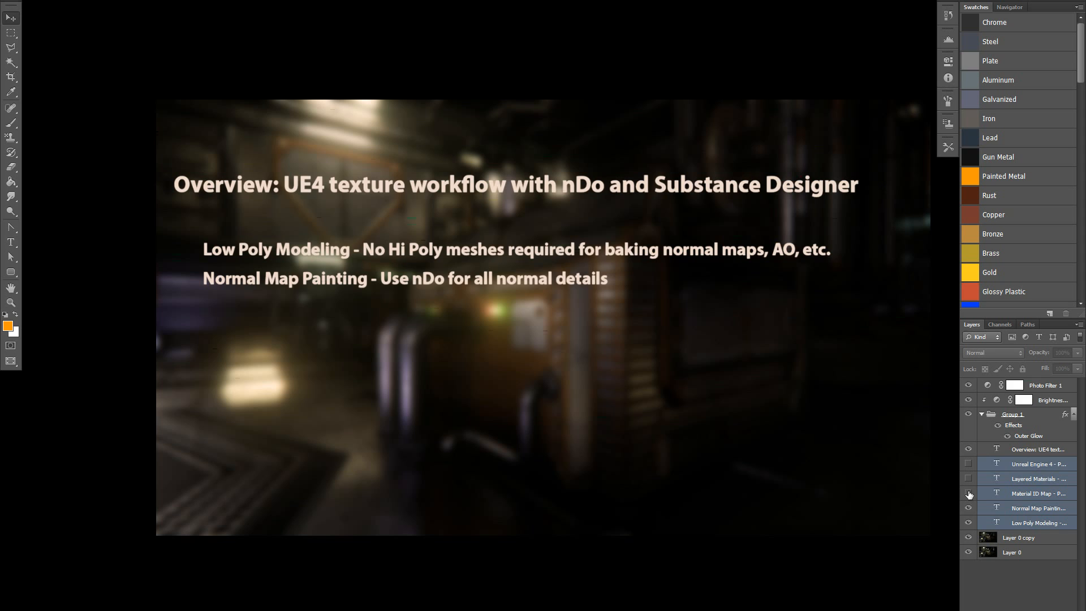
{"action": "mouse_move", "coordinate": [970, 493]}
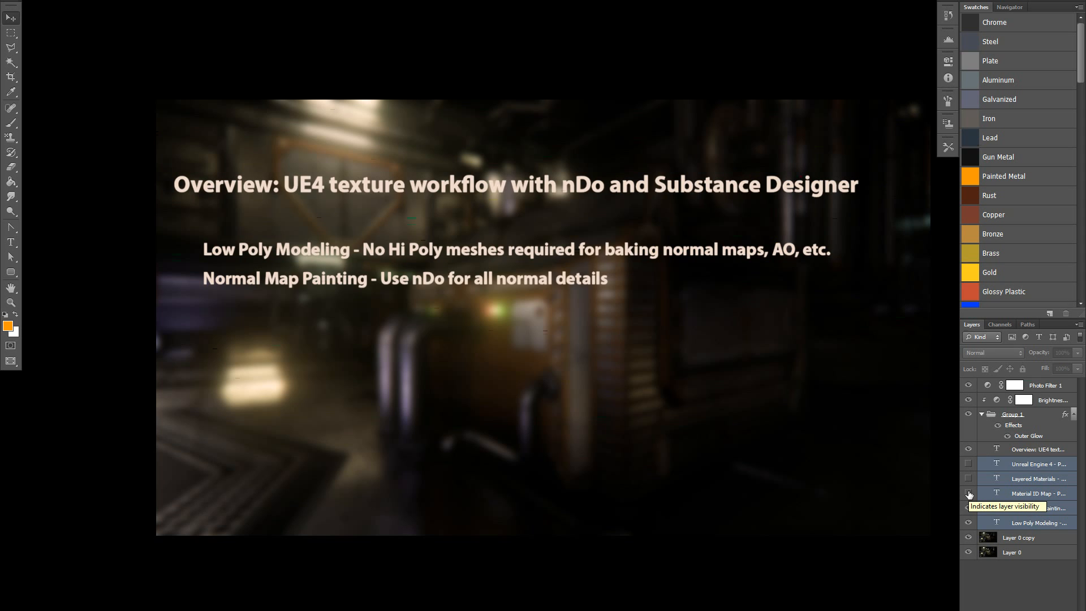
{"action": "left_click", "coordinate": [969, 493]}
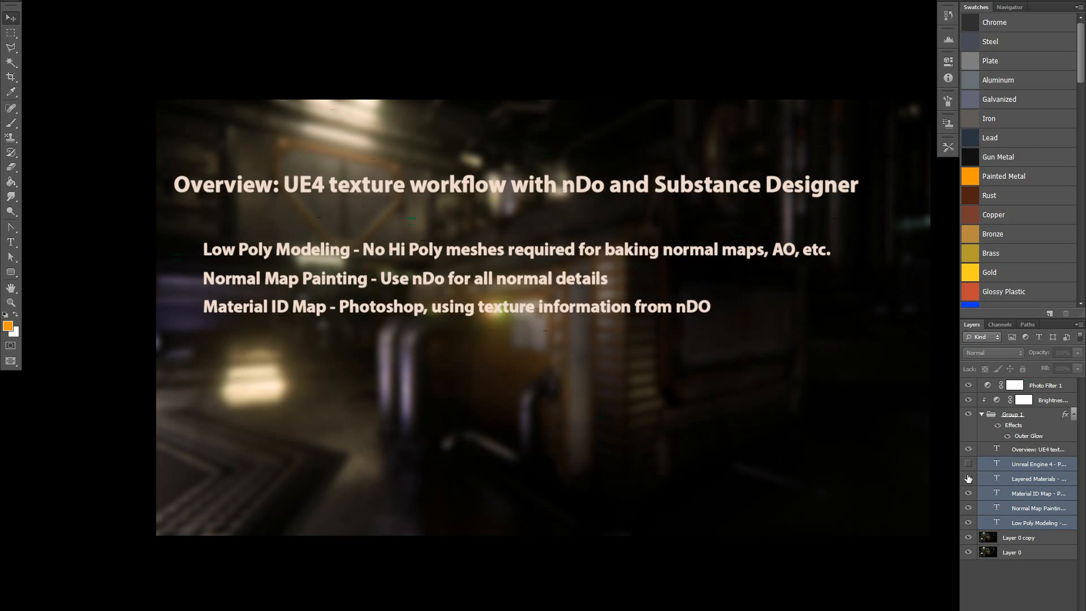
- Show the Layered Materials and Unreal Engine 4 bullet layers on the slide
{"action": "left_click", "coordinate": [968, 479]}
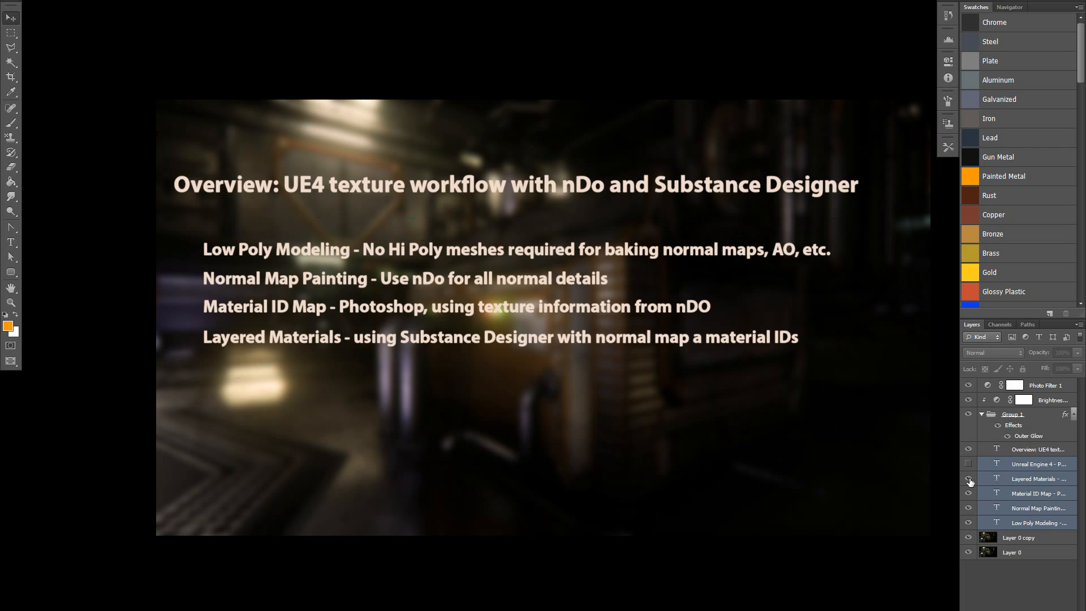
{"action": "mouse_move", "coordinate": [970, 478]}
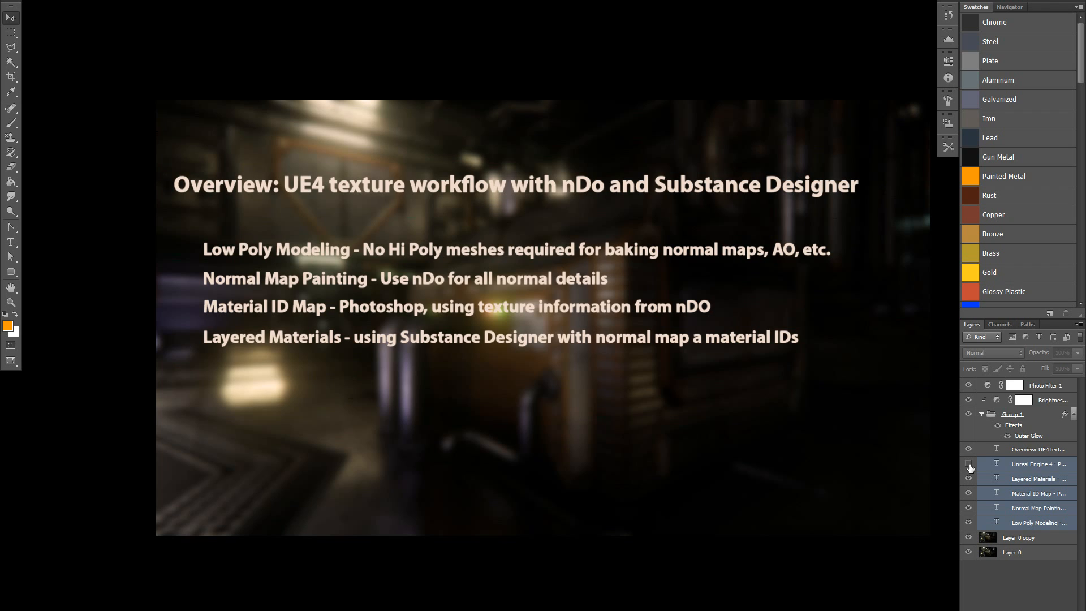
{"action": "mouse_move", "coordinate": [970, 466]}
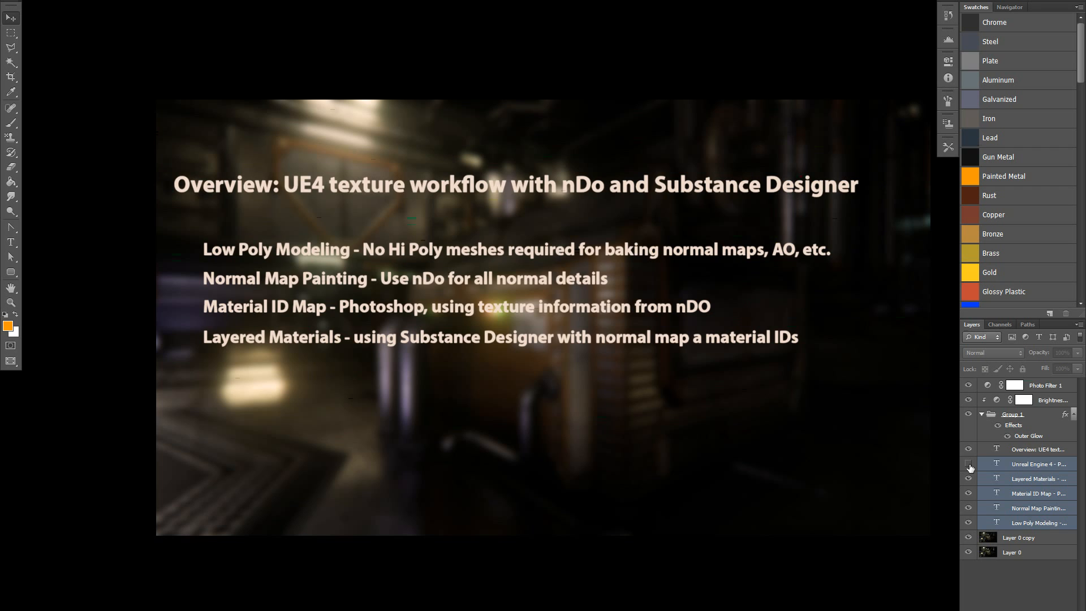
{"action": "left_click", "coordinate": [969, 463]}
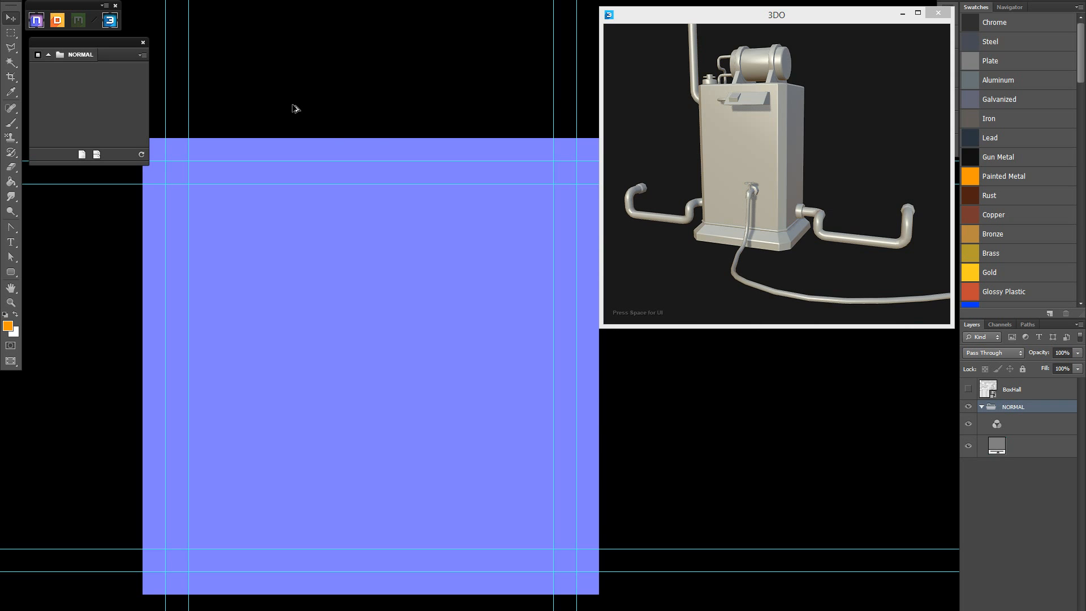
{"action": "mouse_move", "coordinate": [270, 101]}
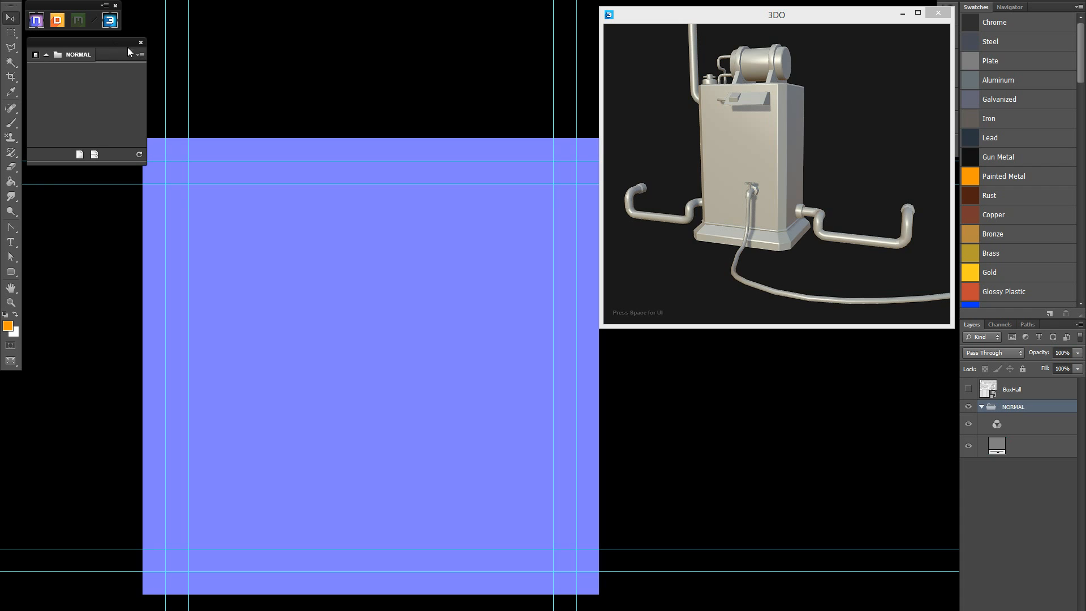
{"action": "mouse_move", "coordinate": [291, 109]}
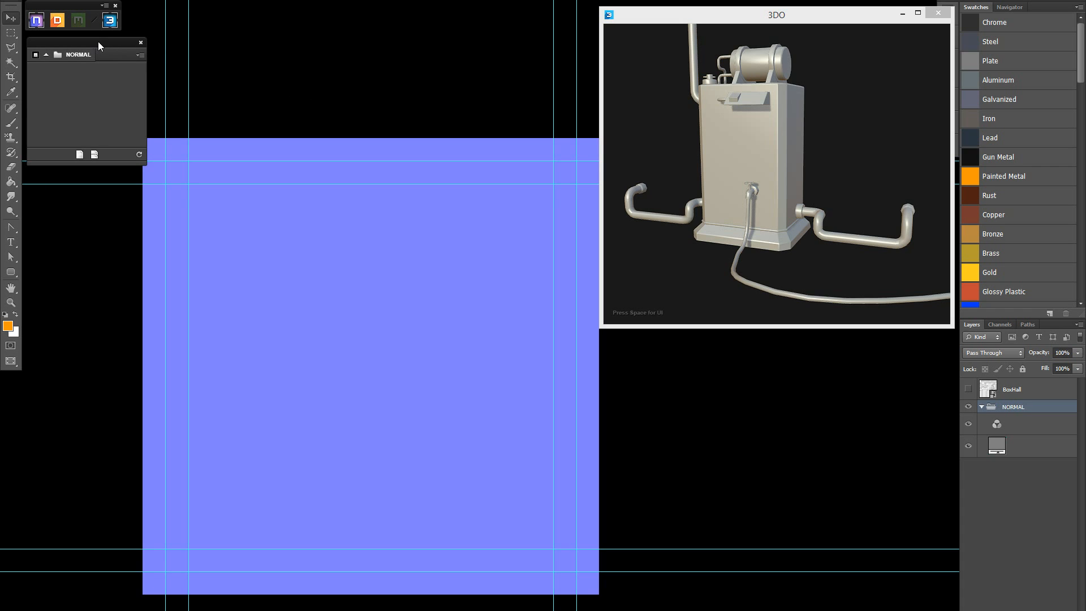
{"action": "mouse_move", "coordinate": [95, 155]}
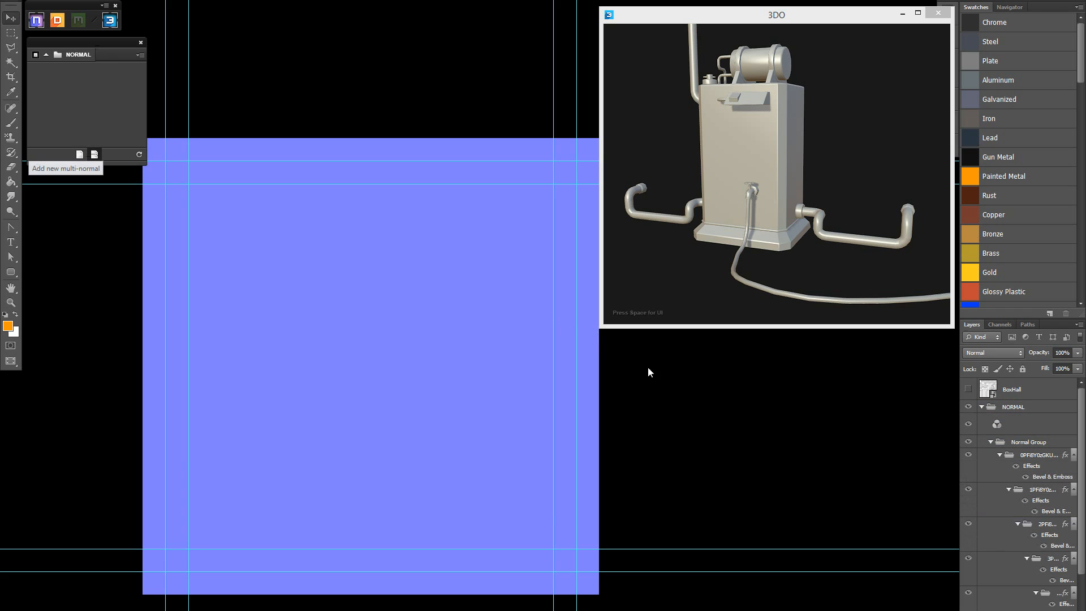
{"action": "mouse_move", "coordinate": [1066, 422]}
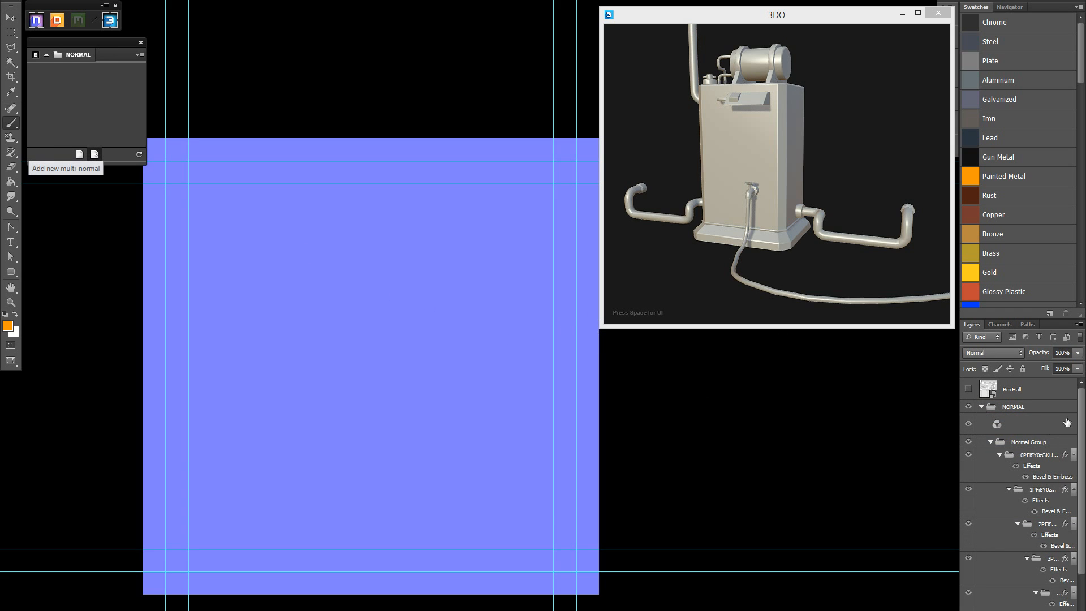
- Add a new multi-normal layer in the nDo panel
{"action": "left_click", "coordinate": [79, 155]}
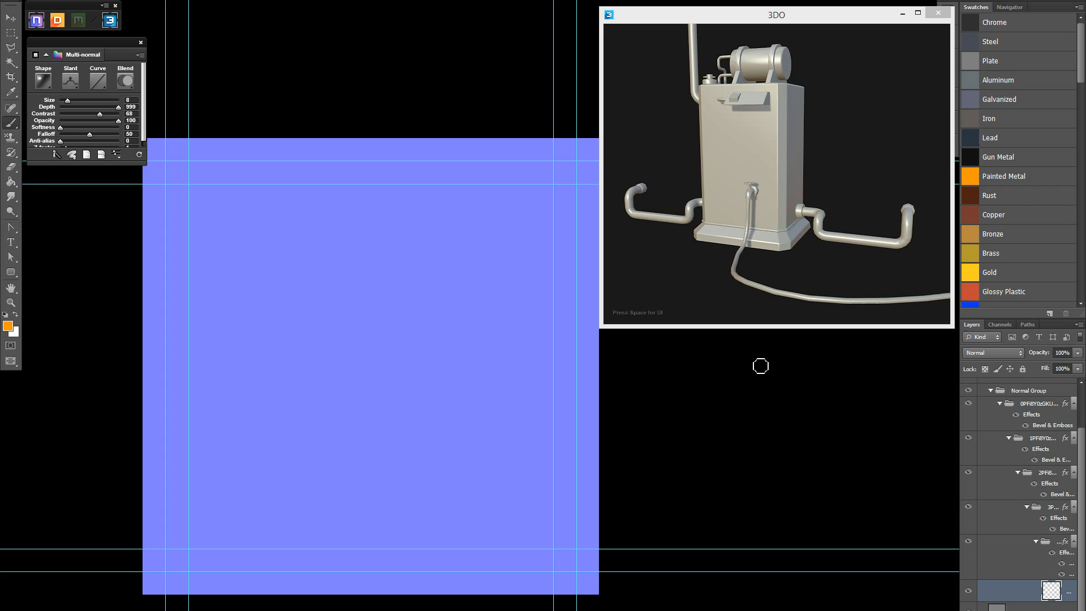
{"action": "mouse_move", "coordinate": [849, 531]}
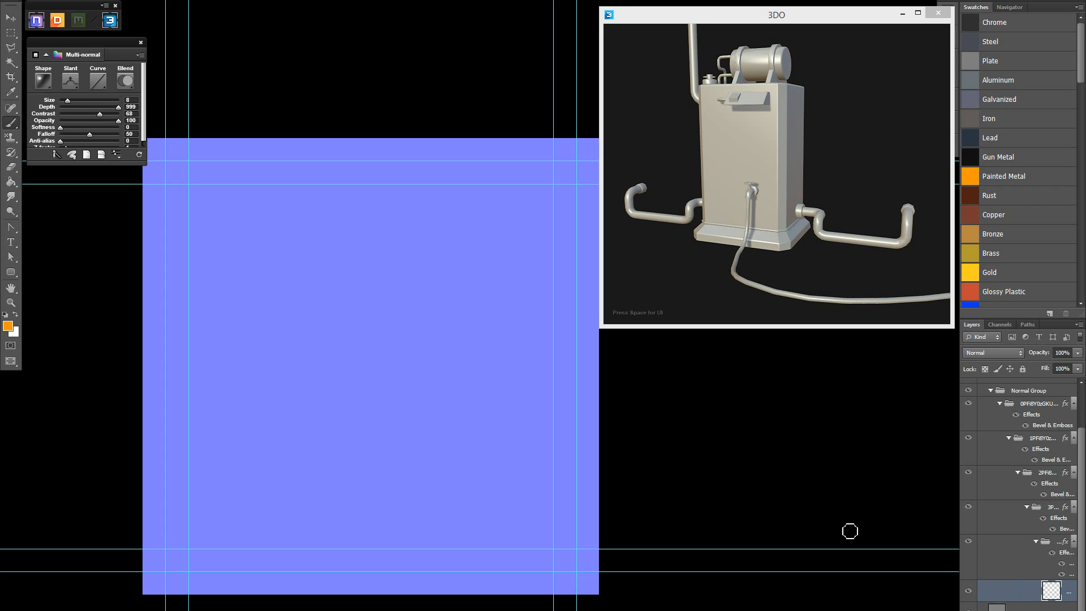
{"action": "mouse_move", "coordinate": [944, 393]}
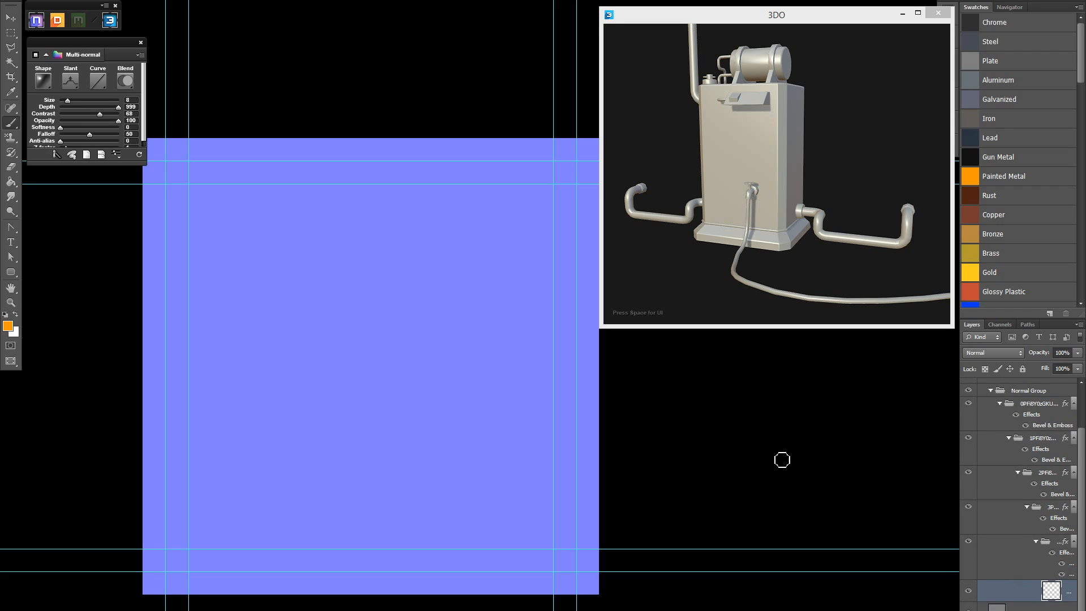
{"action": "mouse_move", "coordinate": [97, 270]}
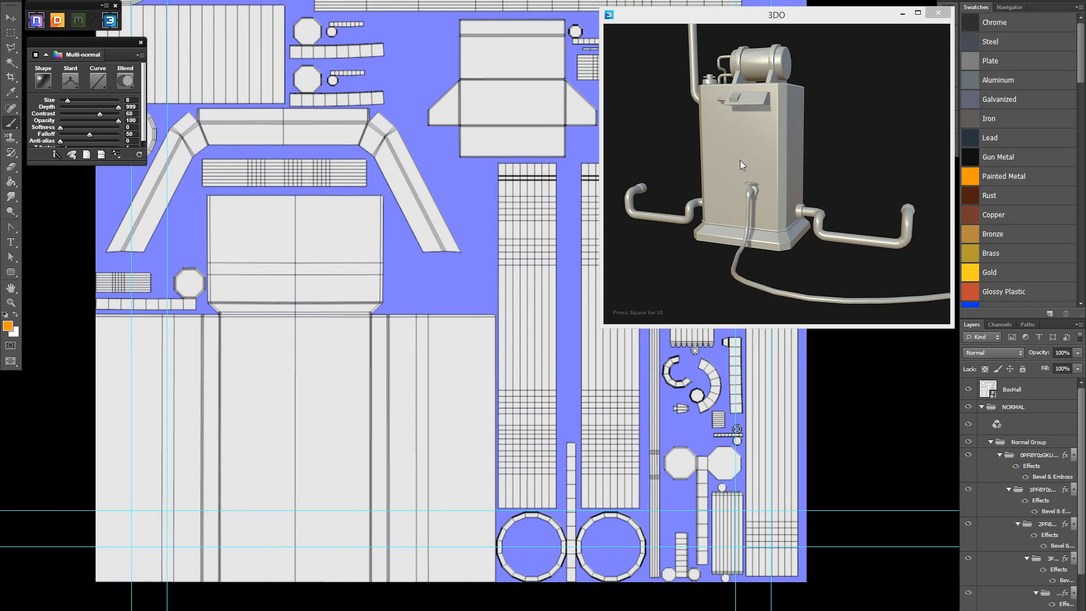
{"action": "mouse_move", "coordinate": [94, 242]}
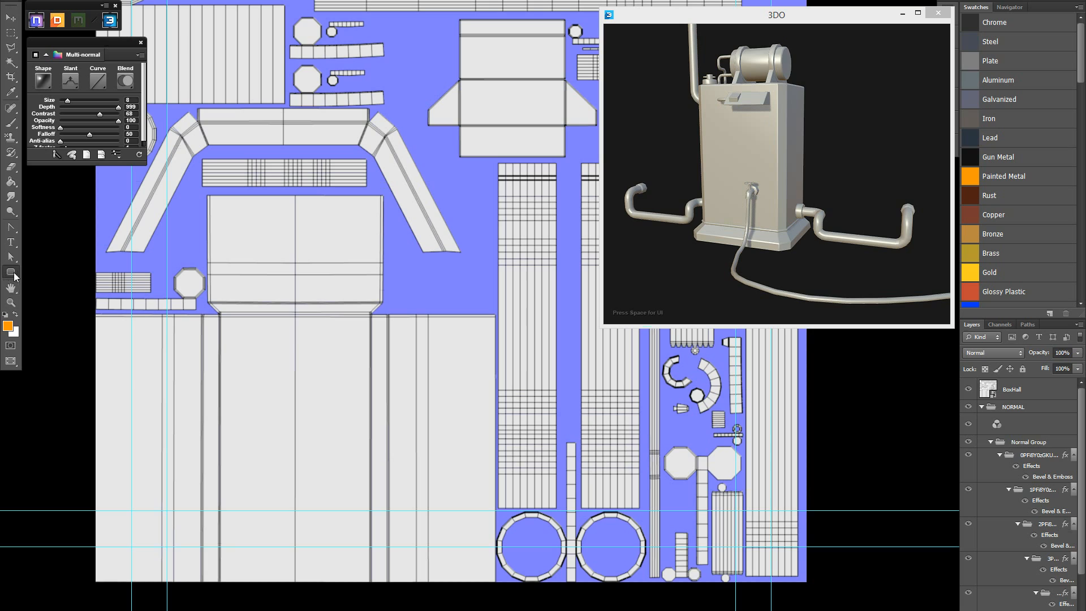
{"action": "mouse_move", "coordinate": [366, 421]}
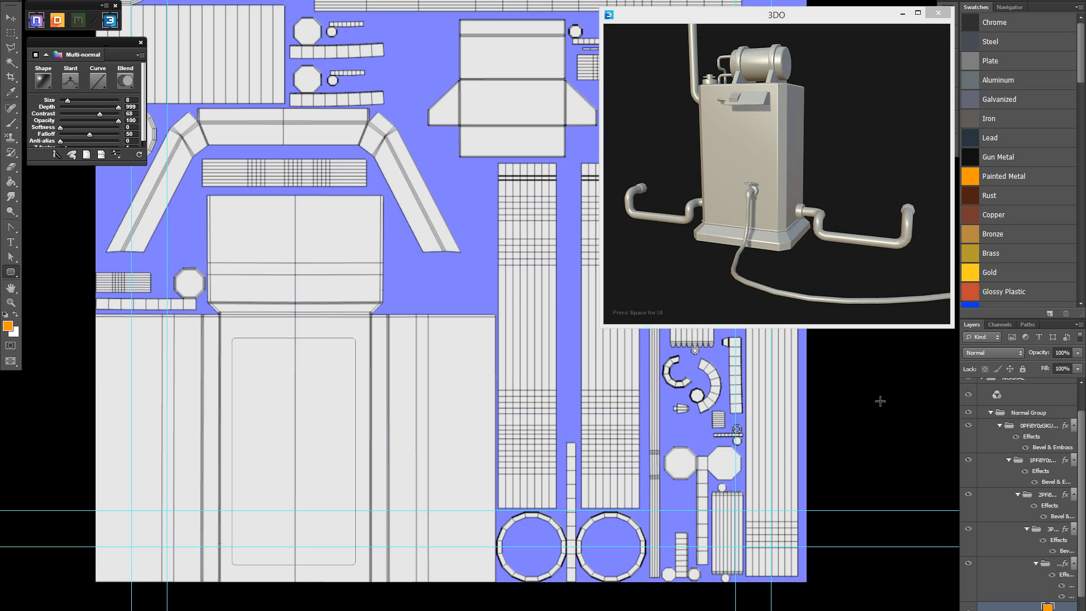
{"action": "mouse_move", "coordinate": [1080, 414]}
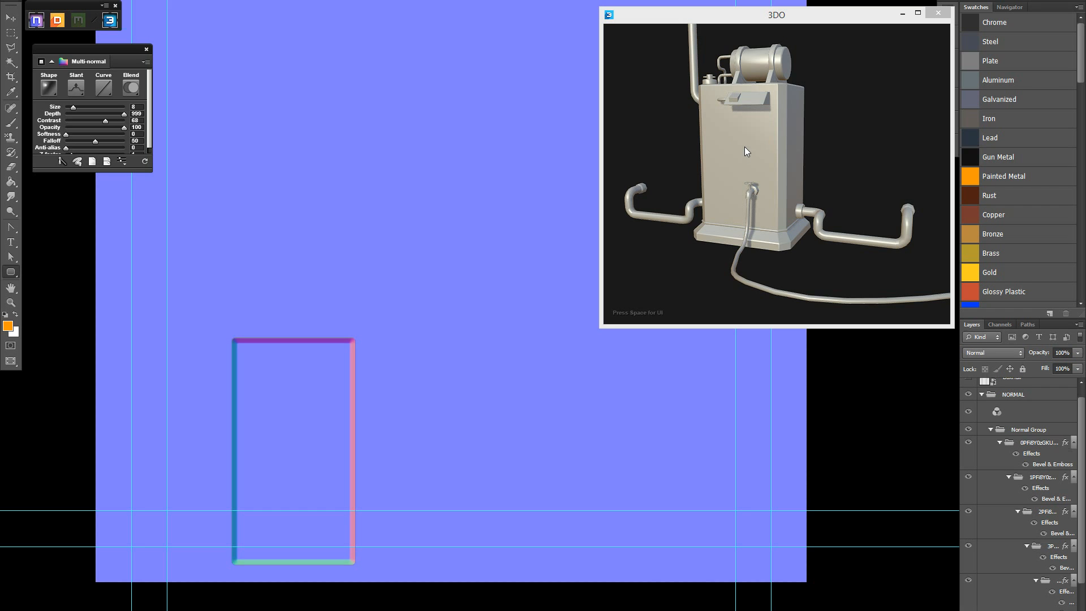
{"action": "mouse_move", "coordinate": [757, 163]}
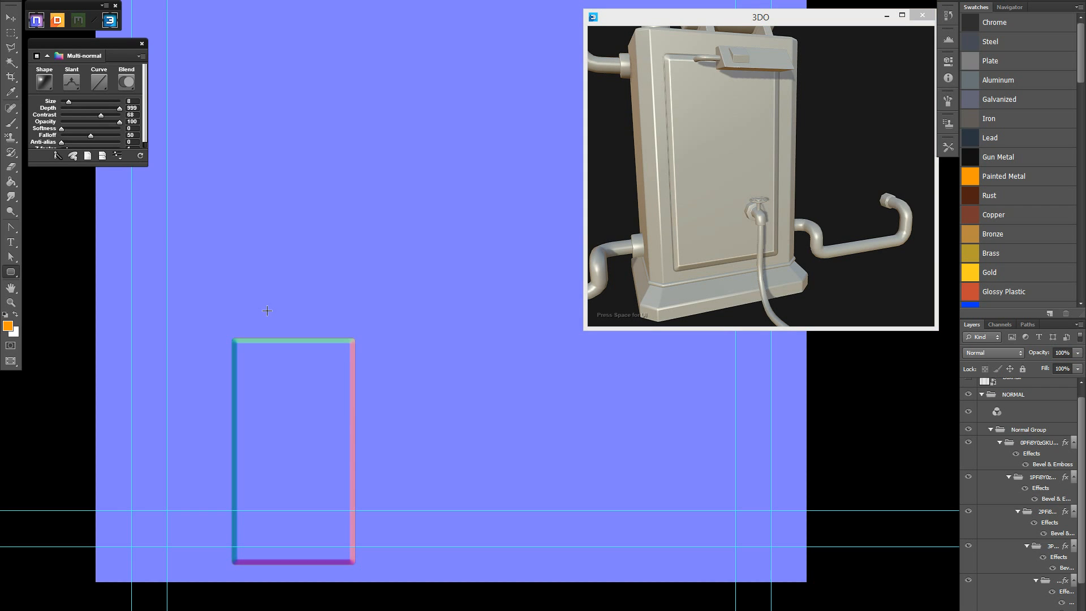
{"action": "mouse_move", "coordinate": [306, 313]}
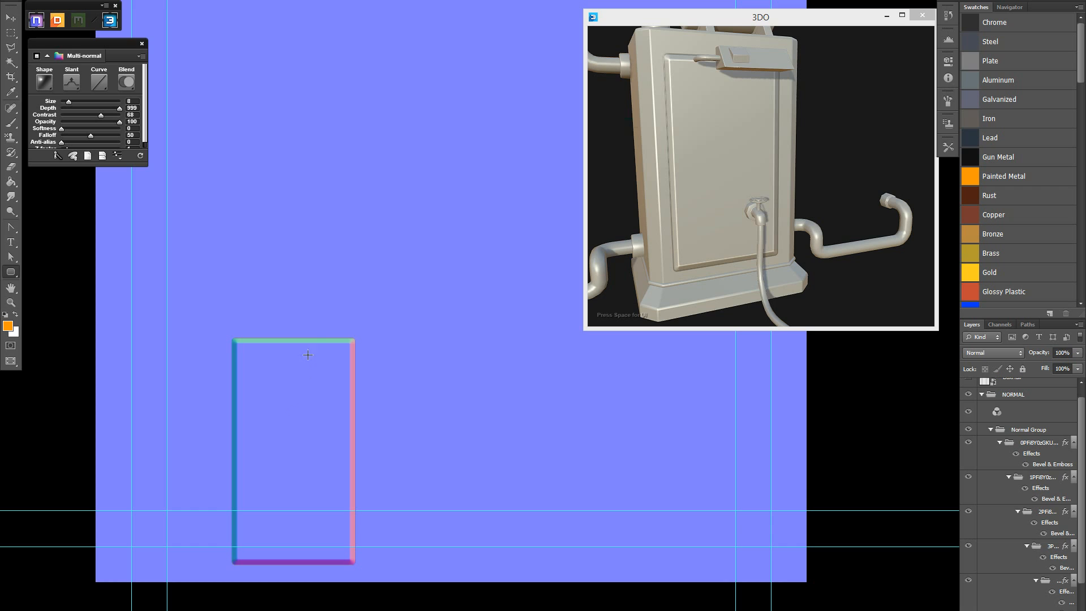
{"action": "mouse_move", "coordinate": [88, 125]}
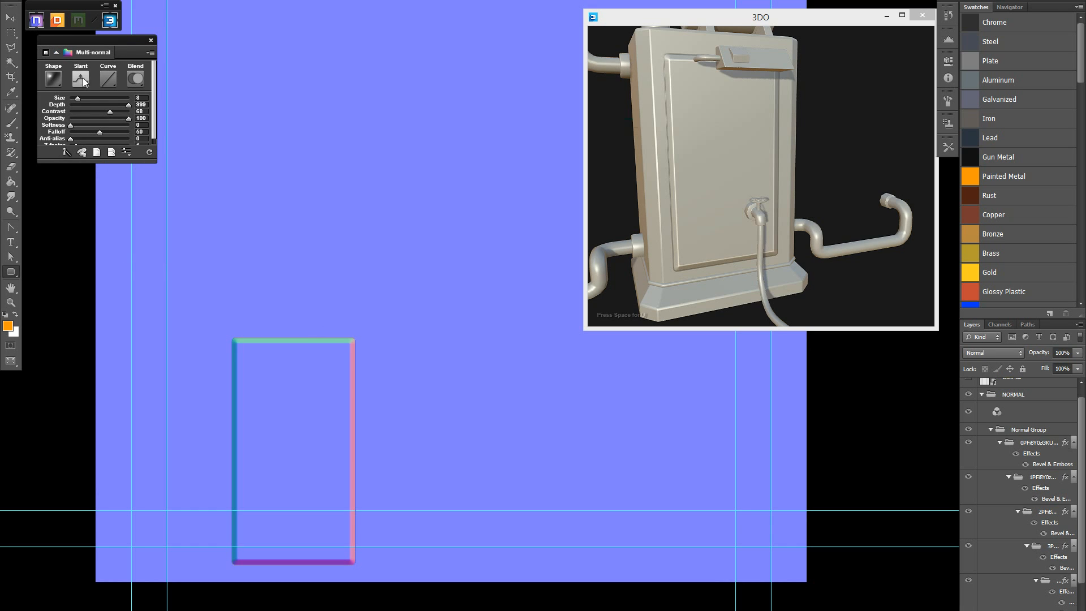
- Recess the rectangular panel via the slant options and lower its top edge to shorten it
{"action": "left_click", "coordinate": [79, 78]}
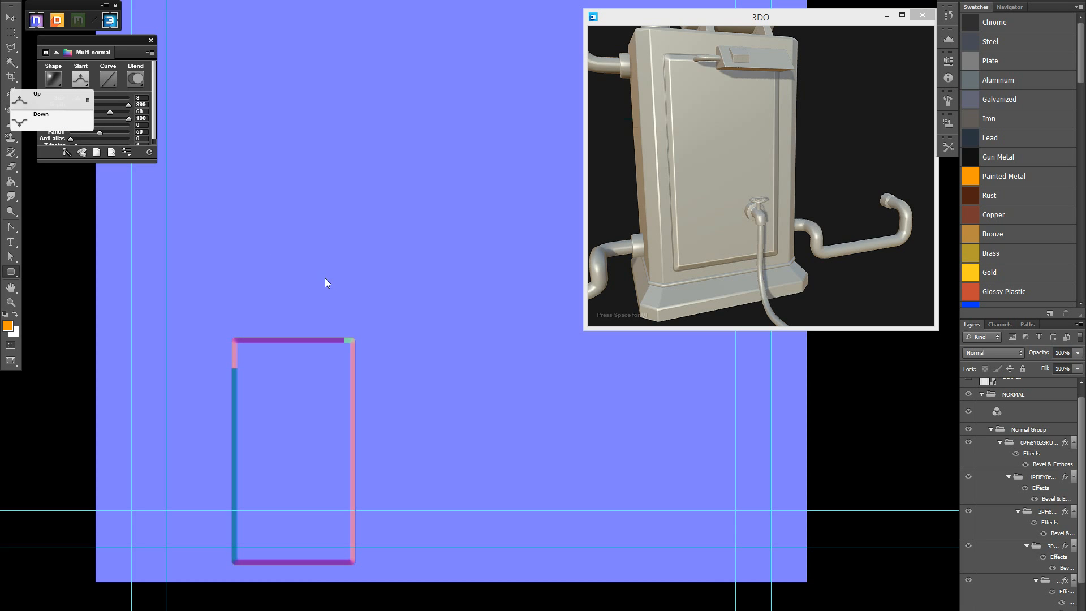
{"action": "mouse_move", "coordinate": [252, 341]}
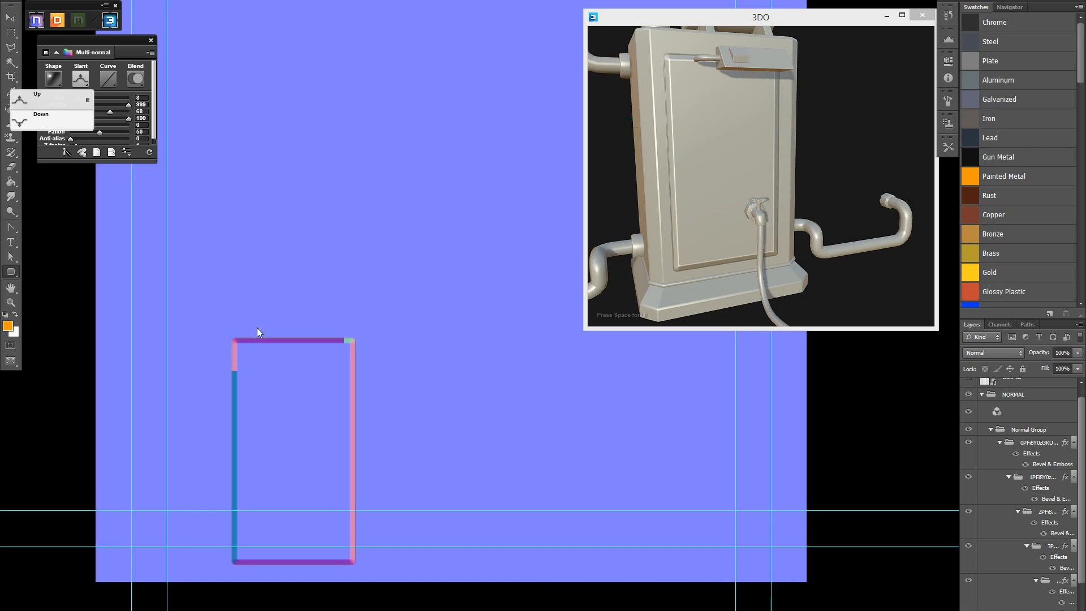
{"action": "mouse_move", "coordinate": [266, 335]}
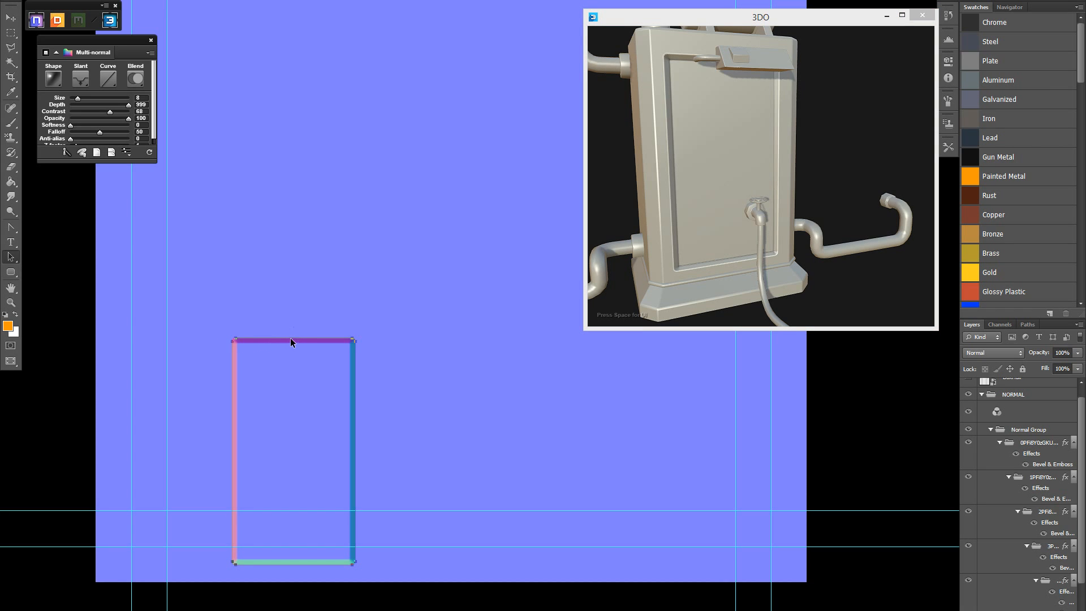
{"action": "left_click_drag", "start_coordinate": [291, 342], "coordinate": [297, 384]}
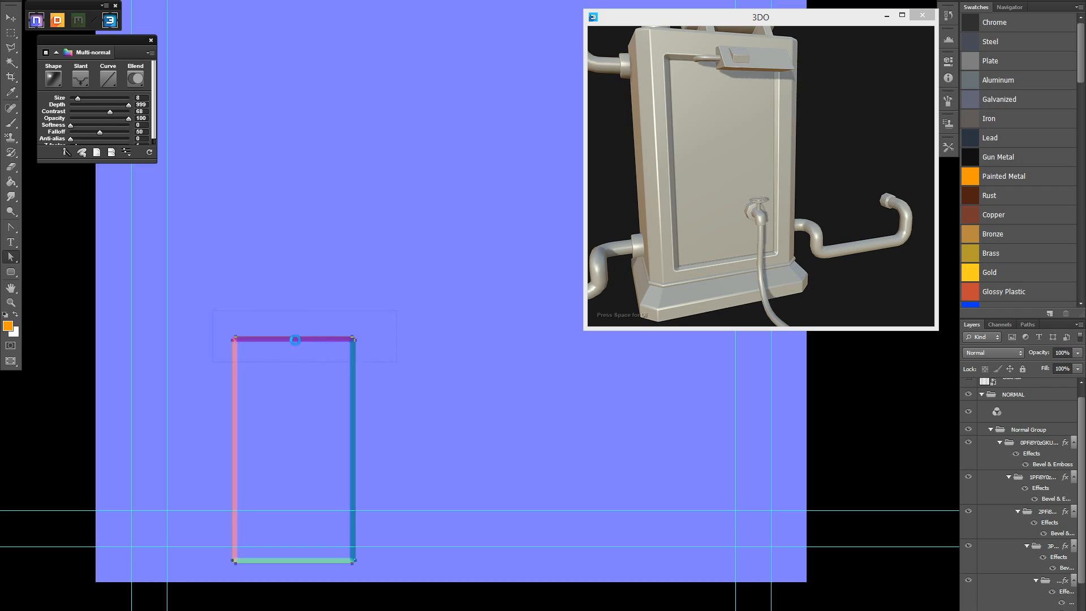
{"action": "left_click_drag", "start_coordinate": [295, 339], "coordinate": [295, 372]}
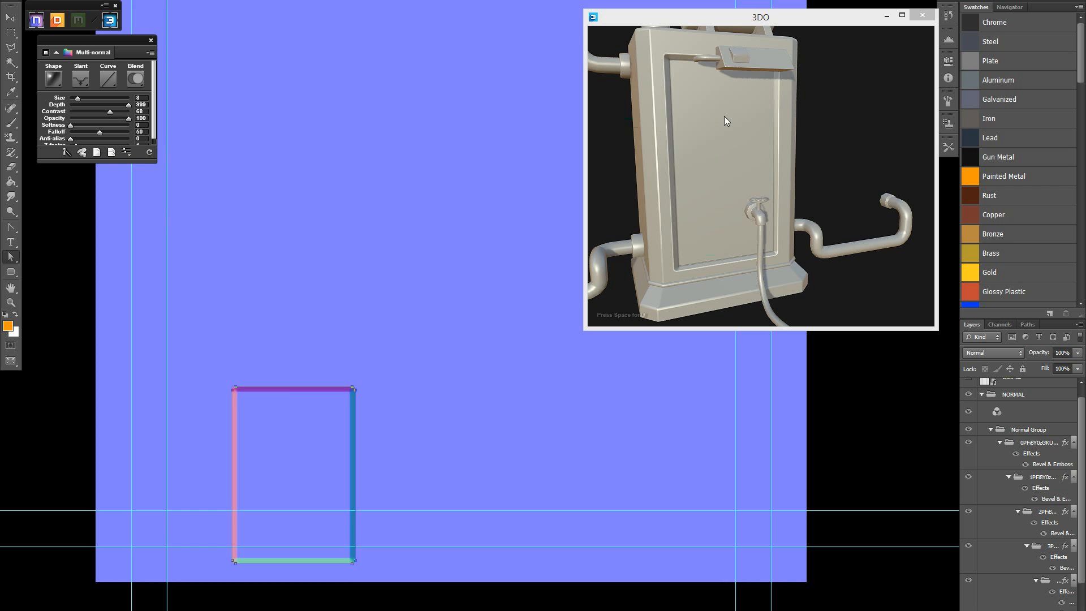
{"action": "mouse_move", "coordinate": [690, 85]}
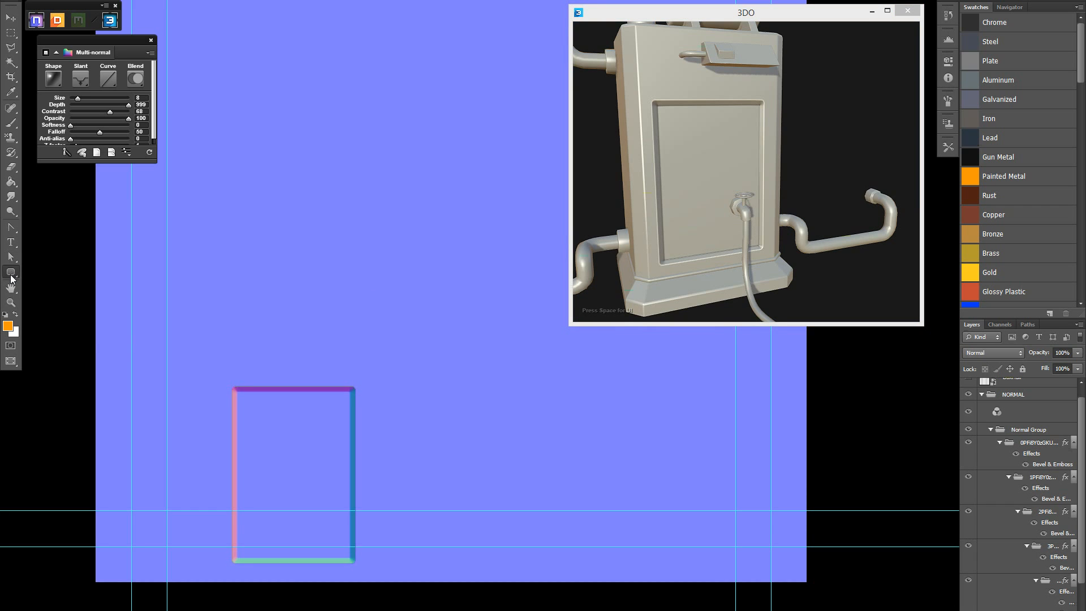
- Draw a trapezoid notch along the panel's top edge for nDo to bevel
{"action": "left_click", "coordinate": [12, 272]}
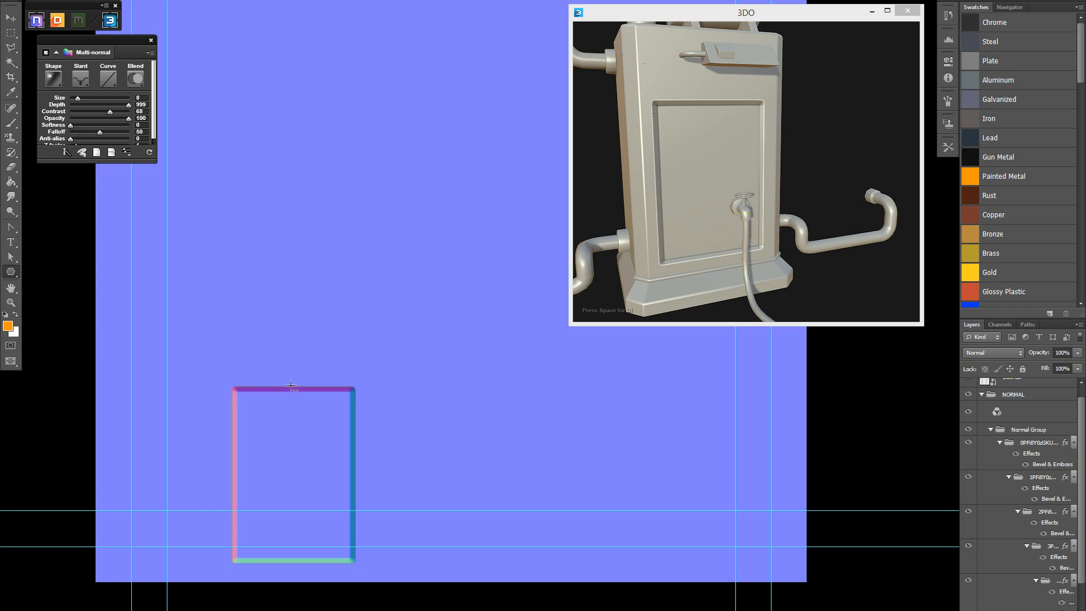
{"action": "left_click_drag", "start_coordinate": [292, 385], "coordinate": [341, 399]}
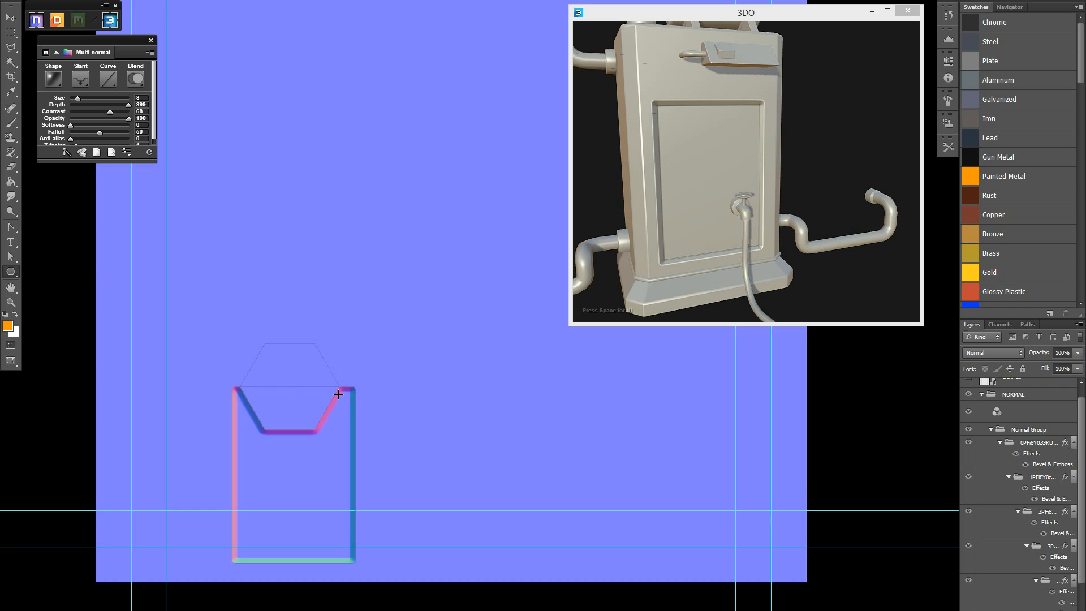
{"action": "mouse_move", "coordinate": [337, 411]}
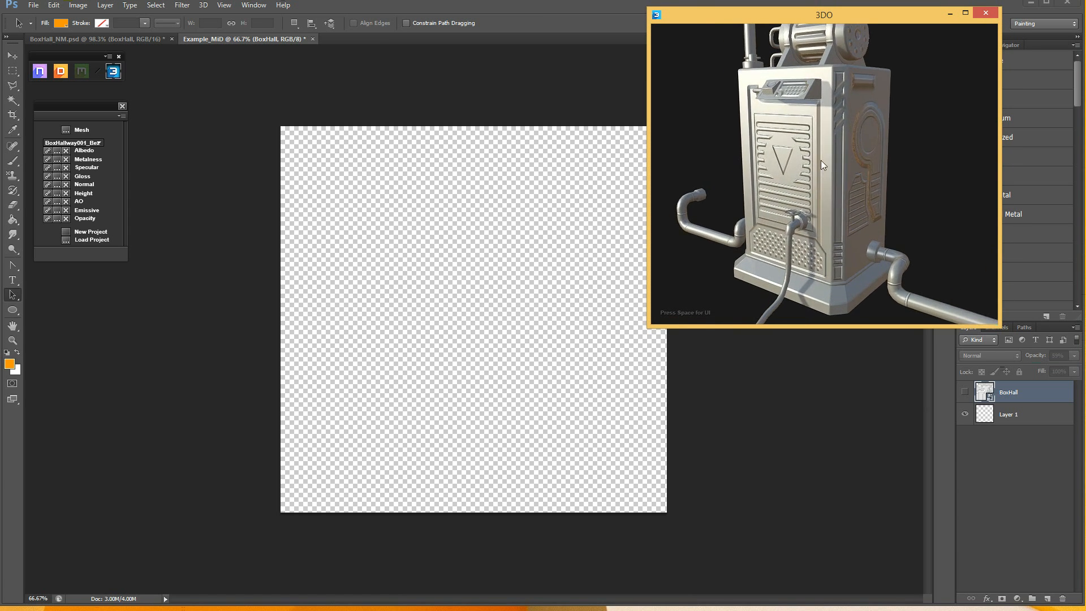
- Review the nDo Preferences normal-channel flip options with the 3D preview repositioned
{"action": "left_click_drag", "start_coordinate": [823, 14], "coordinate": [780, 16]}
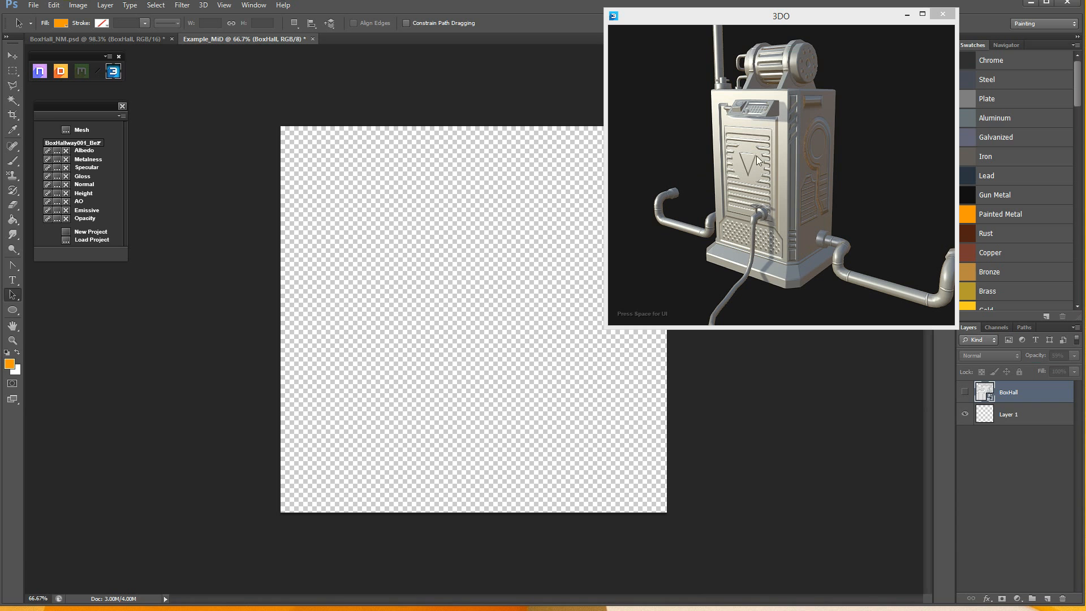
{"action": "mouse_move", "coordinate": [748, 178]}
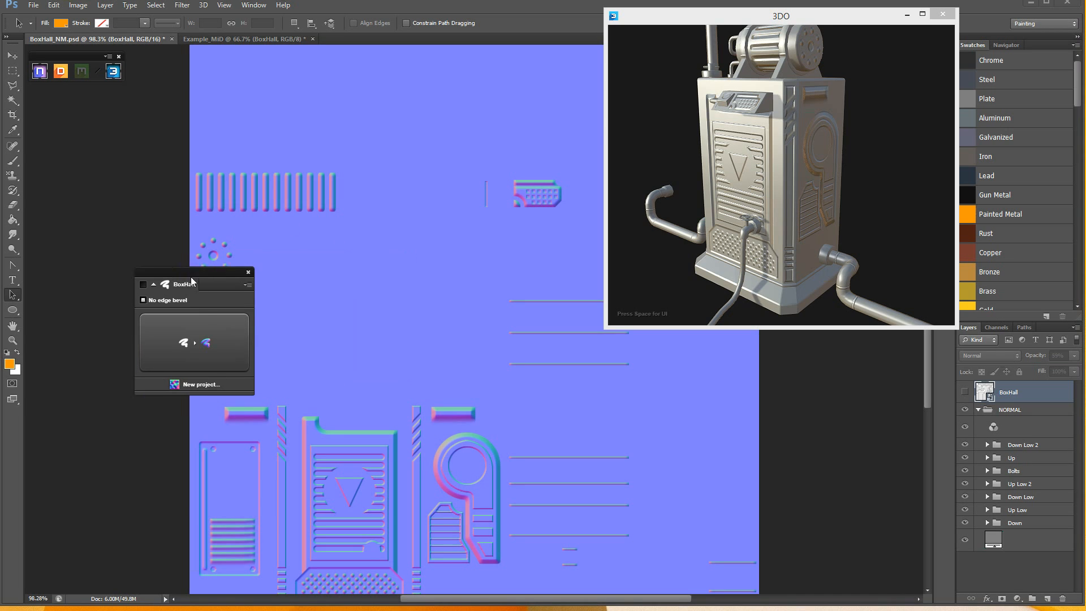
{"action": "left_click", "coordinate": [215, 286]}
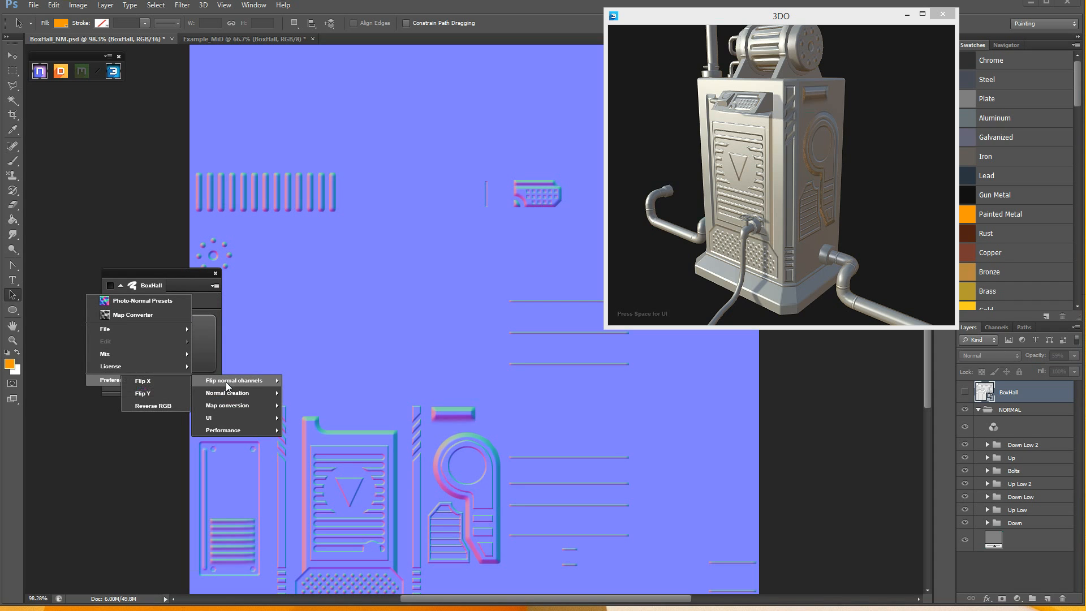
{"action": "left_click", "coordinate": [143, 392]}
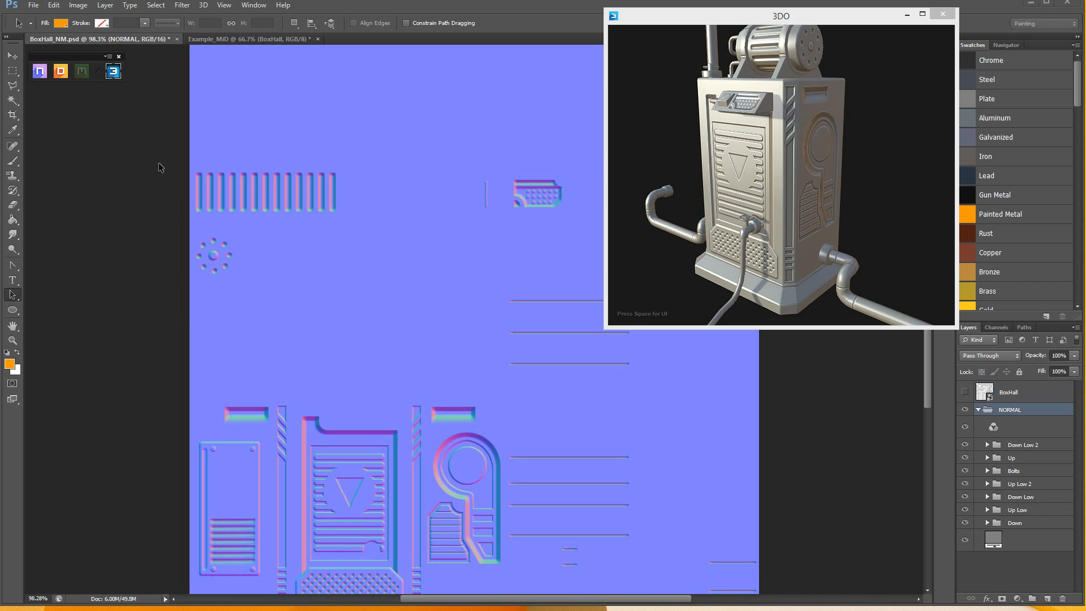
{"action": "mouse_move", "coordinate": [408, 154]}
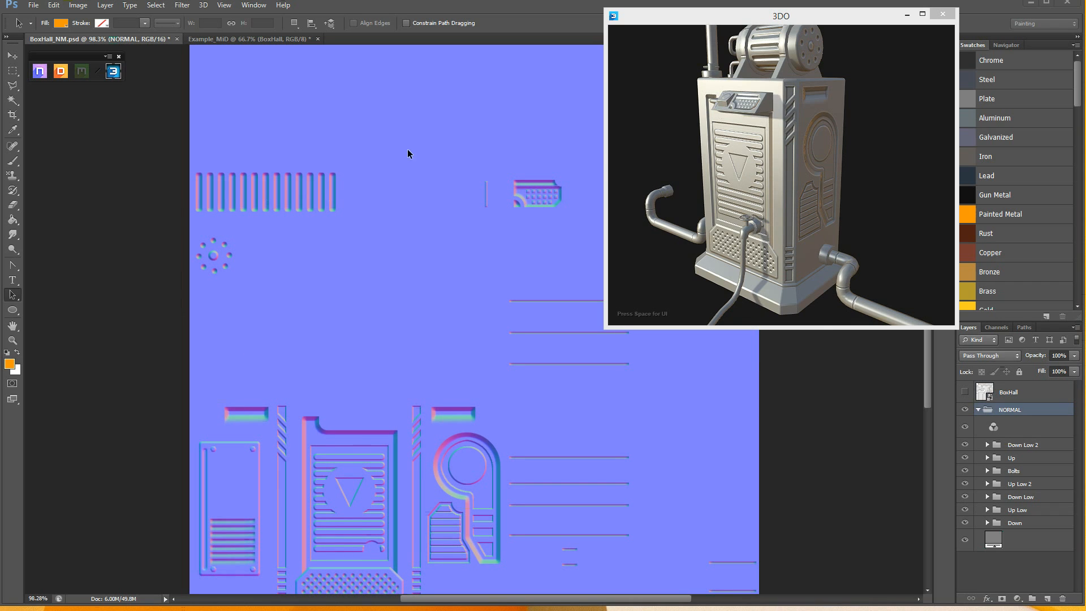
{"action": "left_click_drag", "start_coordinate": [780, 15], "coordinate": [769, 19]}
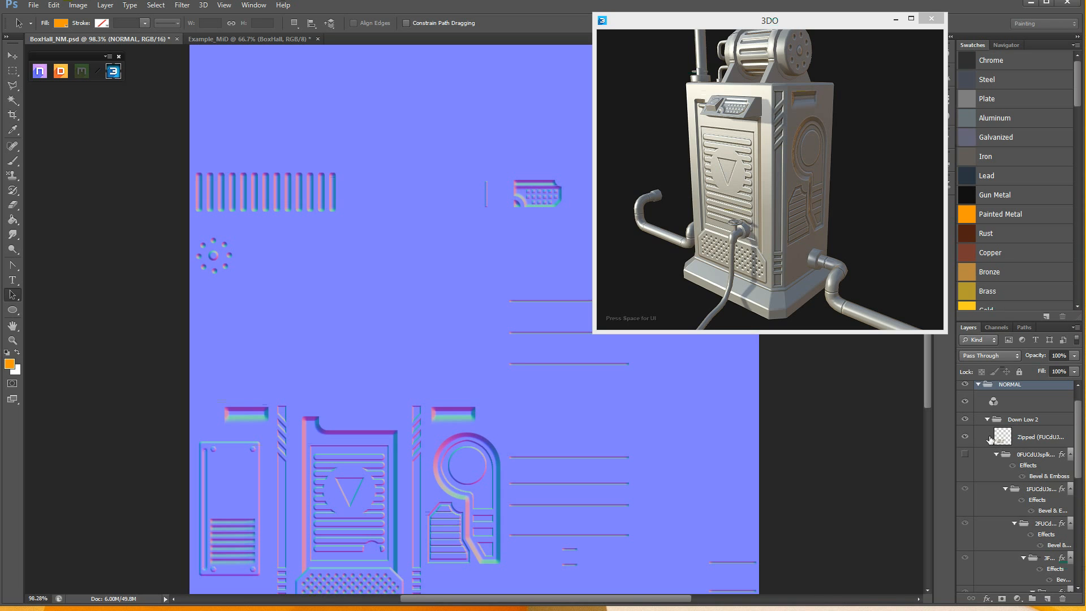
- Load the lower panel shapes as a selection and switch to the Example_MiD document
{"action": "left_click", "coordinate": [1039, 436]}
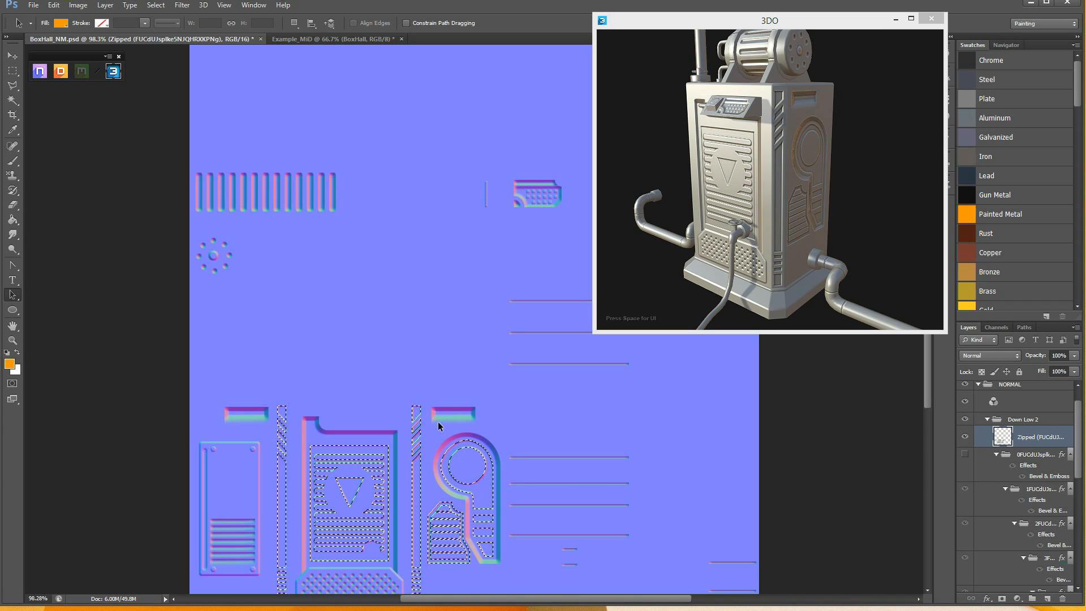
{"action": "left_click", "coordinate": [332, 38]}
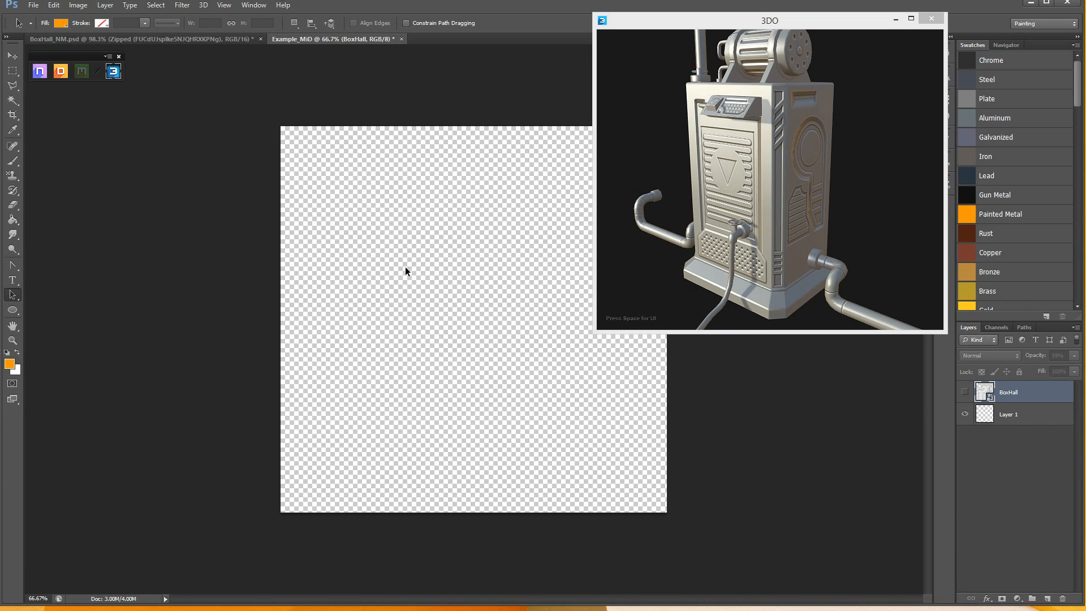
{"action": "mouse_move", "coordinate": [399, 251]}
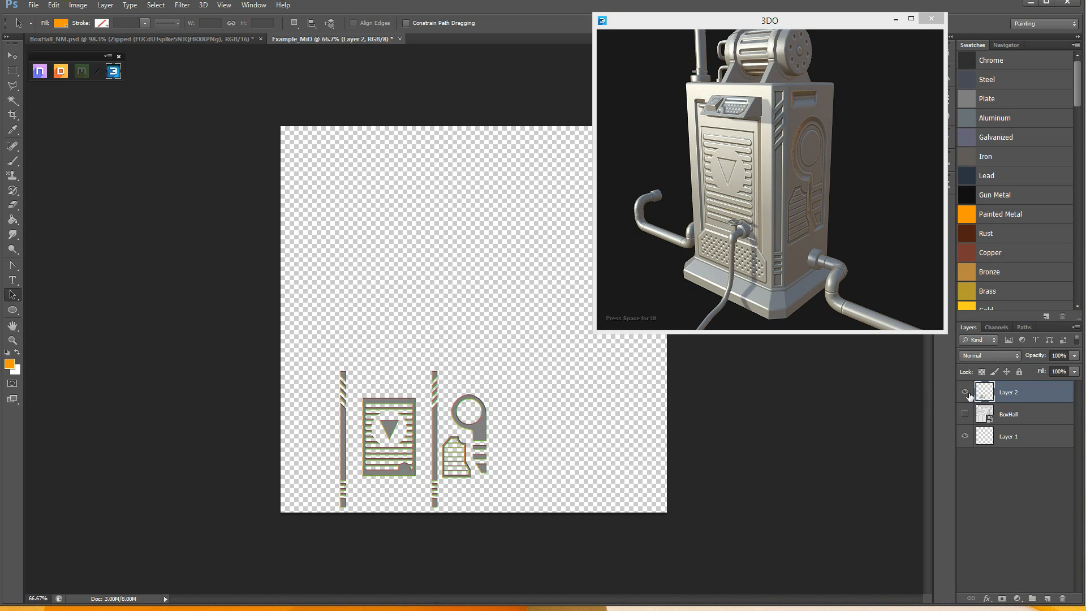
- Hide the panel-shapes layer and select the bottom layer for the black fill
{"action": "left_click", "coordinate": [963, 392]}
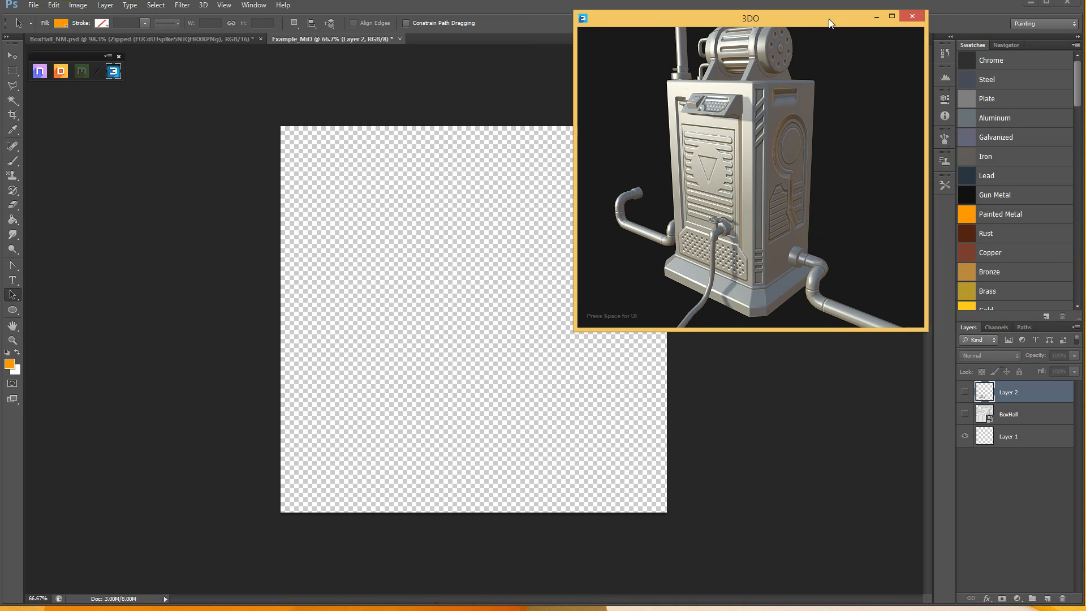
{"action": "left_click_drag", "start_coordinate": [750, 18], "coordinate": [742, 15]}
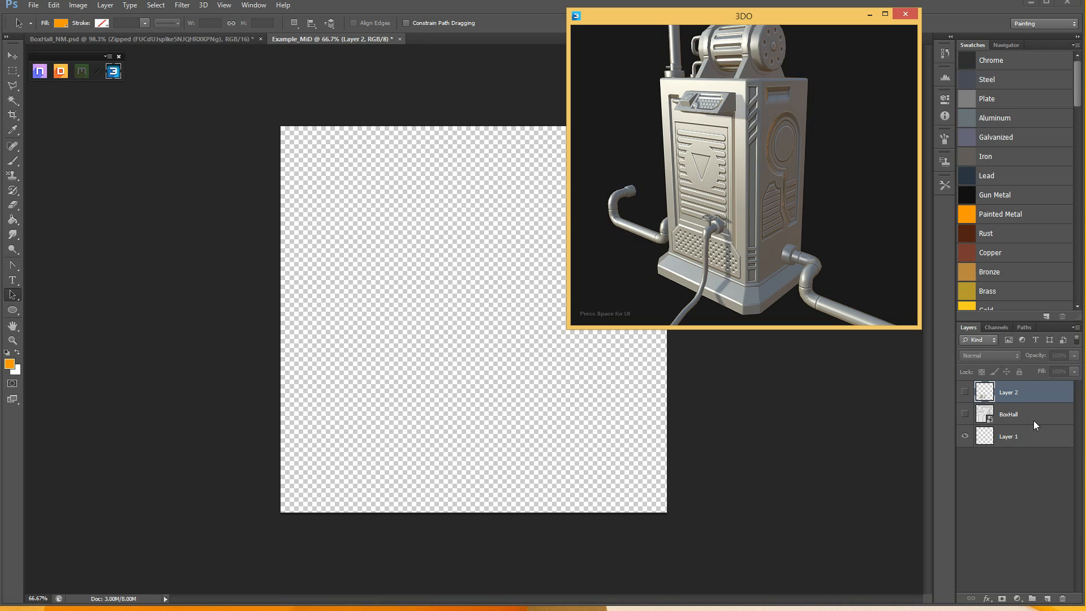
{"action": "left_click", "coordinate": [1008, 436]}
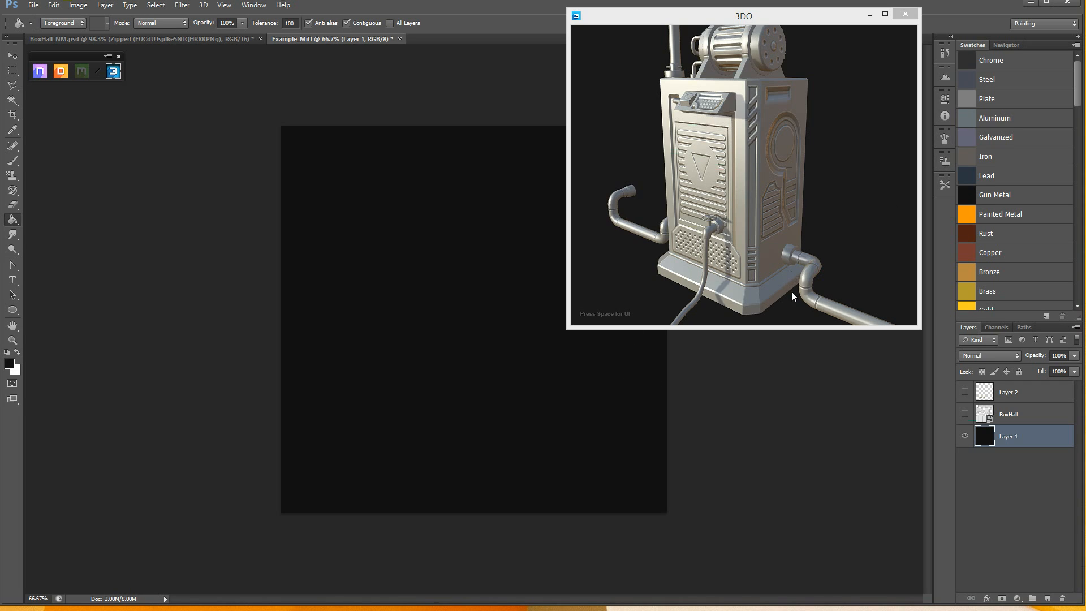
- Rename the base layer Gun Metal and create a new layer named Steel
{"action": "double_click", "coordinate": [1007, 436]}
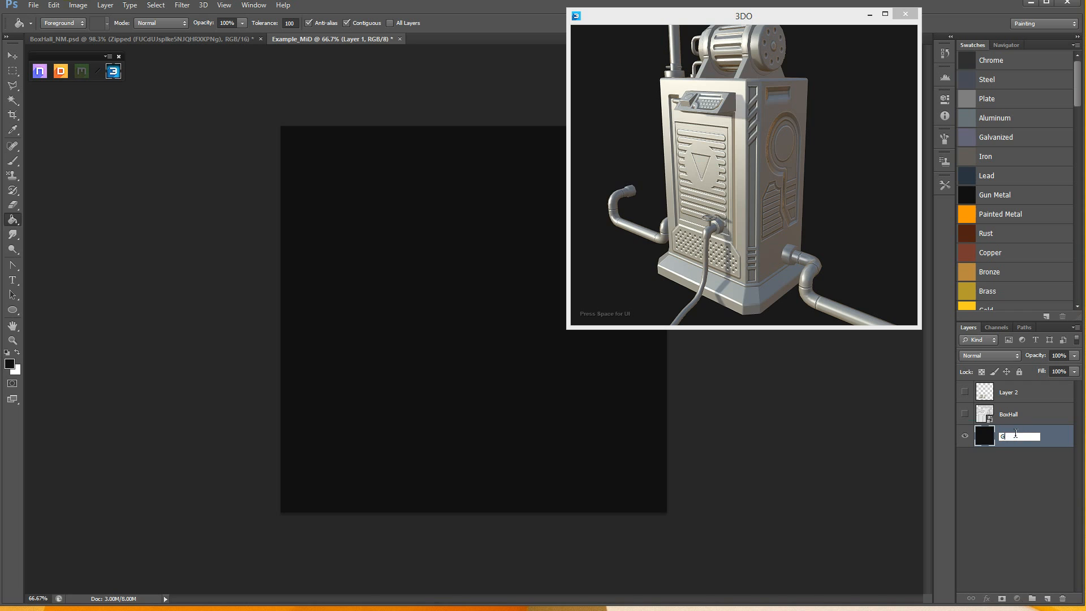
{"action": "type", "text": "Gun Metal"}
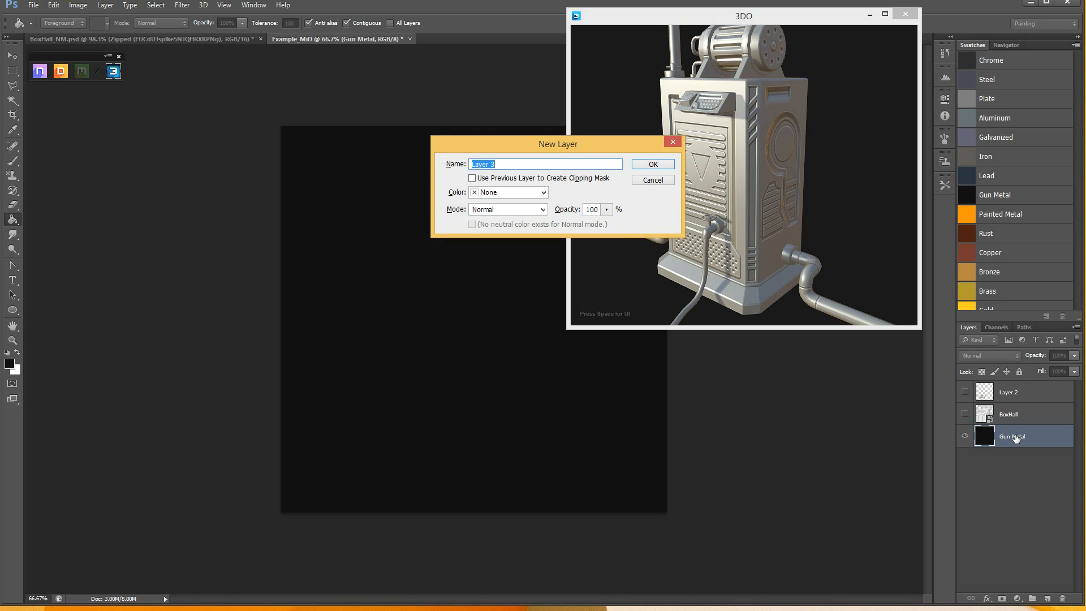
{"action": "type", "text": "Steel"}
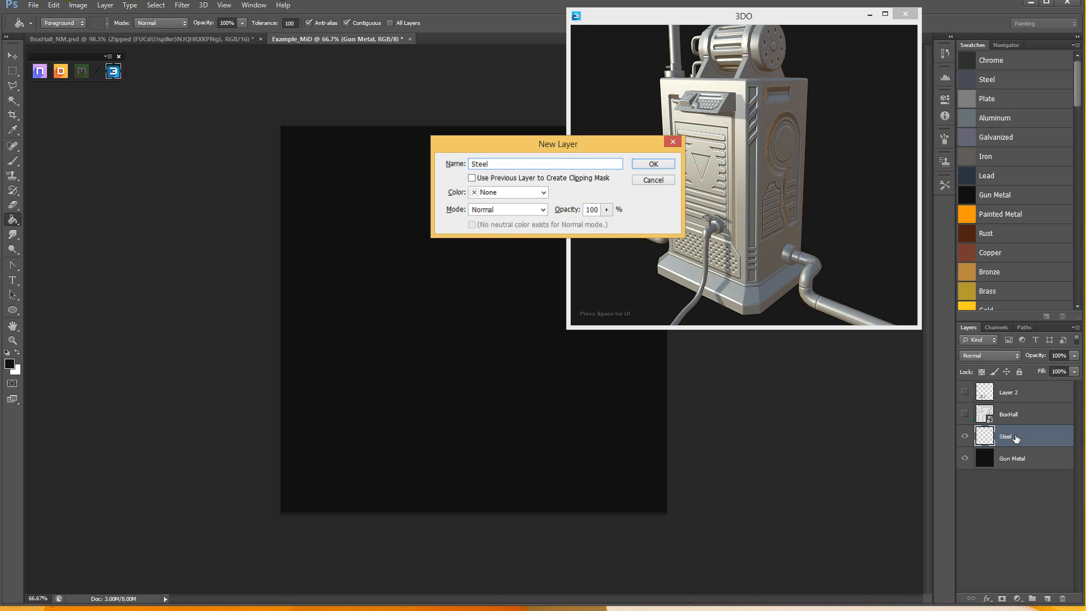
{"action": "left_click", "coordinate": [652, 164]}
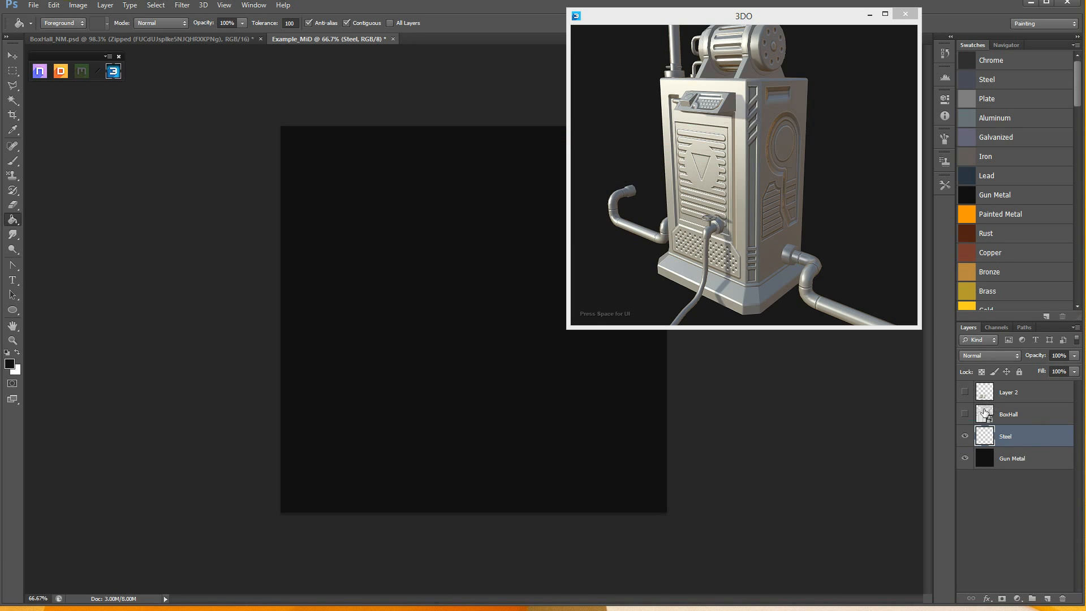
- Fill the selected panel shapes with the Steel grey, then return to the BoxHall_NM document
{"action": "left_click", "coordinate": [447, 444]}
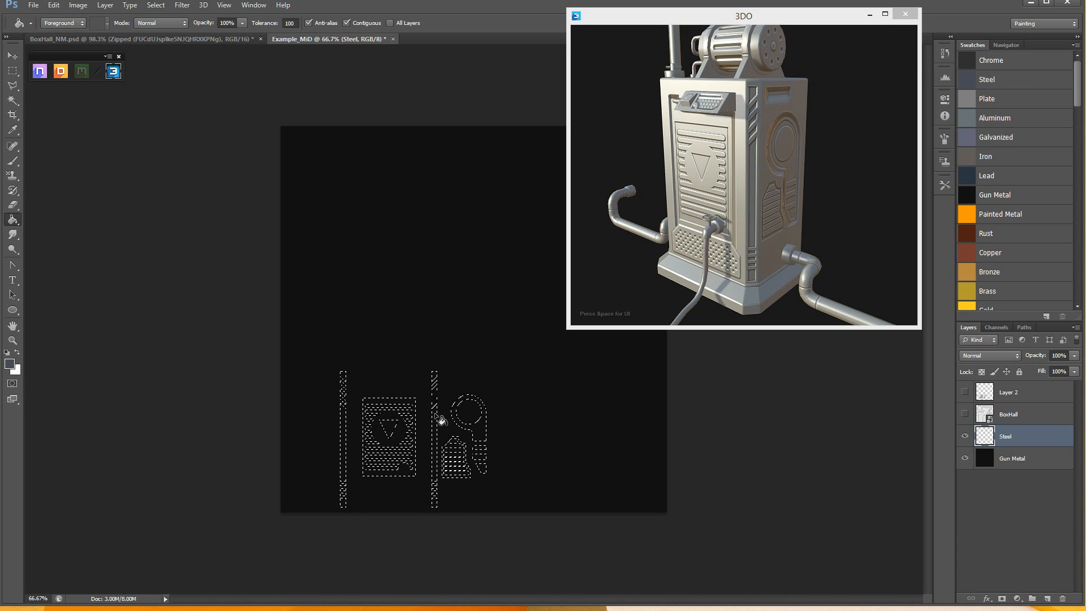
{"action": "left_click", "coordinate": [437, 433]}
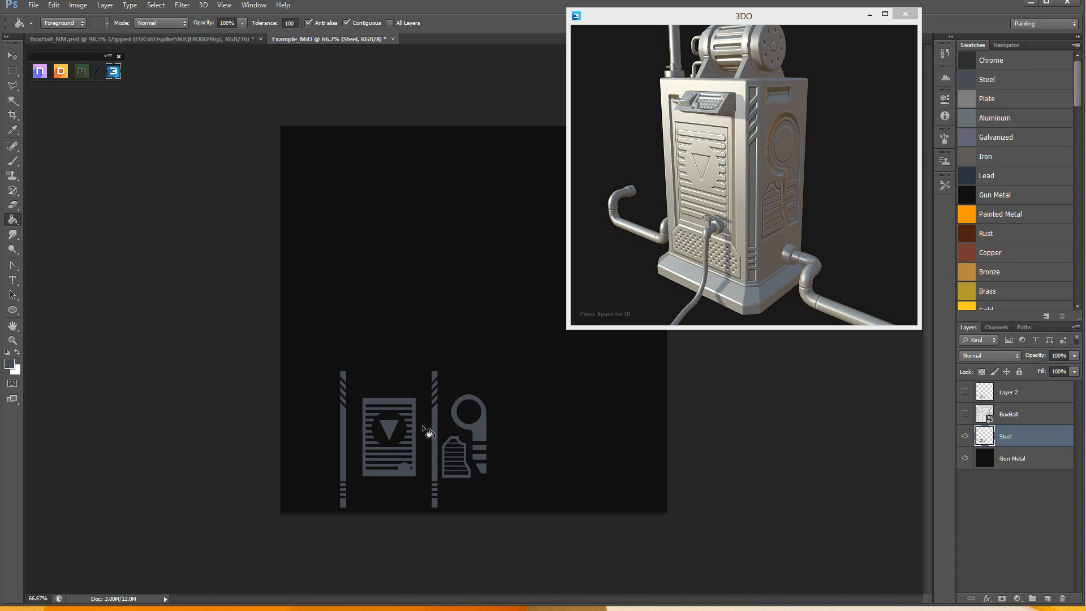
{"action": "mouse_move", "coordinate": [379, 391]}
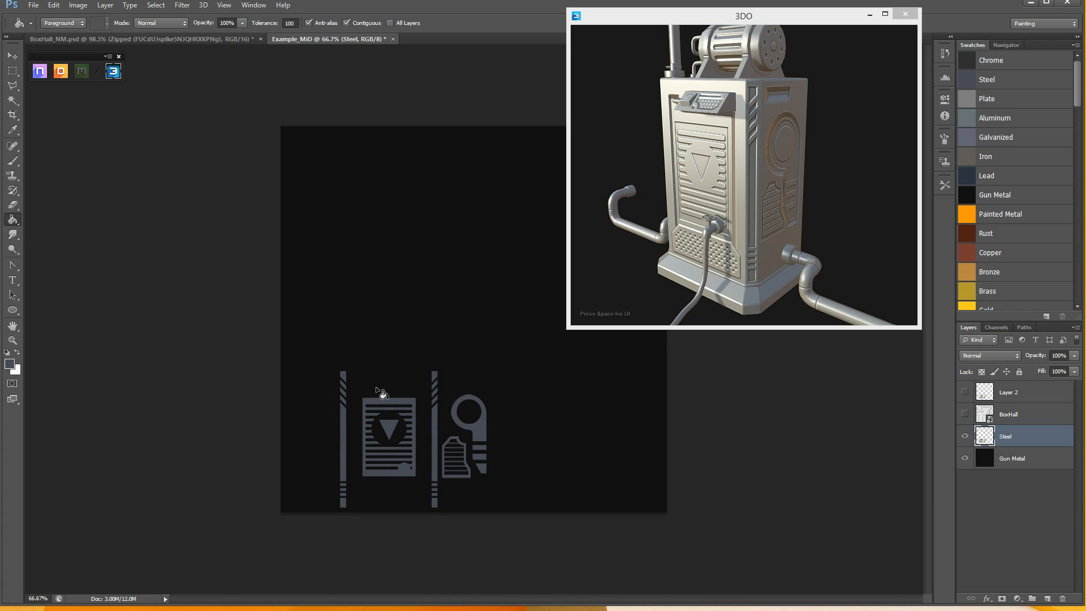
{"action": "mouse_move", "coordinate": [462, 389]}
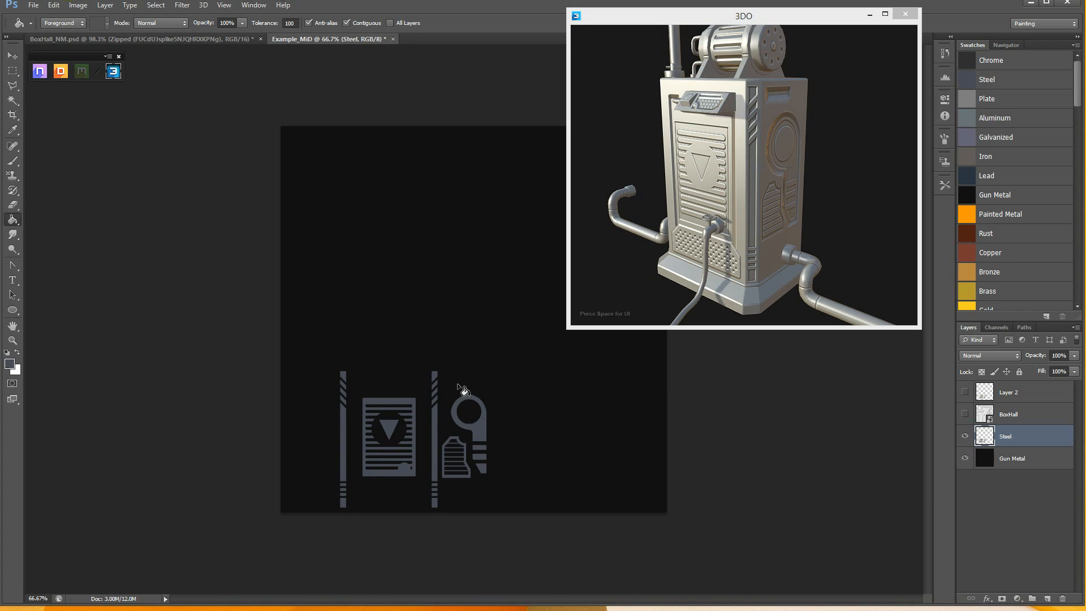
{"action": "mouse_move", "coordinate": [366, 290]}
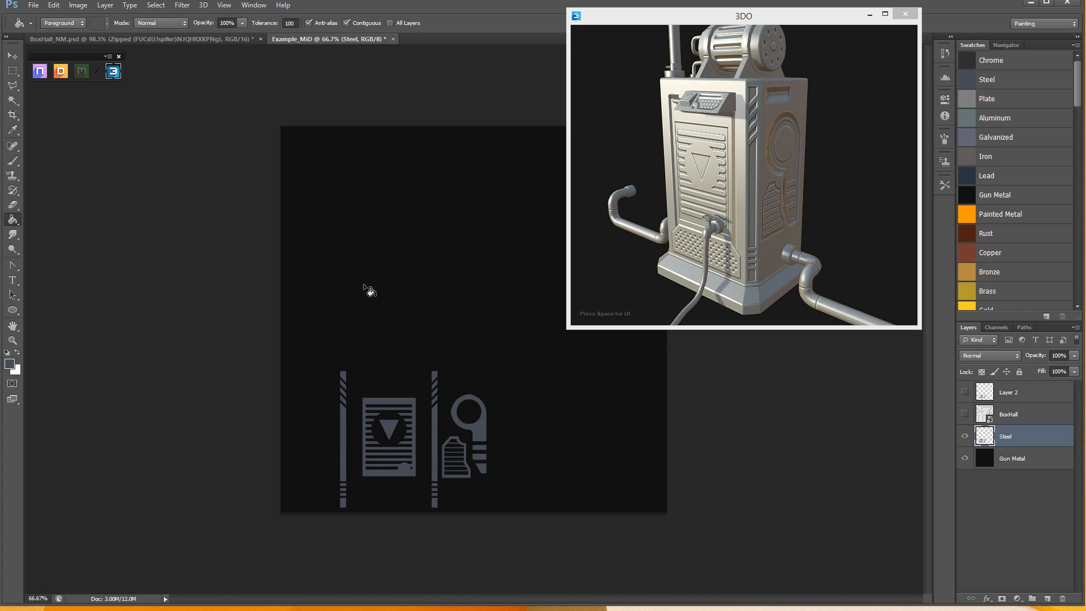
{"action": "left_click", "coordinate": [138, 38]}
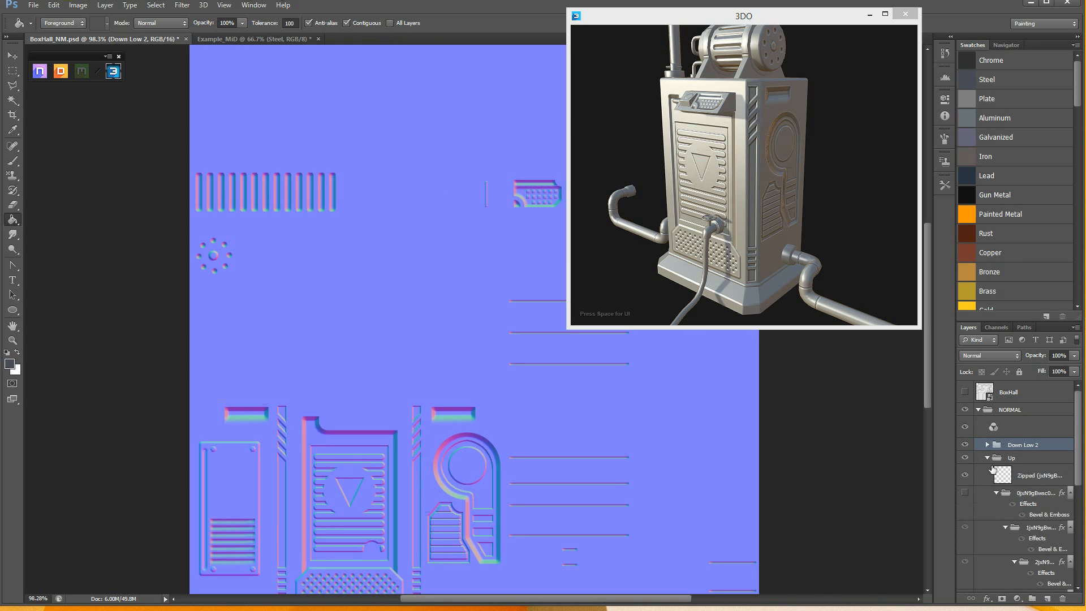
- Select the patterned shape layers inside the Down Low and Up Low groups for the selection
{"action": "left_click", "coordinate": [1032, 474]}
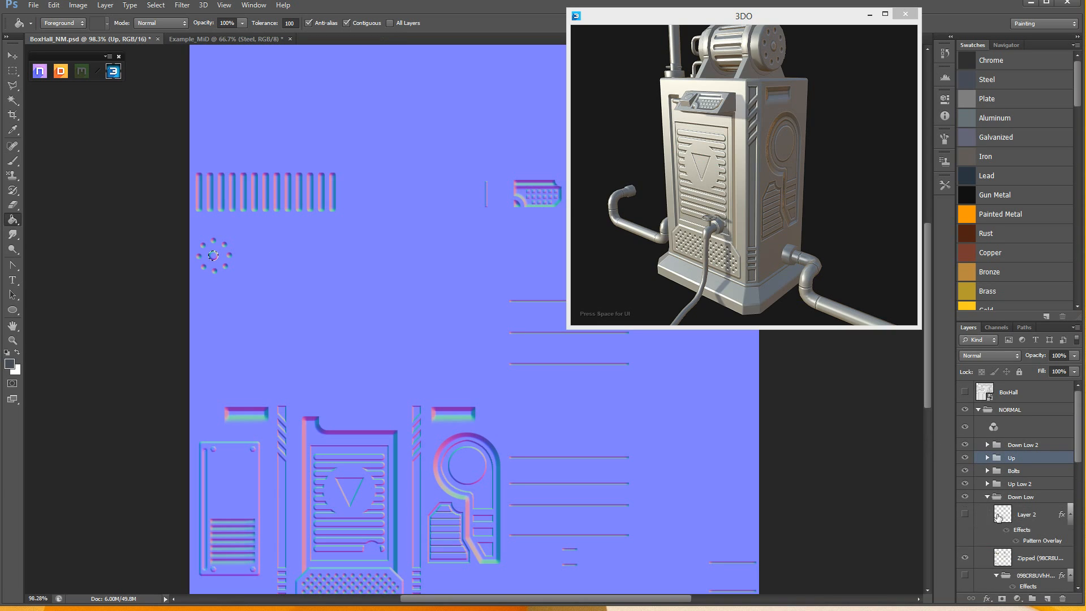
{"action": "left_click", "coordinate": [1027, 513]}
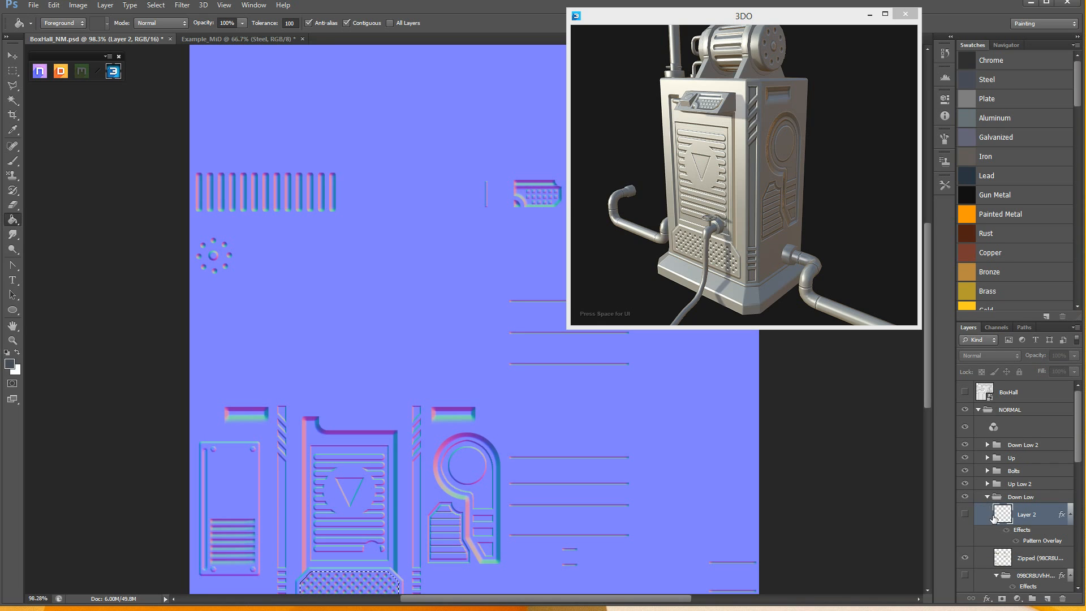
{"action": "left_click", "coordinate": [1019, 497]}
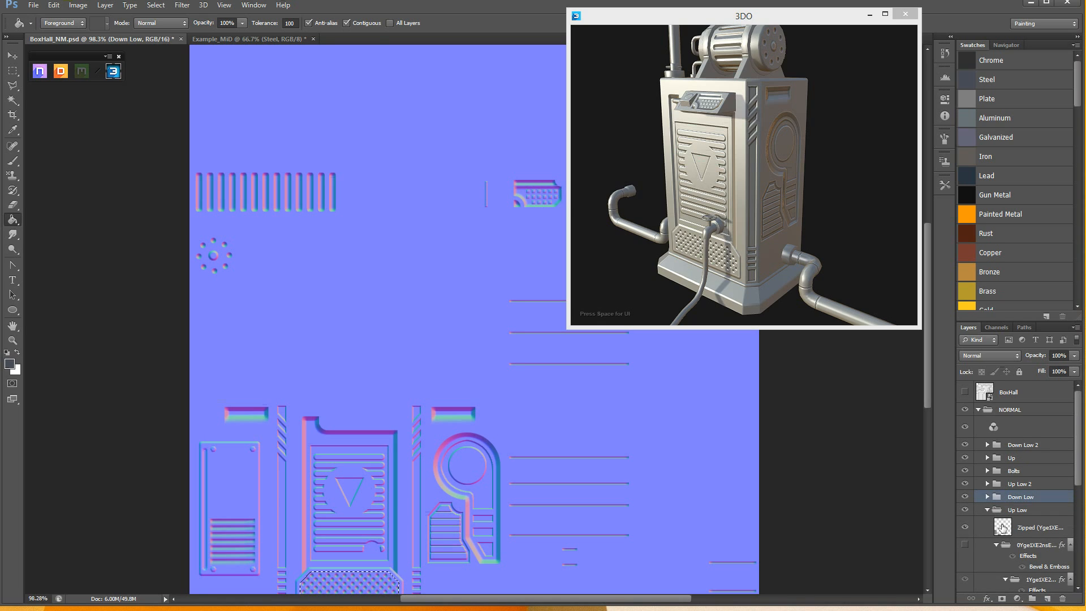
{"action": "left_click", "coordinate": [1038, 527]}
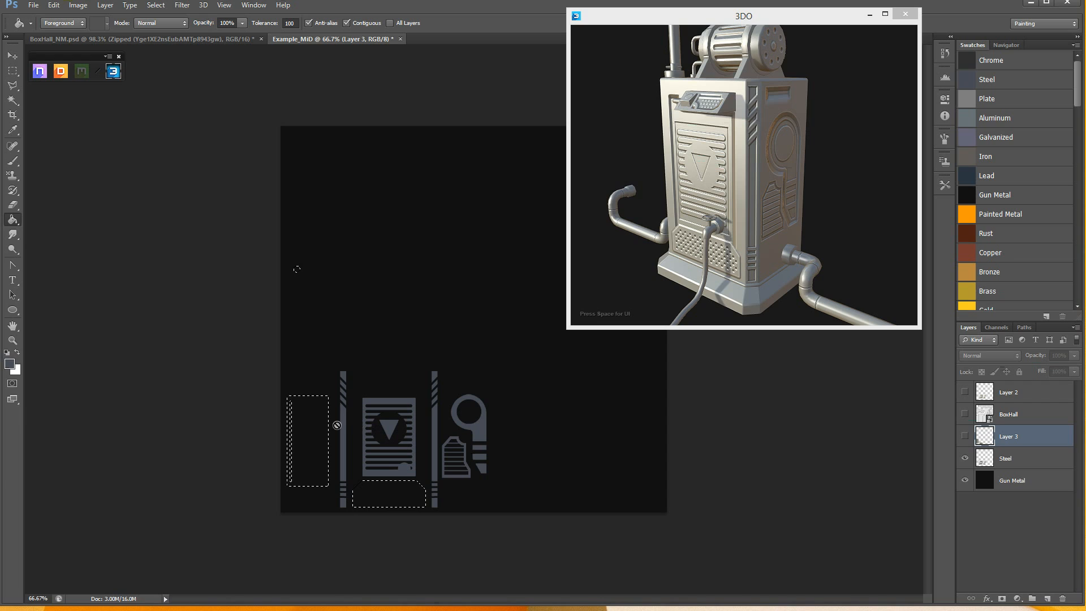
{"action": "left_click", "coordinate": [1004, 458]}
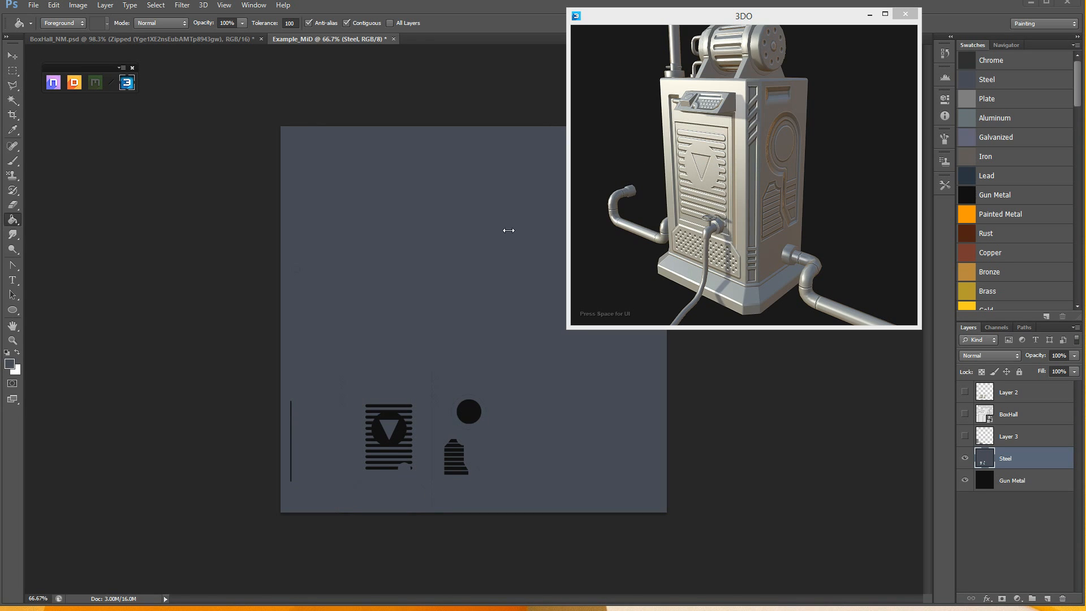
- Show the 3DO channel list with Albedo, Metalness and Gloss after filling the Steel layer
{"action": "left_click", "coordinate": [904, 14]}
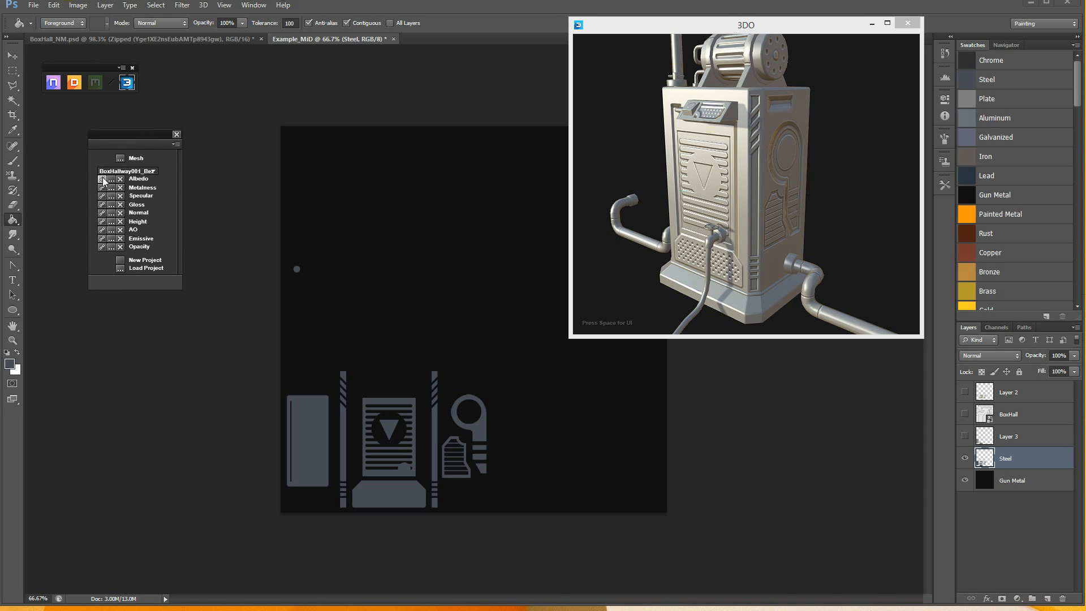
{"action": "mouse_move", "coordinate": [103, 181]}
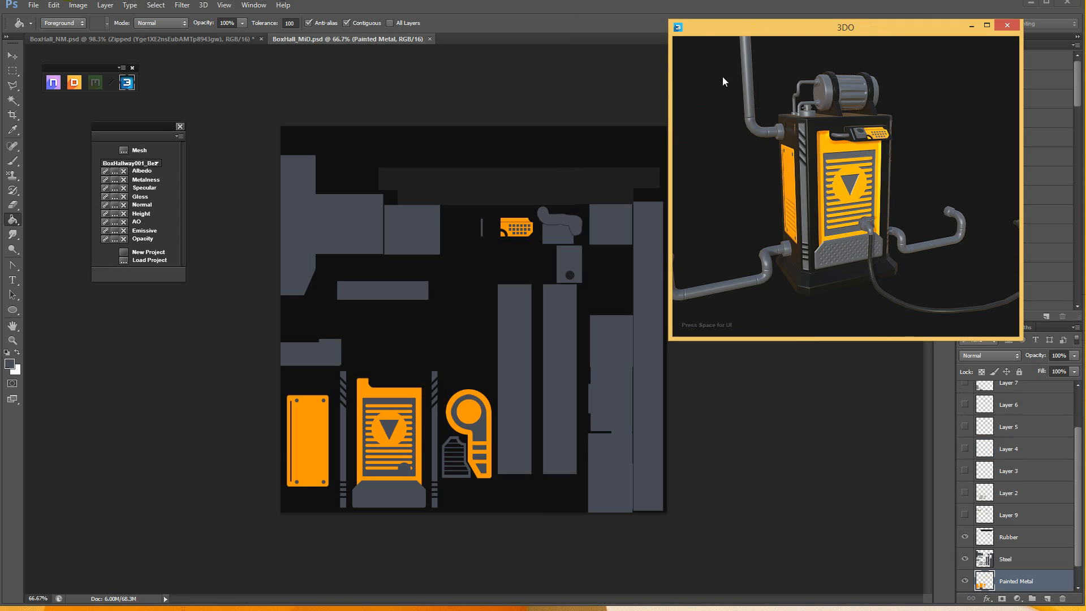
- Move the 3DO preview aside and back, then orbit the machine to check the orange panels
{"action": "left_click_drag", "start_coordinate": [843, 27], "coordinate": [829, 35]}
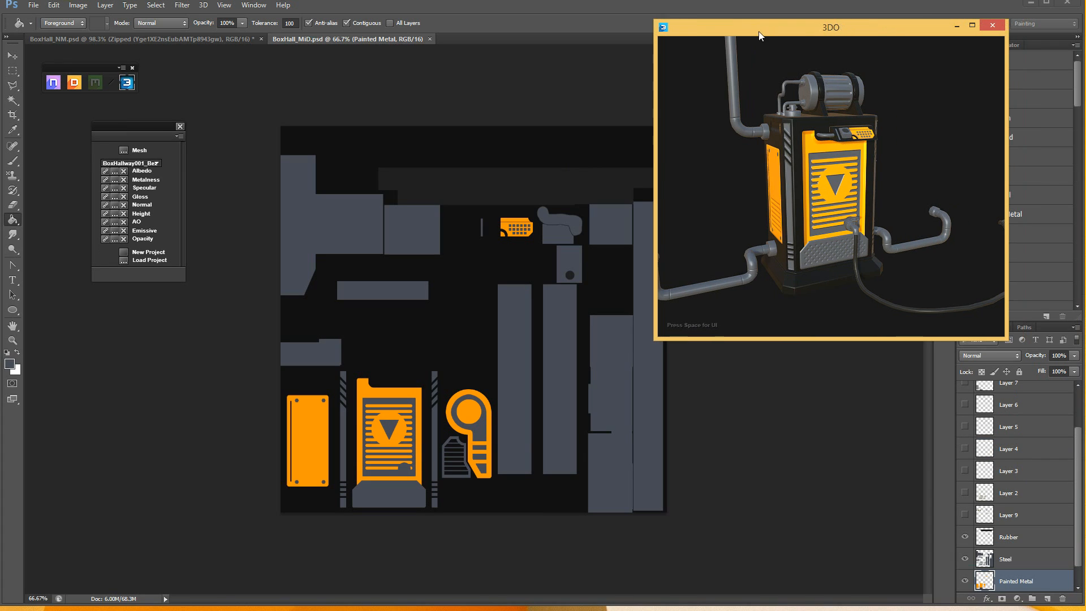
{"action": "left_click_drag", "start_coordinate": [829, 35], "coordinate": [843, 22]}
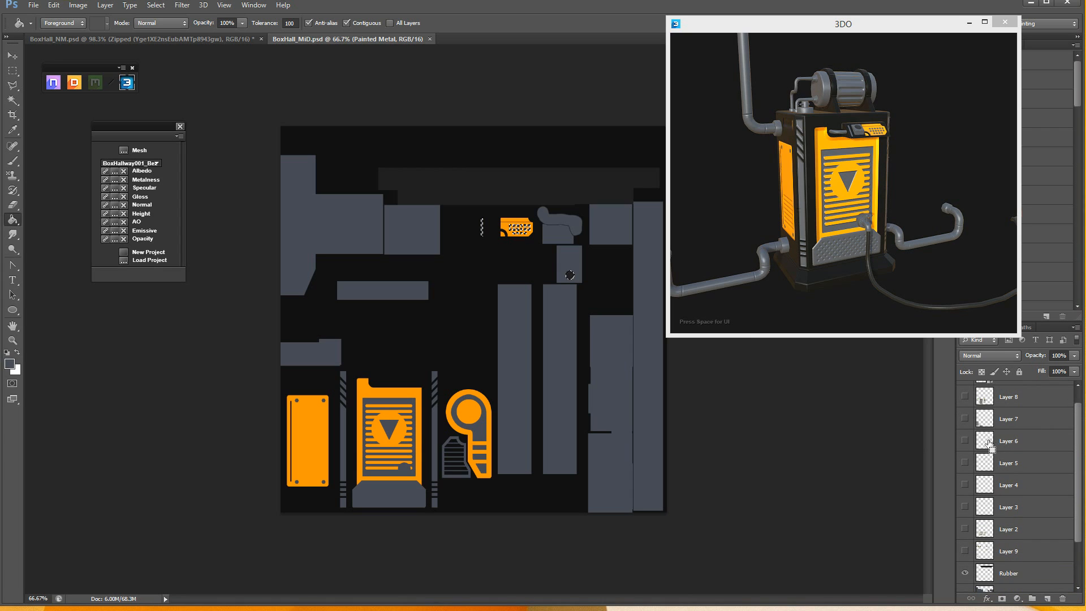
{"action": "mouse_move", "coordinate": [986, 464]}
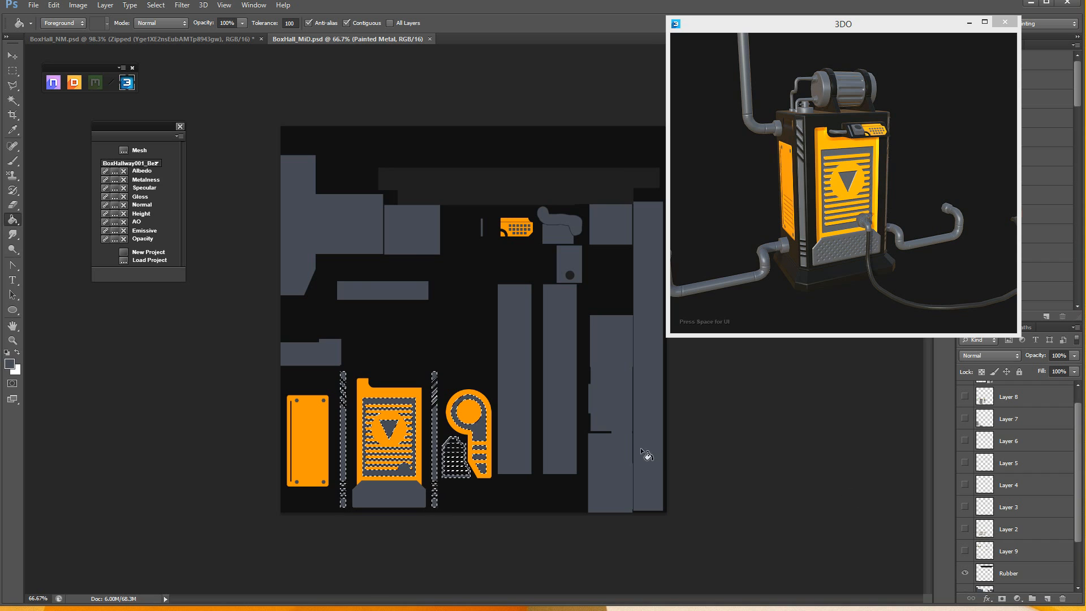
{"action": "mouse_move", "coordinate": [507, 346]}
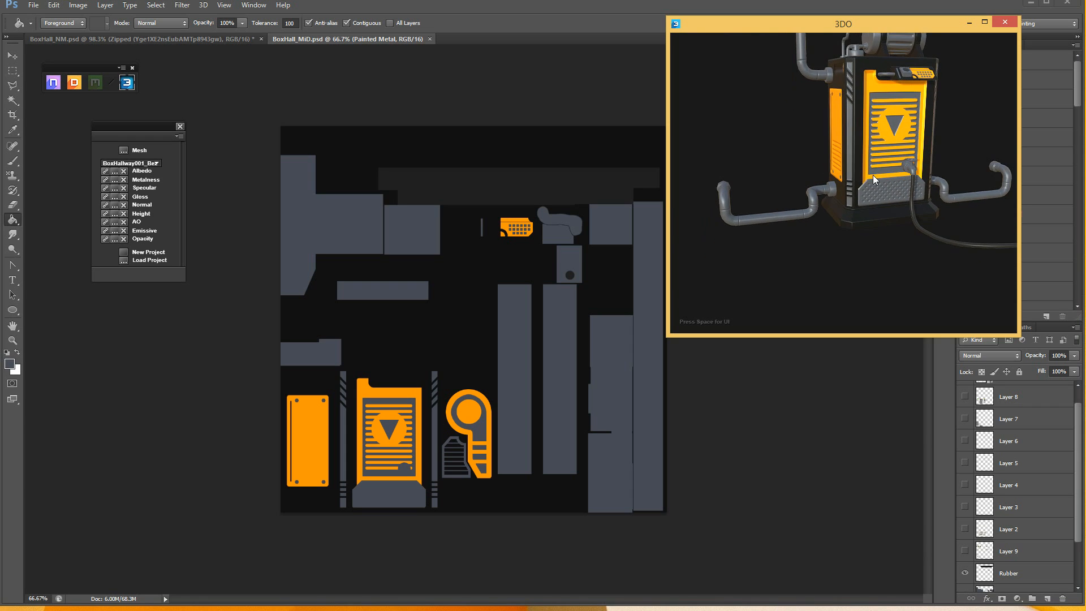
{"action": "left_click_drag", "start_coordinate": [842, 24], "coordinate": [851, 16]}
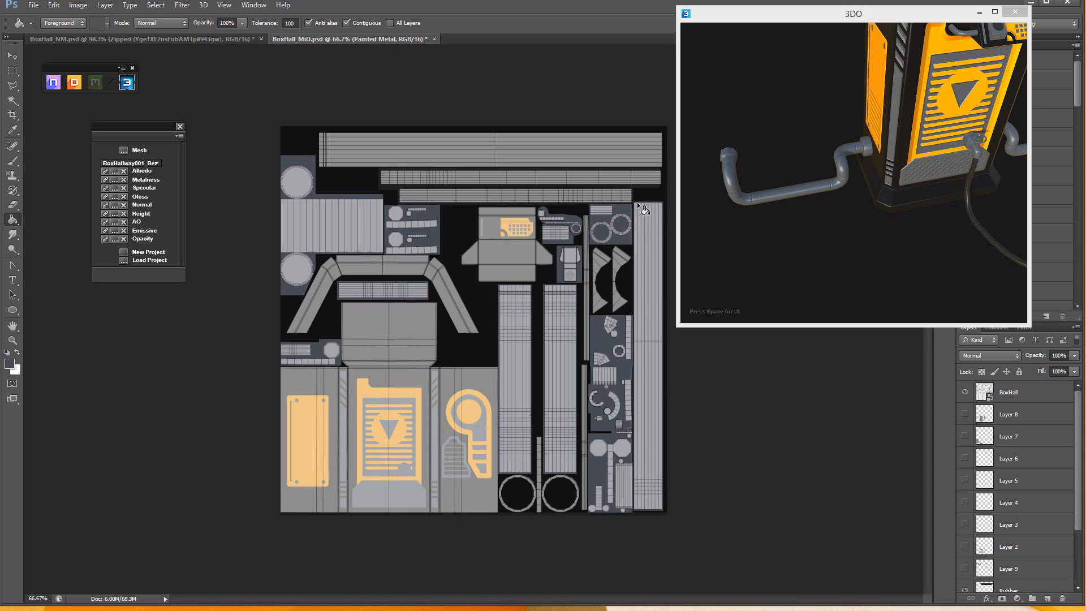
{"action": "mouse_move", "coordinate": [511, 315]}
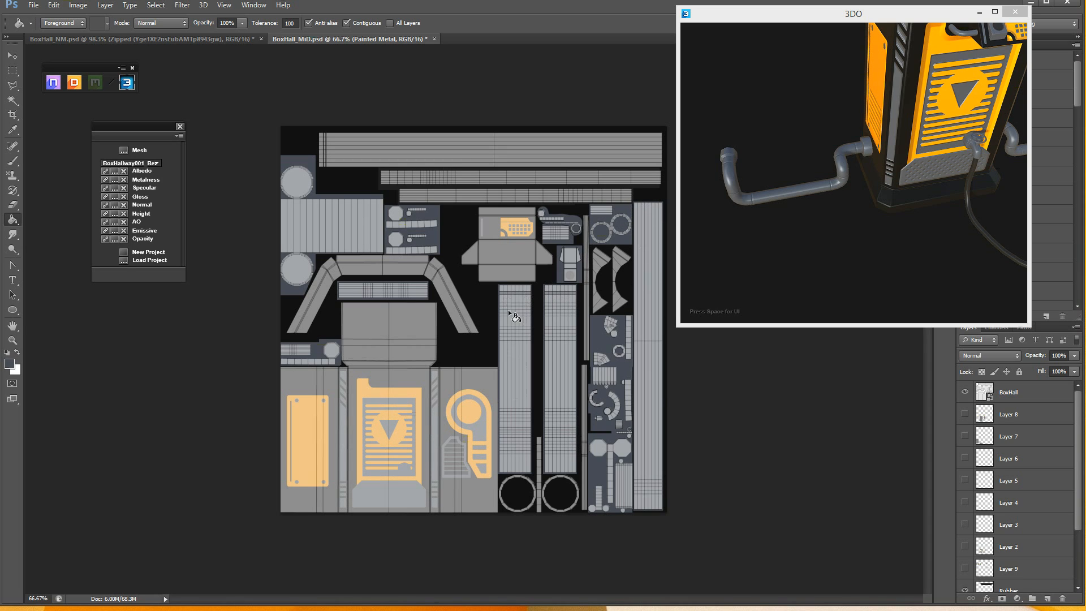
{"action": "mouse_move", "coordinate": [558, 450]}
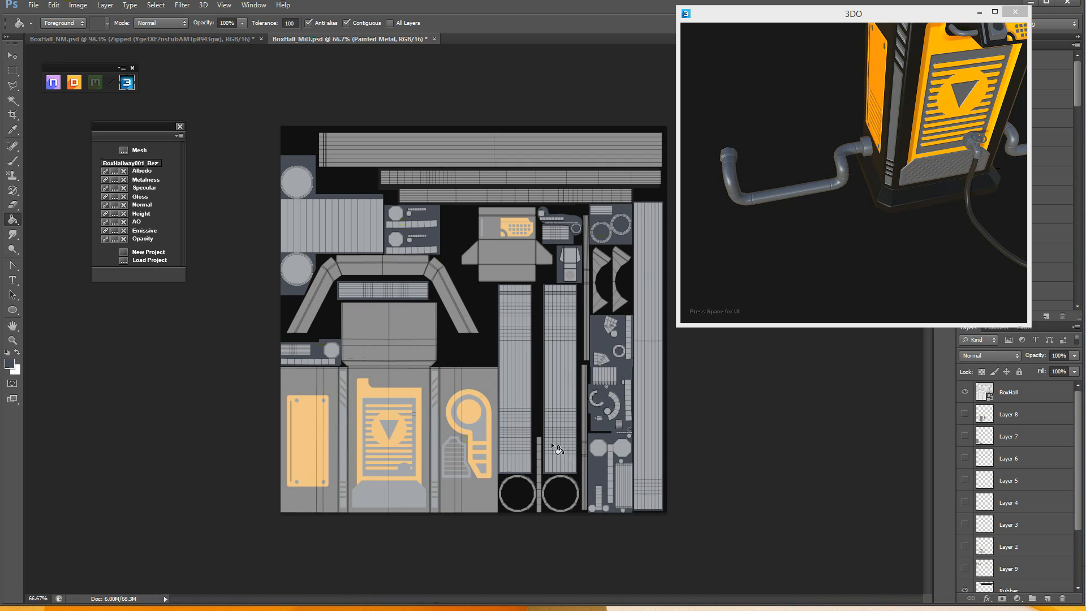
{"action": "mouse_move", "coordinate": [567, 433]}
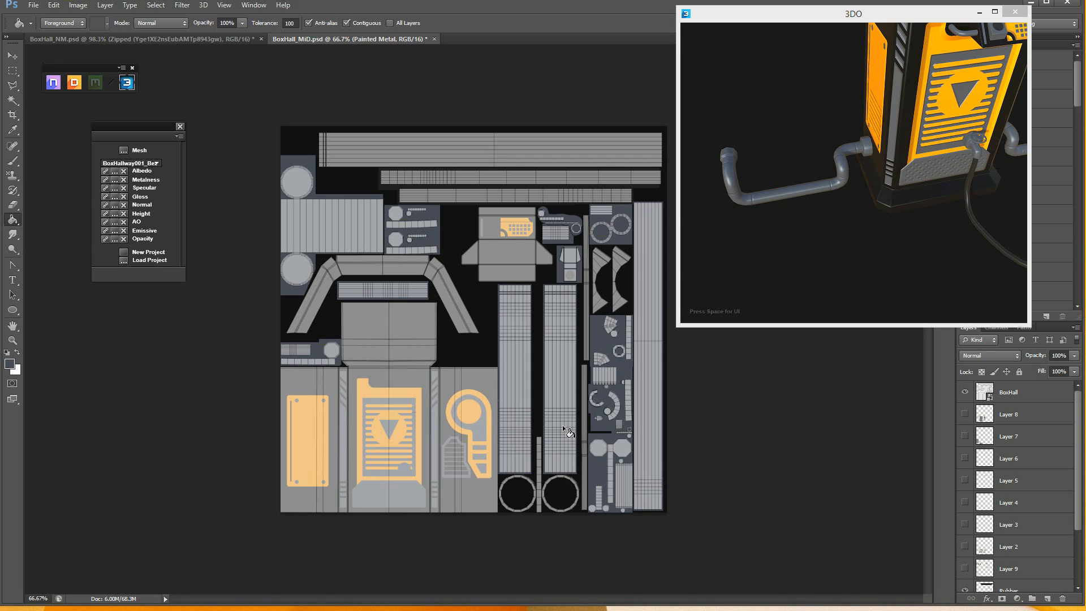
{"action": "mouse_move", "coordinate": [736, 189]}
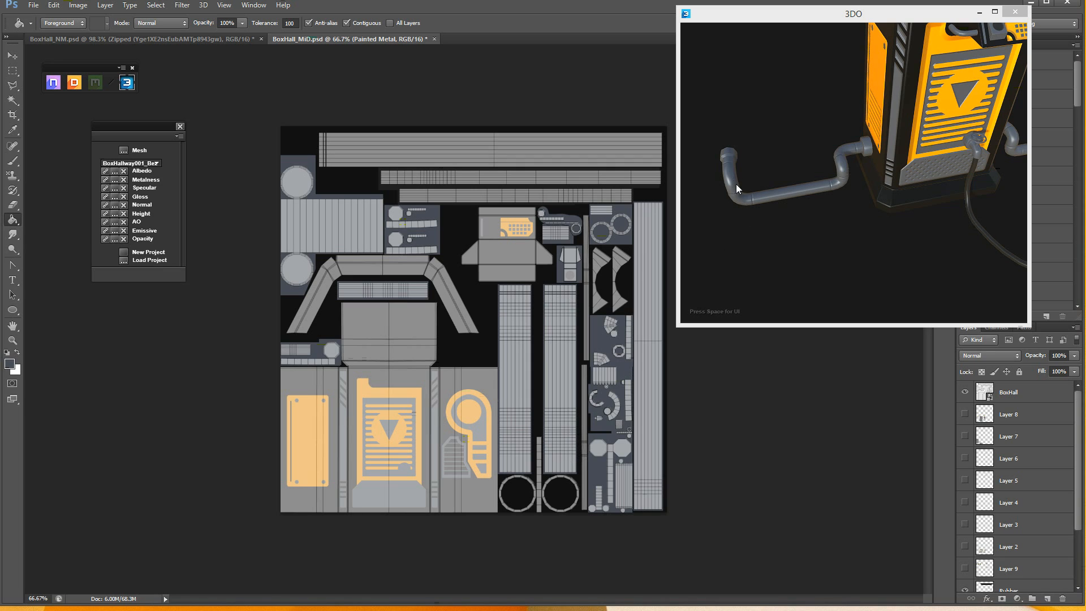
- Orbit the machine back to a fuller view of its pipes and body
{"action": "left_click_drag", "start_coordinate": [738, 188], "coordinate": [862, 171]}
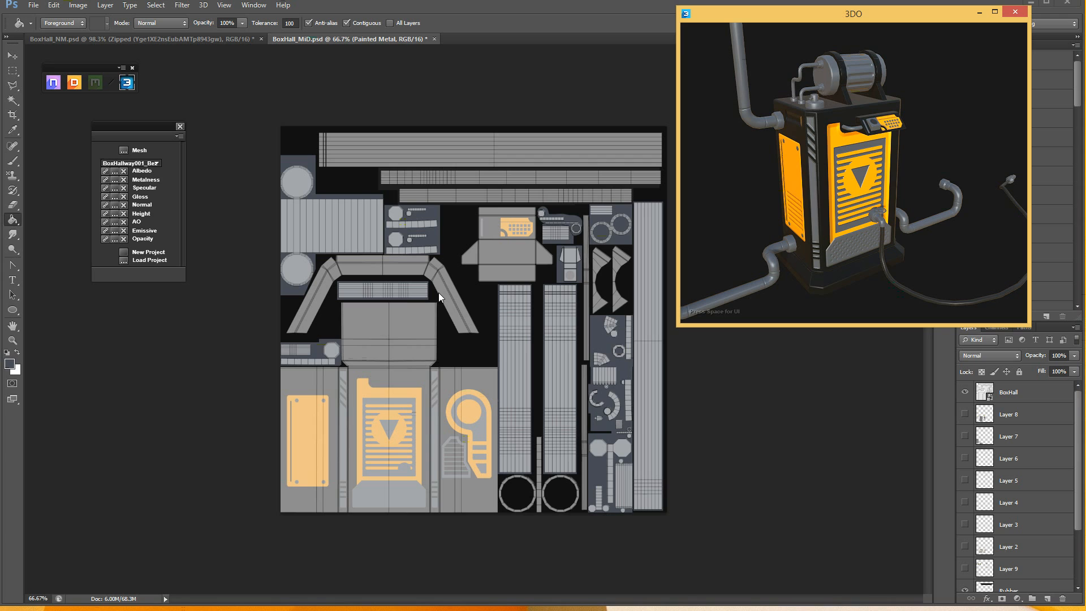
{"action": "mouse_move", "coordinate": [618, 202]}
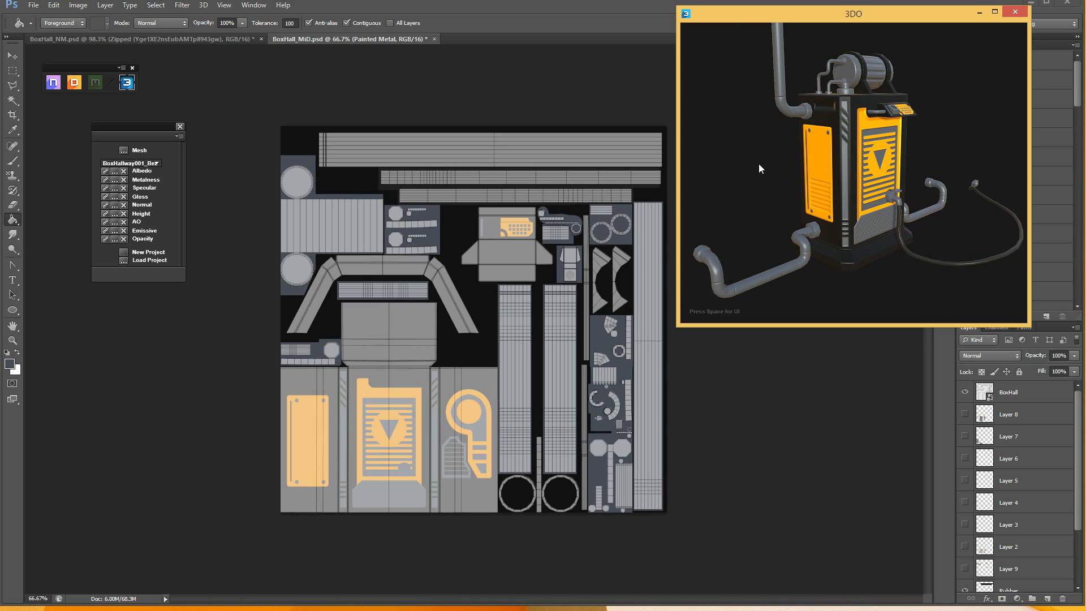
{"action": "mouse_move", "coordinate": [790, 58]}
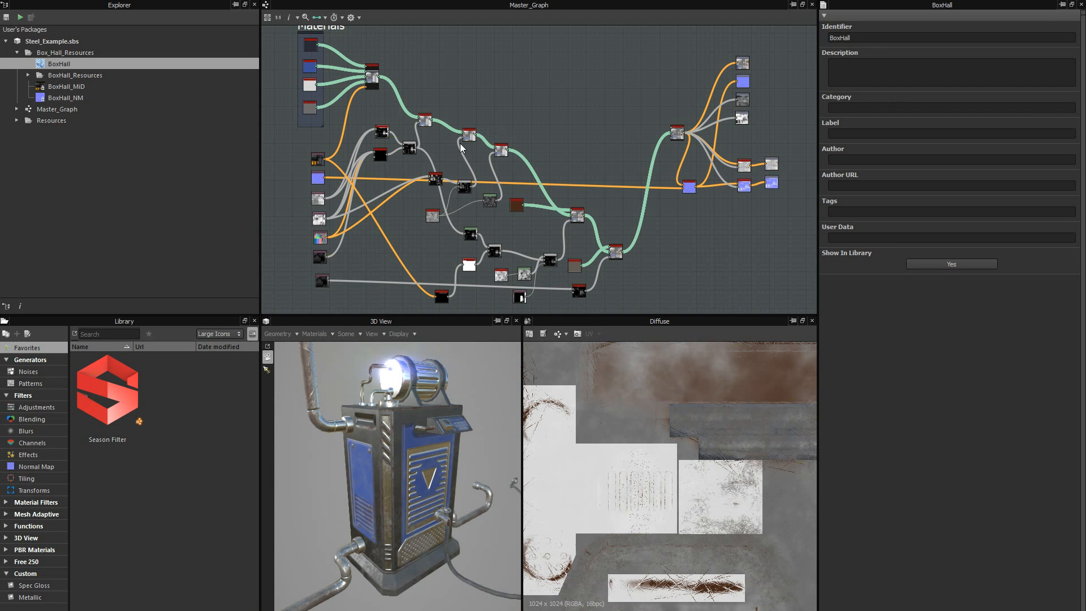
{"action": "mouse_move", "coordinate": [287, 138]}
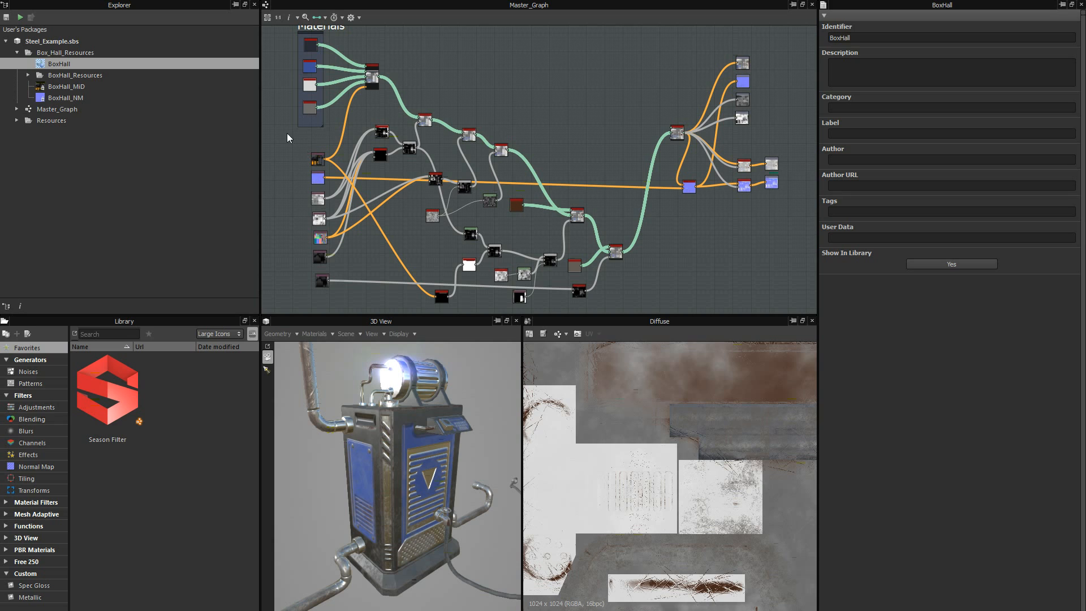
{"action": "mouse_move", "coordinate": [298, 138]}
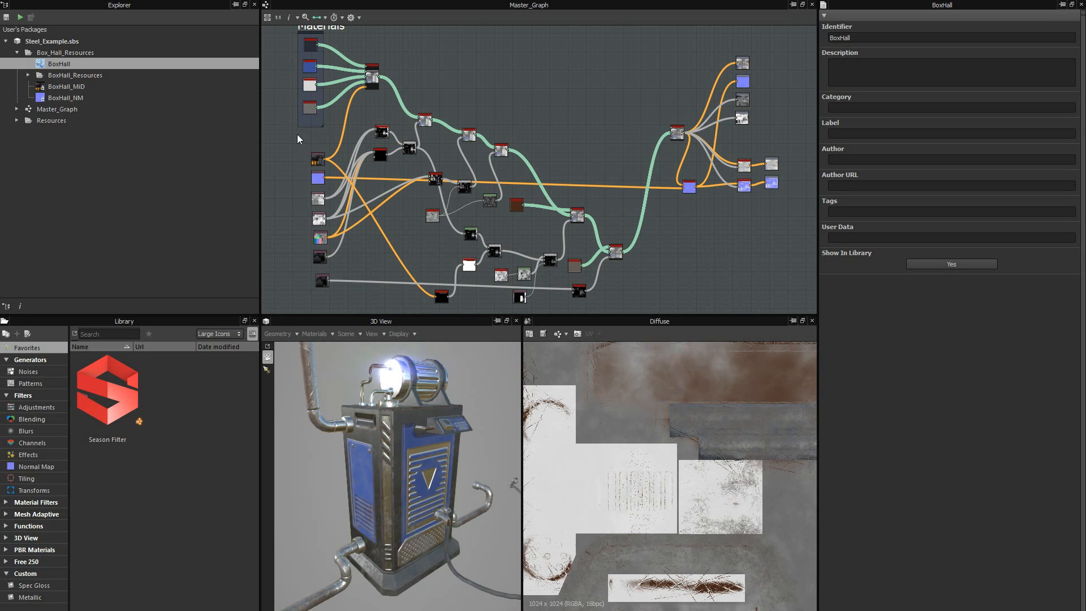
{"action": "mouse_move", "coordinate": [301, 134]}
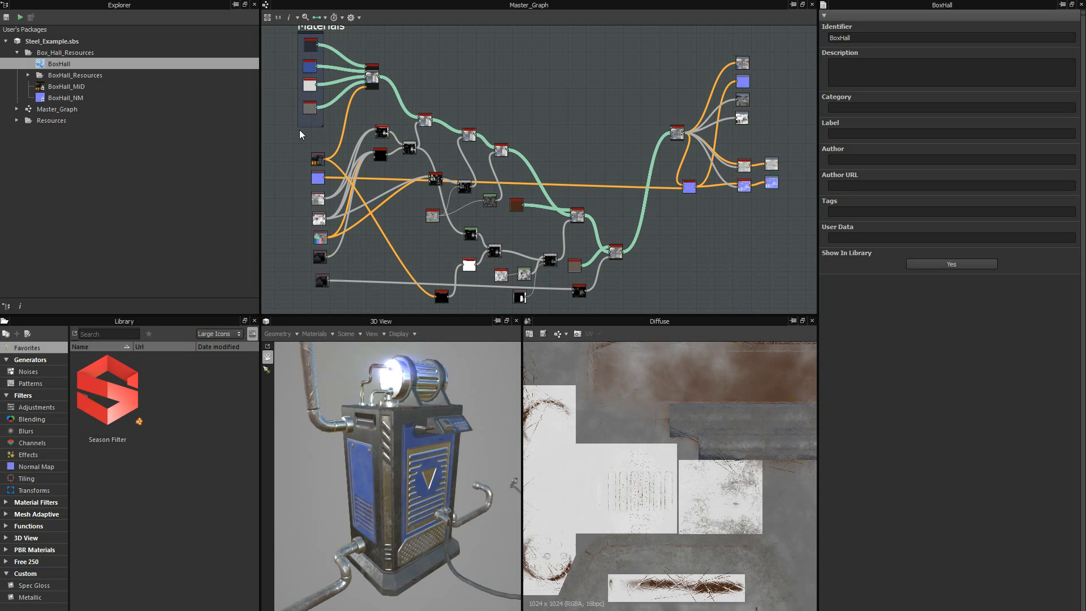
- Select BoxHall in the Explorer to bring up its Master_Graph
{"action": "left_click", "coordinate": [56, 109]}
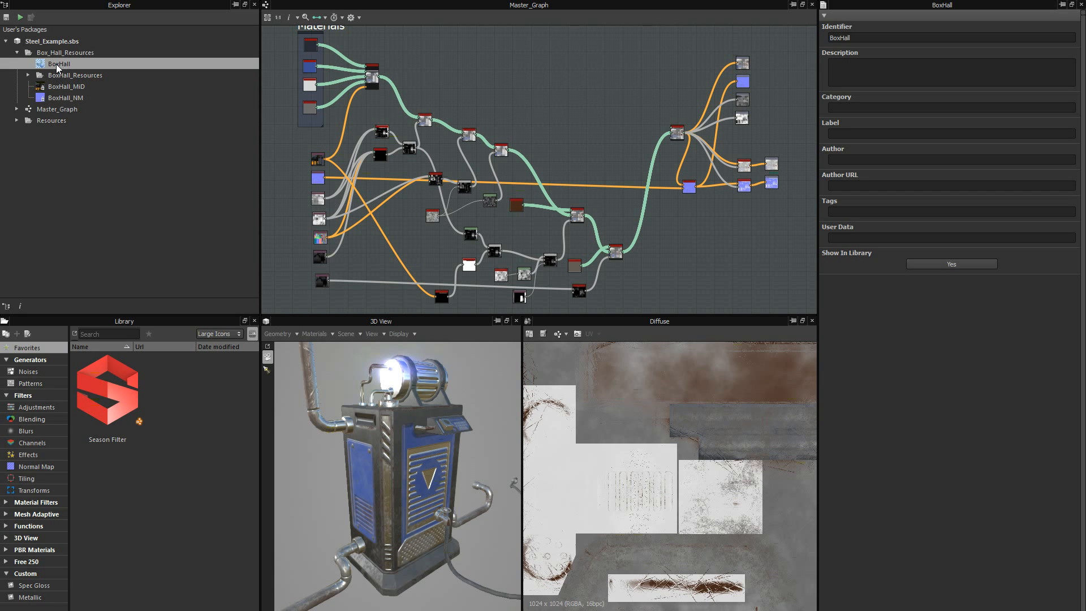
{"action": "mouse_move", "coordinate": [95, 63]}
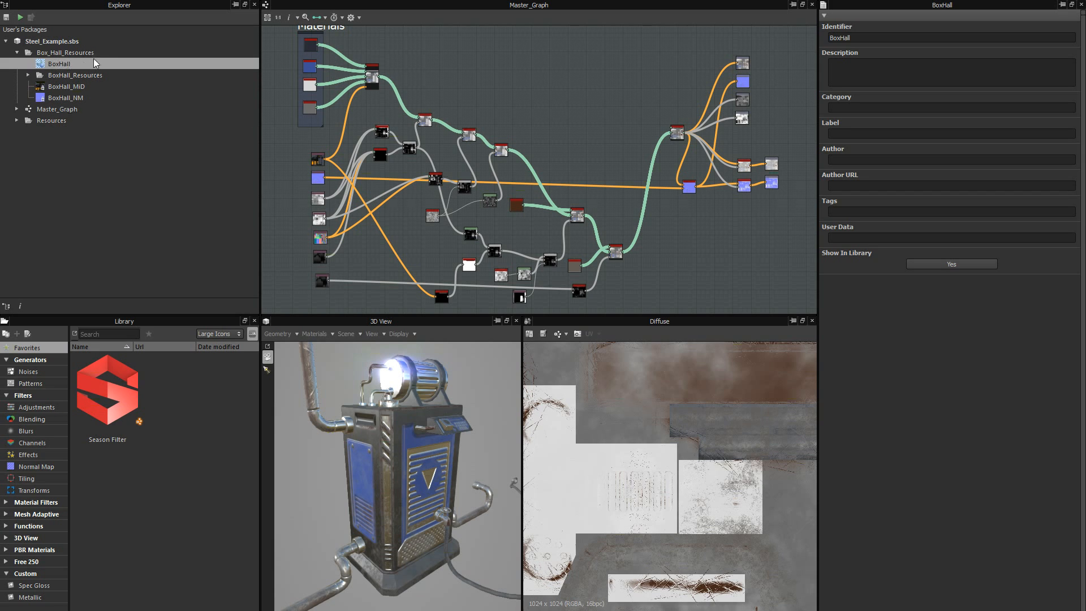
{"action": "mouse_move", "coordinate": [368, 418]}
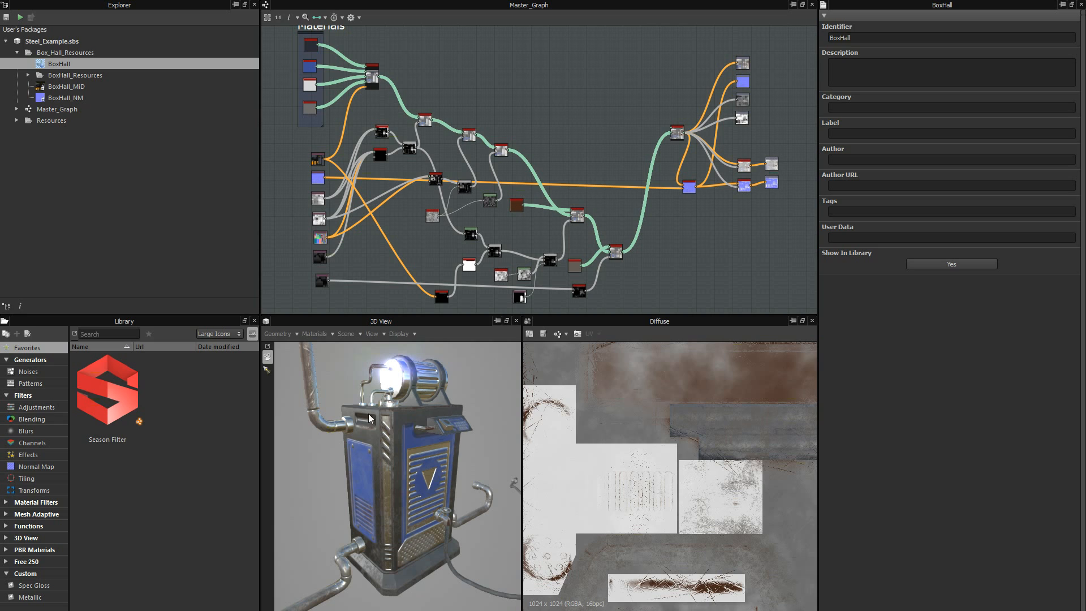
{"action": "left_click", "coordinate": [66, 97]}
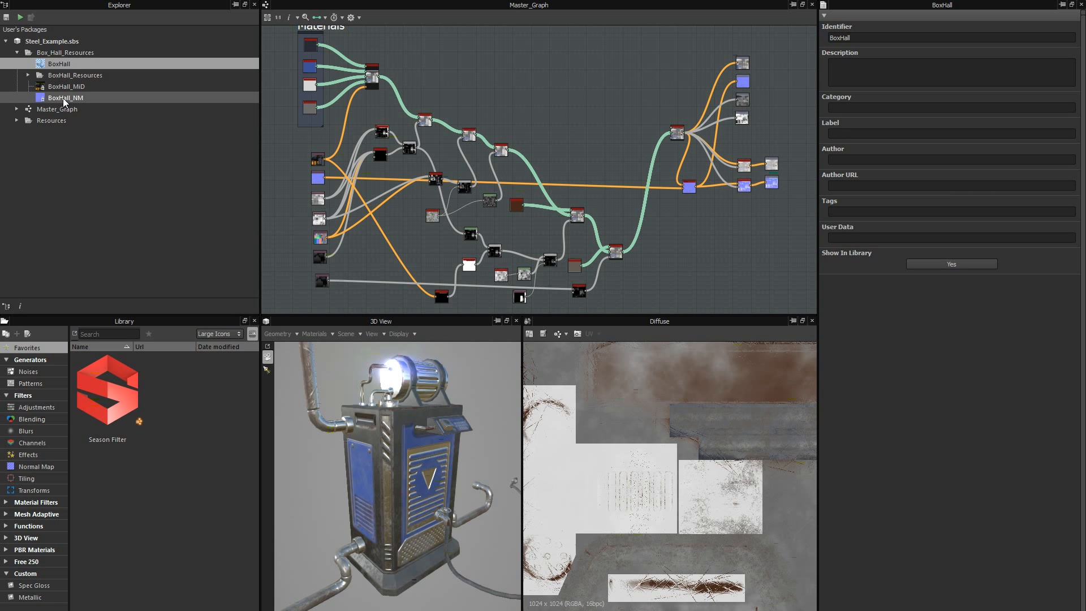
{"action": "mouse_move", "coordinate": [69, 100]}
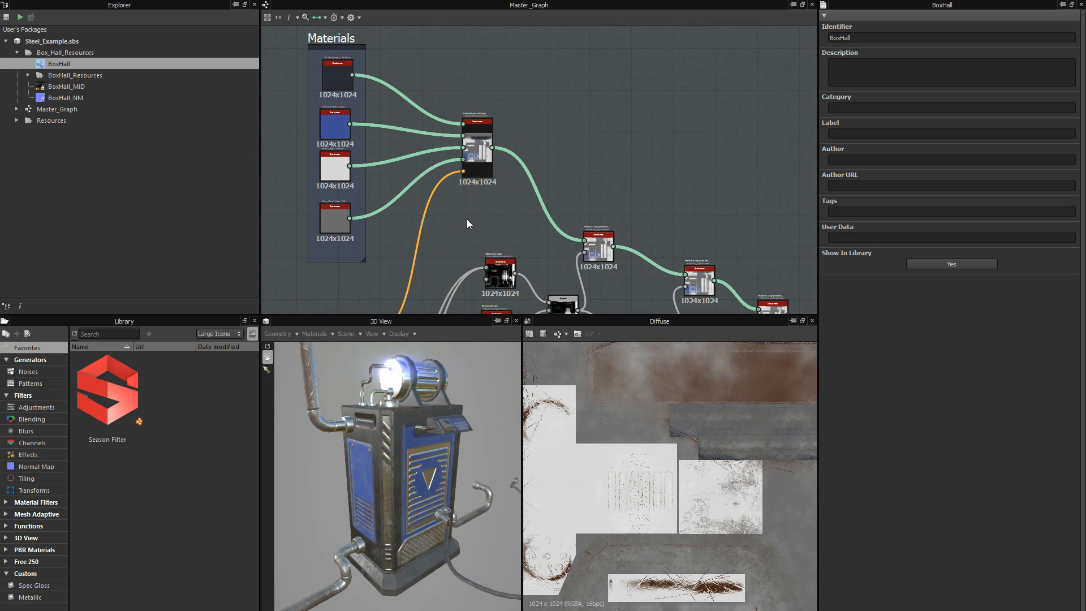
{"action": "left_click", "coordinate": [335, 217]}
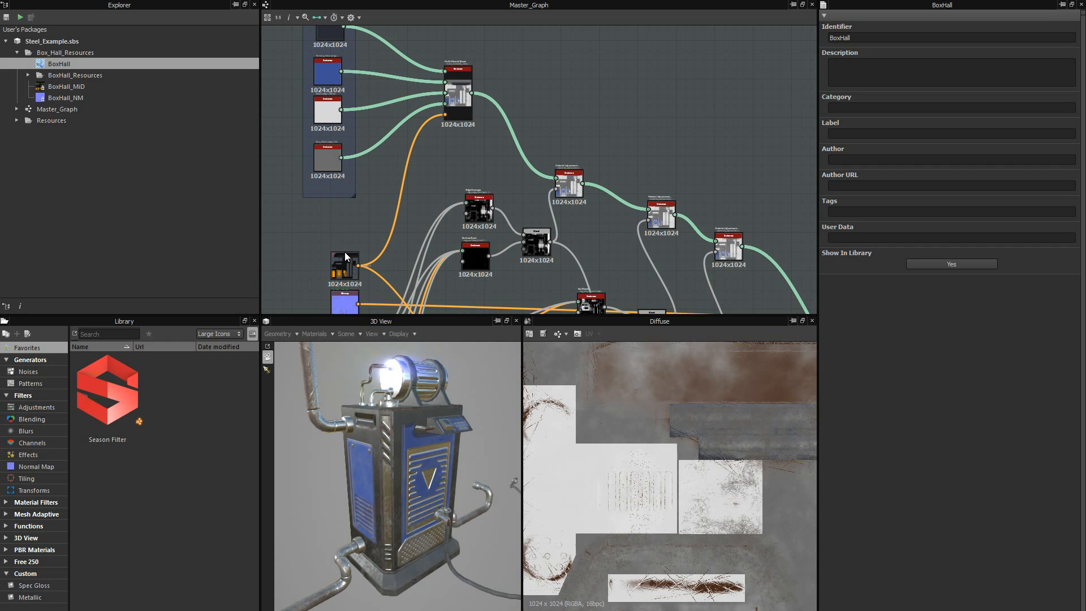
{"action": "left_click_drag", "start_coordinate": [346, 257], "coordinate": [399, 147]}
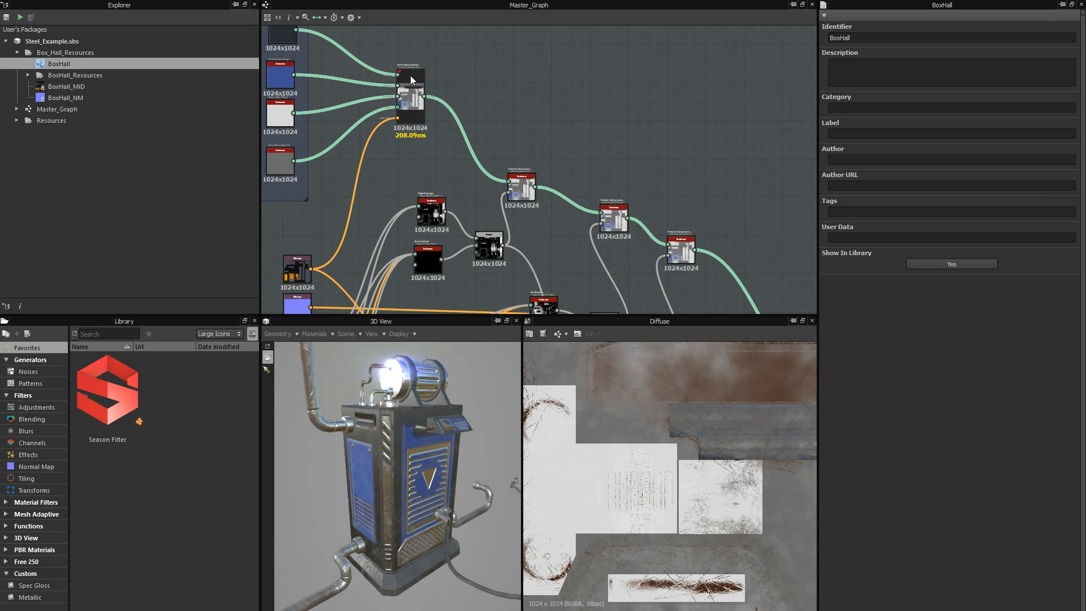
{"action": "right_click", "coordinate": [409, 79]}
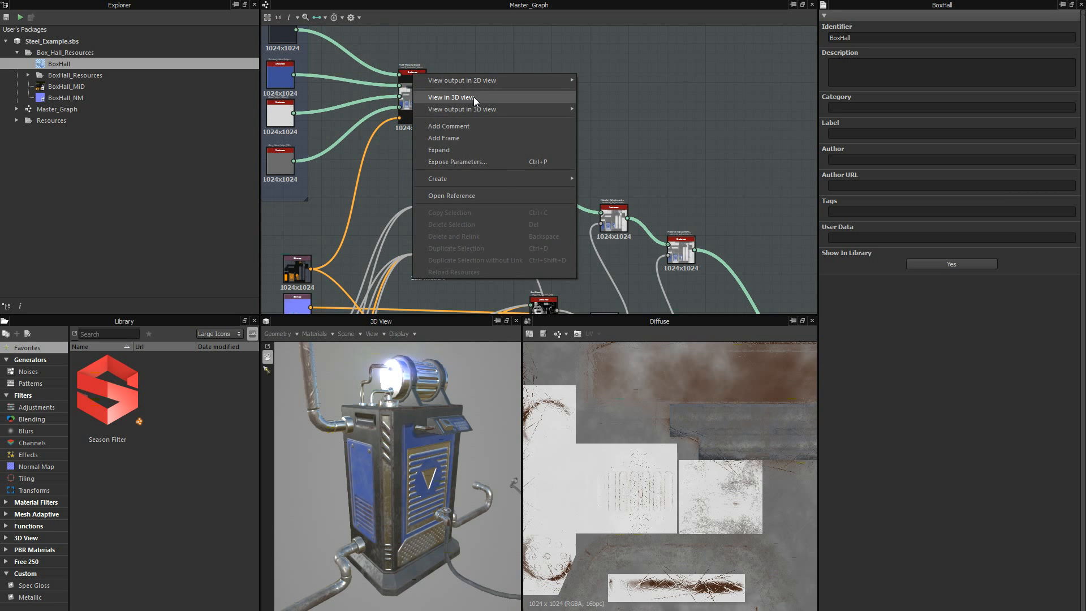
{"action": "left_click", "coordinate": [454, 97]}
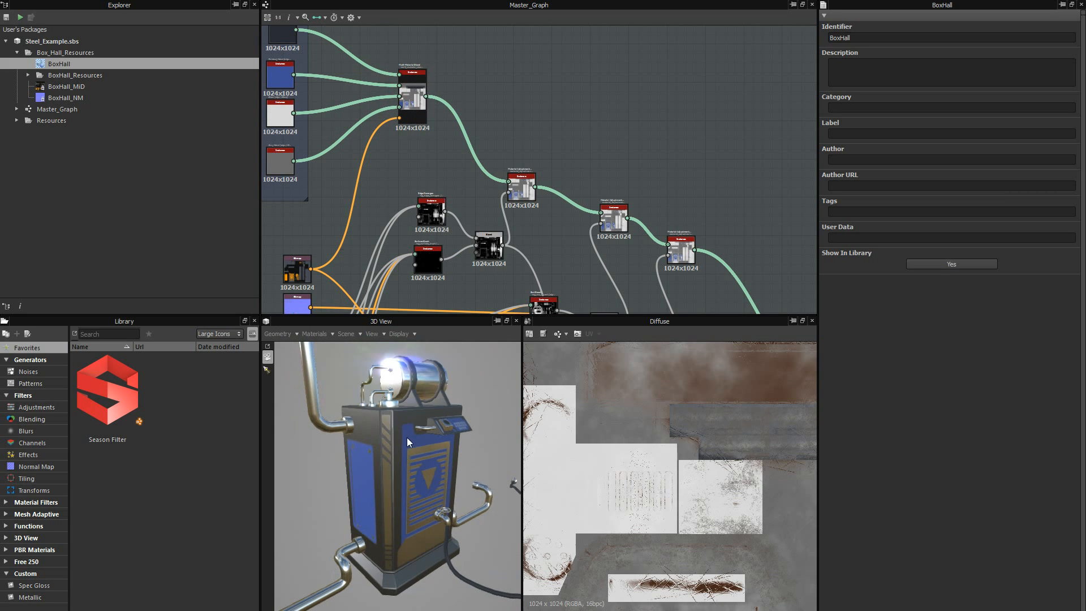
{"action": "left_click_drag", "start_coordinate": [407, 443], "coordinate": [395, 471]}
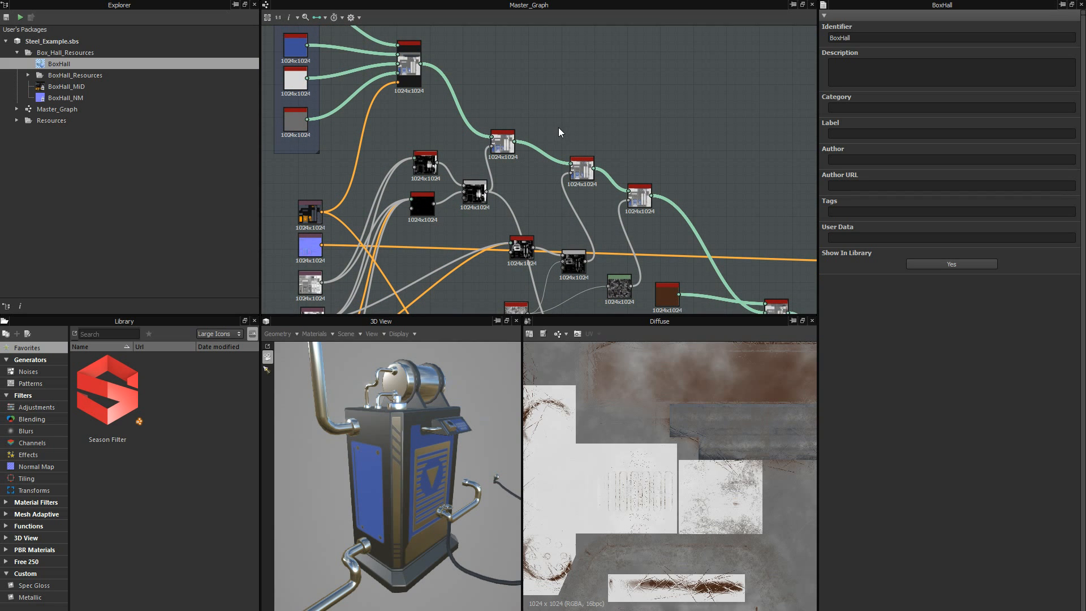
{"action": "mouse_move", "coordinate": [574, 131]}
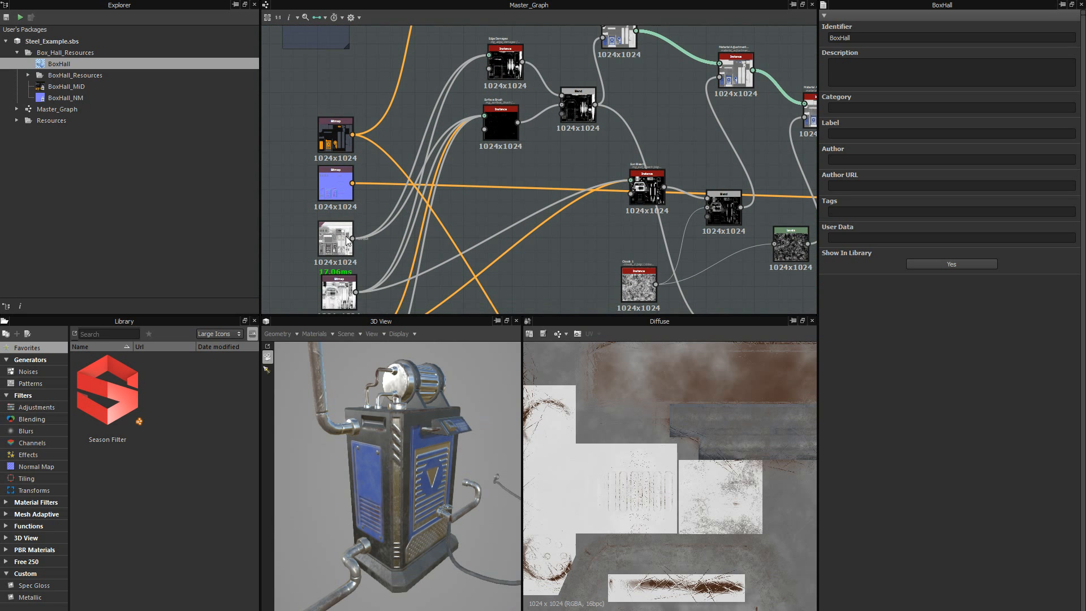
{"action": "mouse_move", "coordinate": [362, 254]}
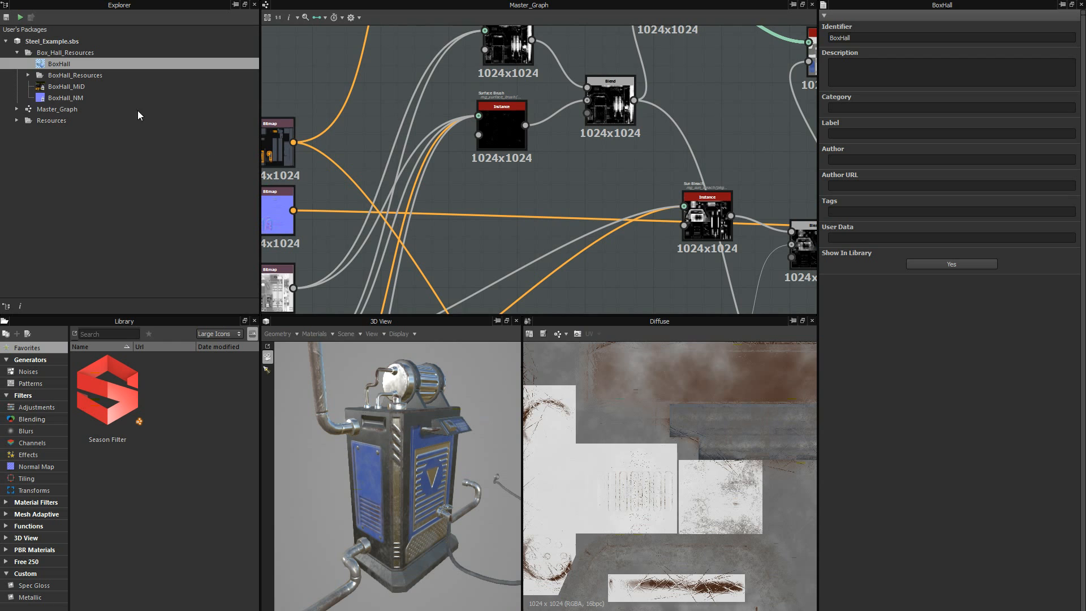
{"action": "right_click", "coordinate": [59, 63]}
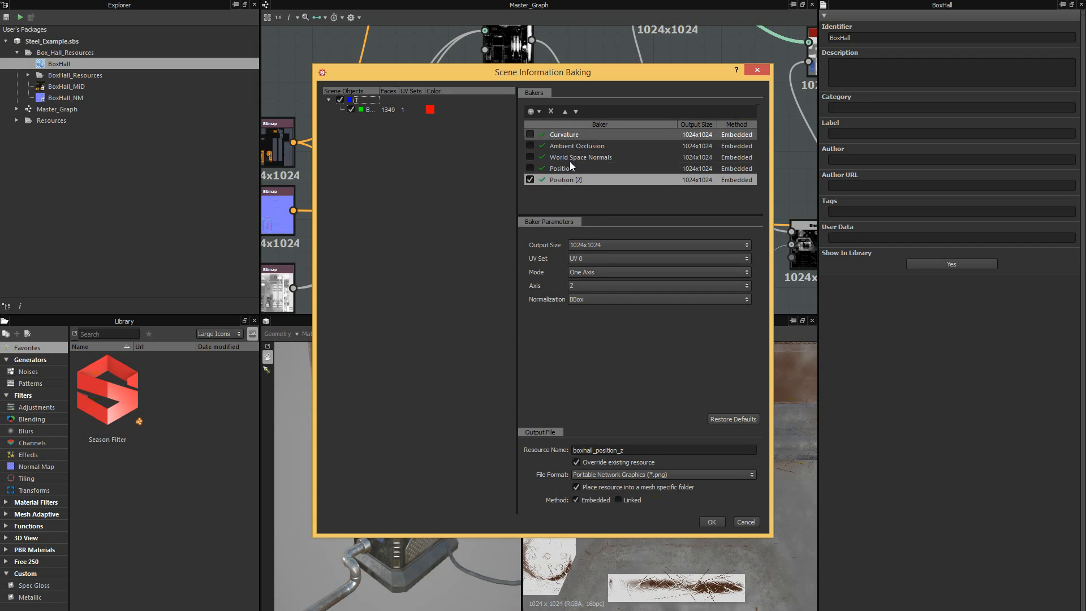
{"action": "left_click", "coordinate": [531, 112]}
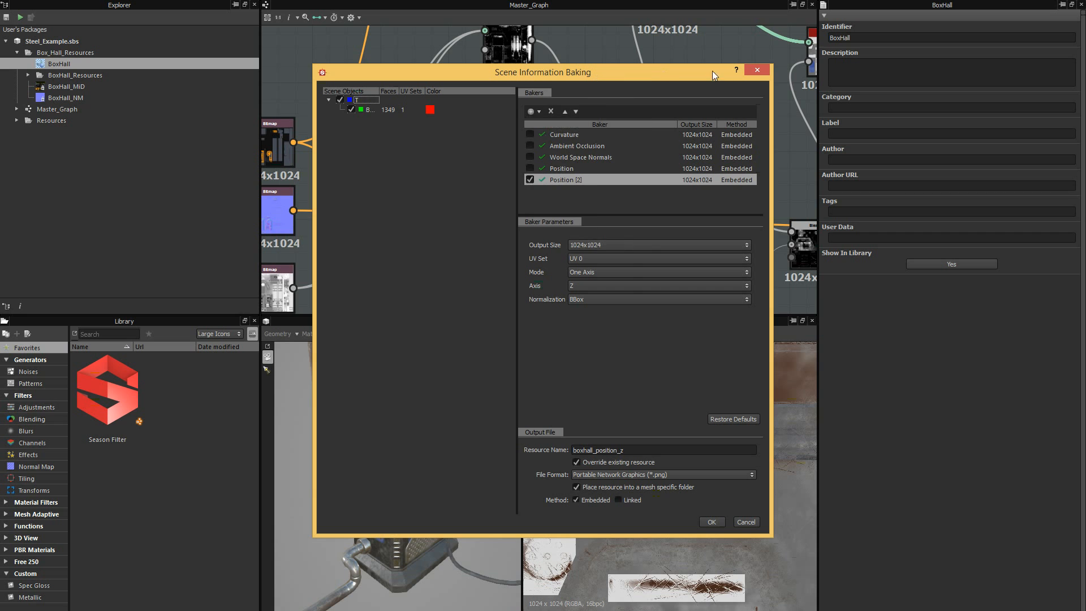
{"action": "left_click", "coordinate": [757, 69]}
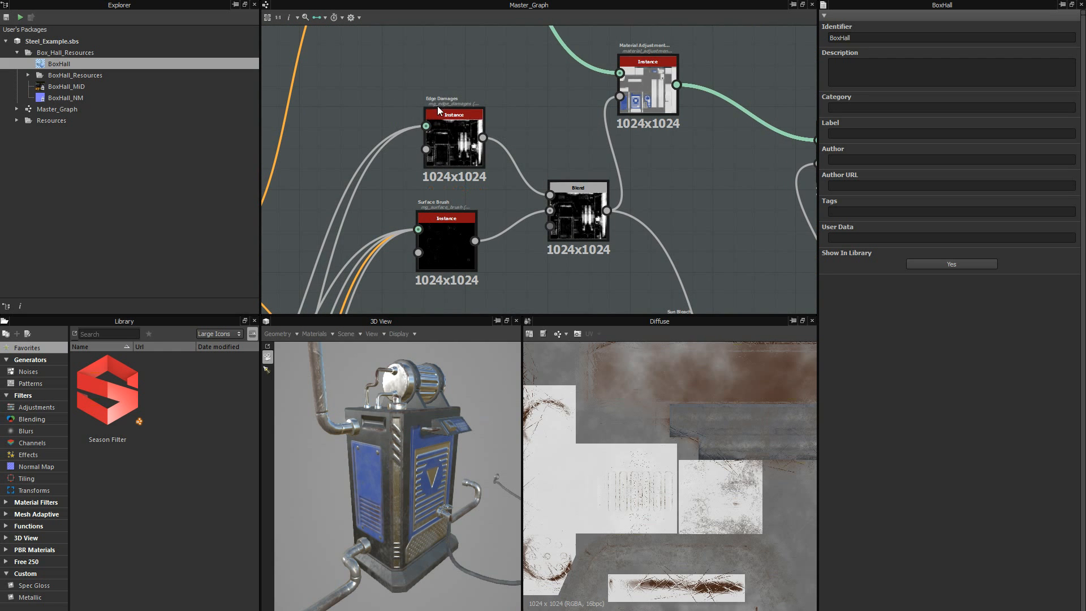
{"action": "scroll", "scroll_direction": "down", "scroll_amount": 3}
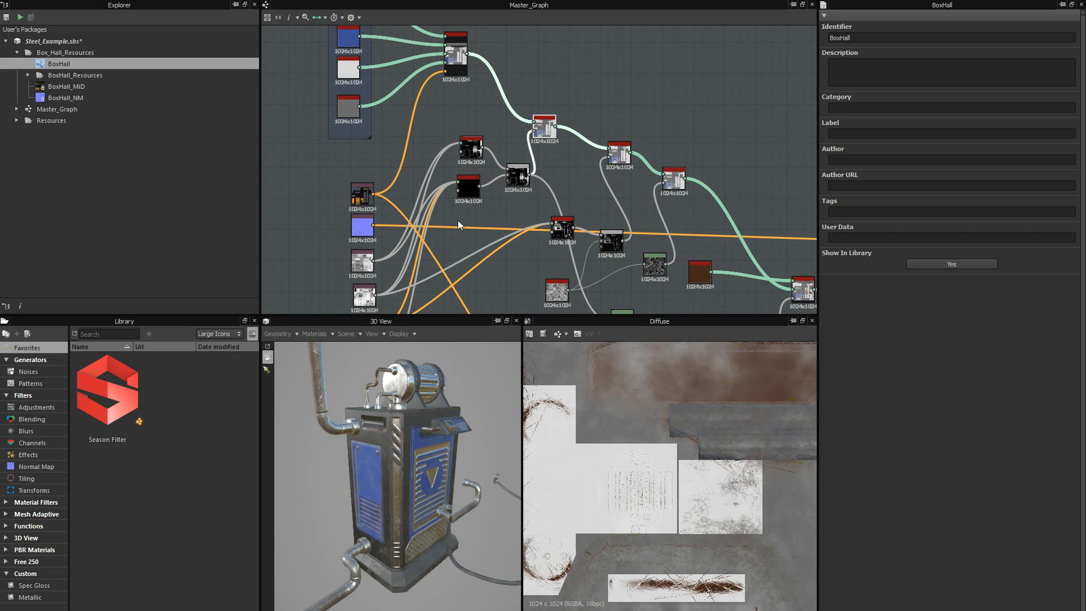
{"action": "mouse_move", "coordinate": [391, 441]}
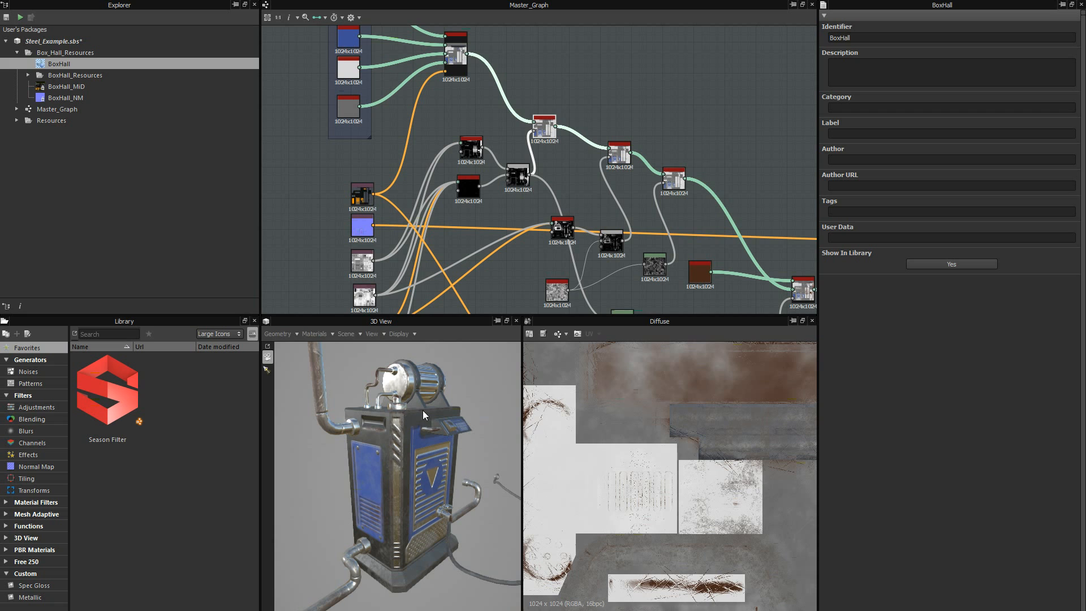
{"action": "mouse_move", "coordinate": [470, 206]}
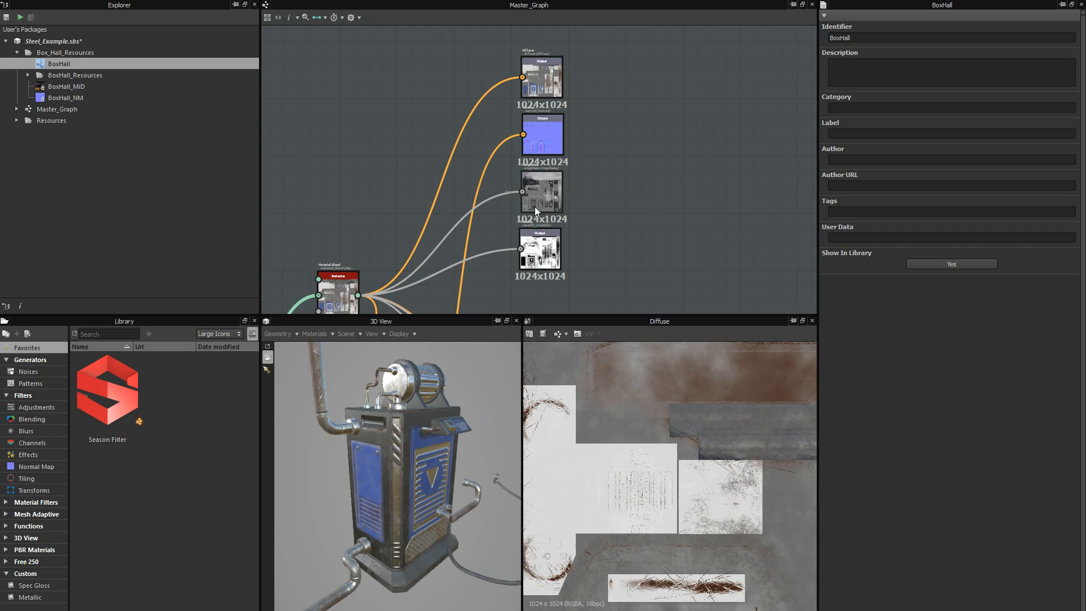
{"action": "mouse_move", "coordinate": [544, 230]}
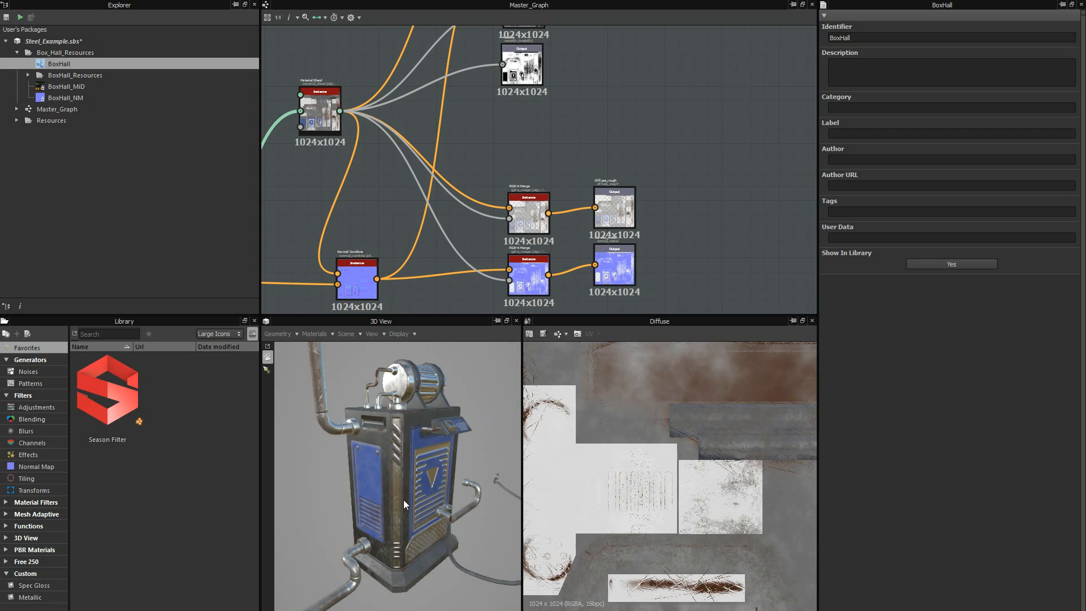
{"action": "mouse_move", "coordinate": [414, 424]}
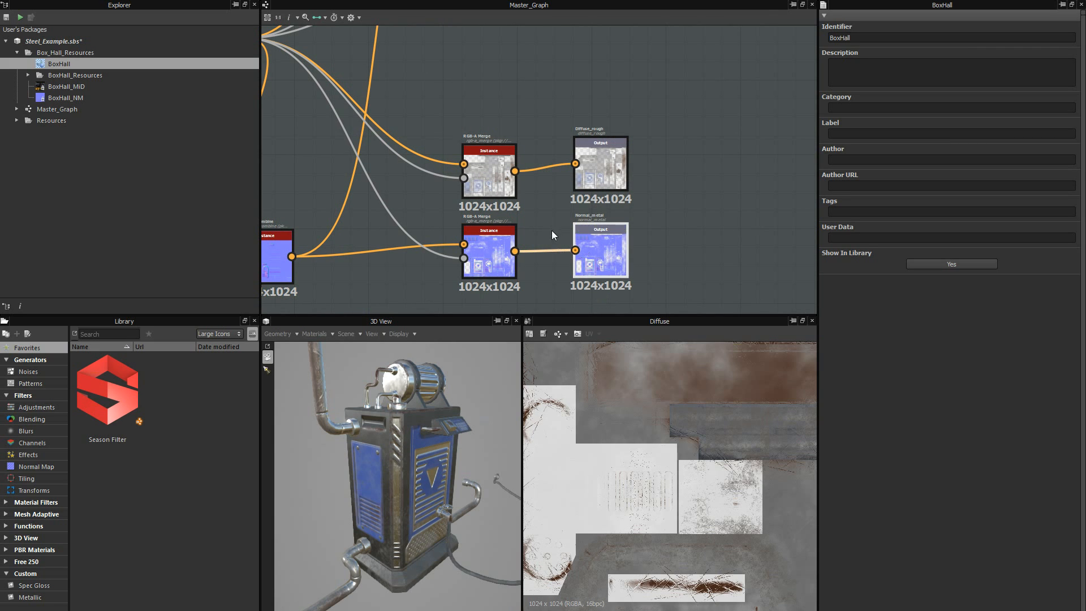
{"action": "mouse_move", "coordinate": [552, 233]}
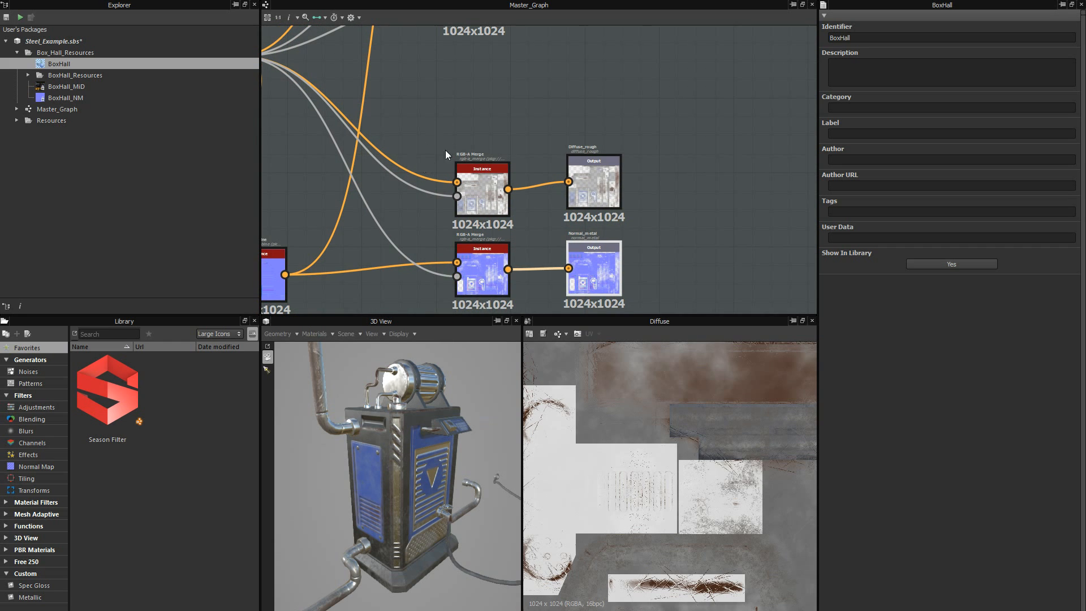
{"action": "mouse_move", "coordinate": [392, 150]}
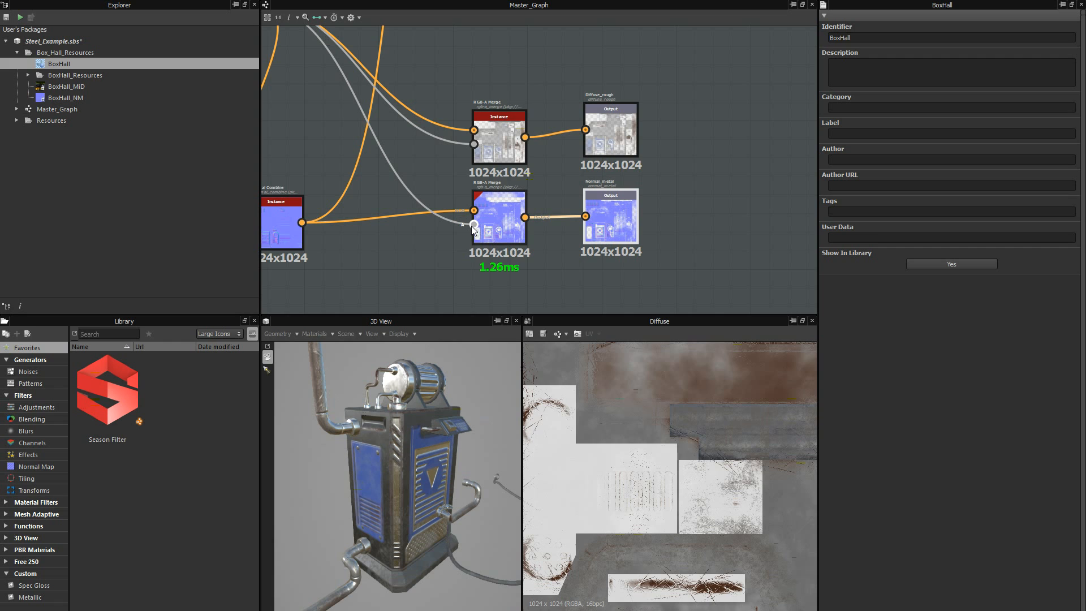
{"action": "mouse_move", "coordinate": [474, 224]}
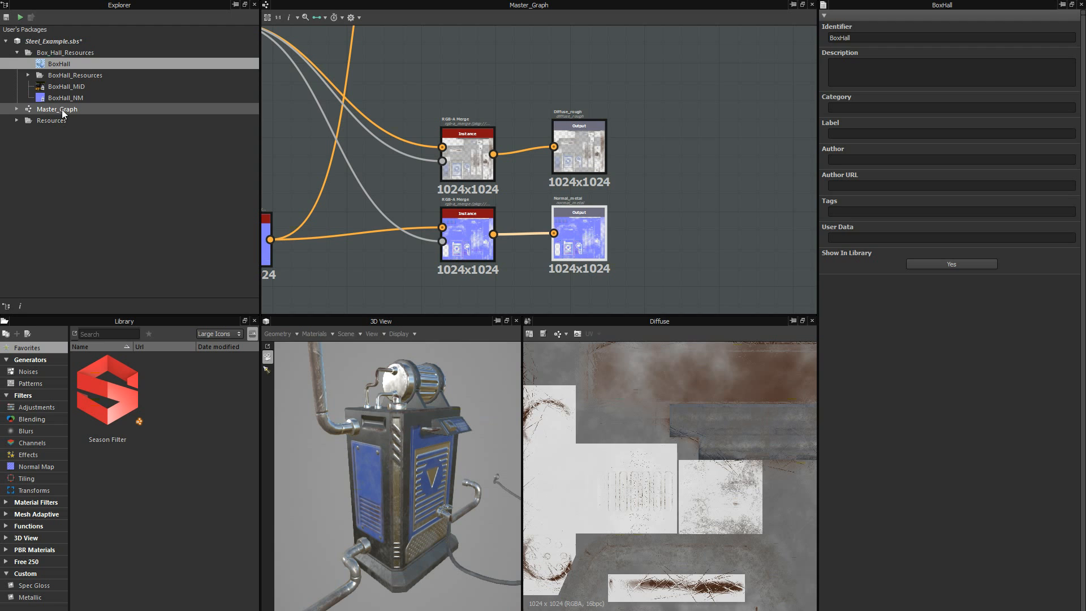
- Export Master_Graph's diffuse_rough and normal_metal outputs as TGA bitmaps
{"action": "right_click", "coordinate": [57, 108]}
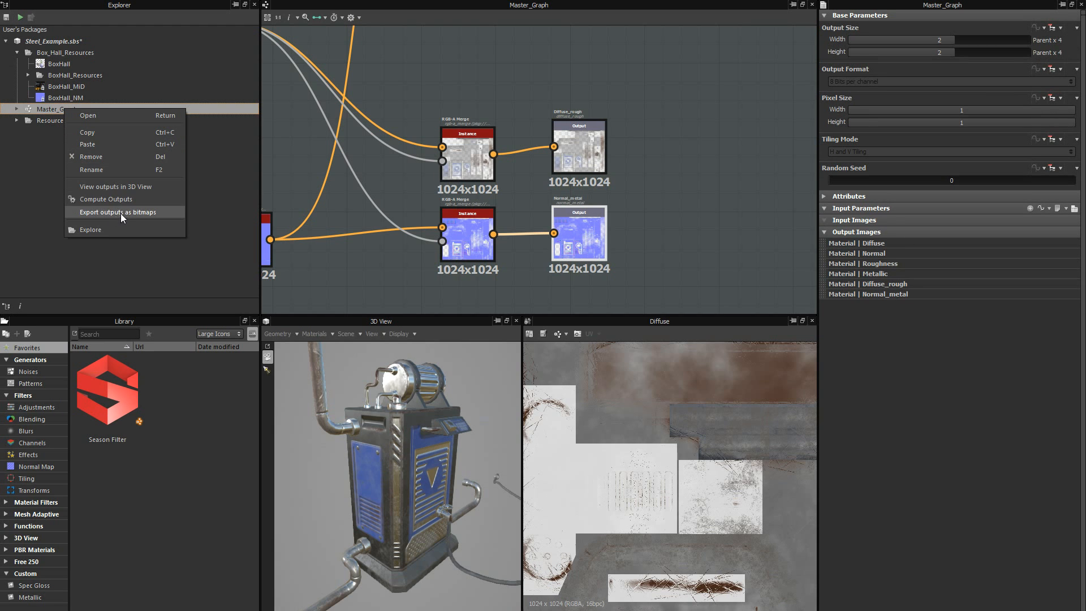
{"action": "left_click", "coordinate": [121, 211]}
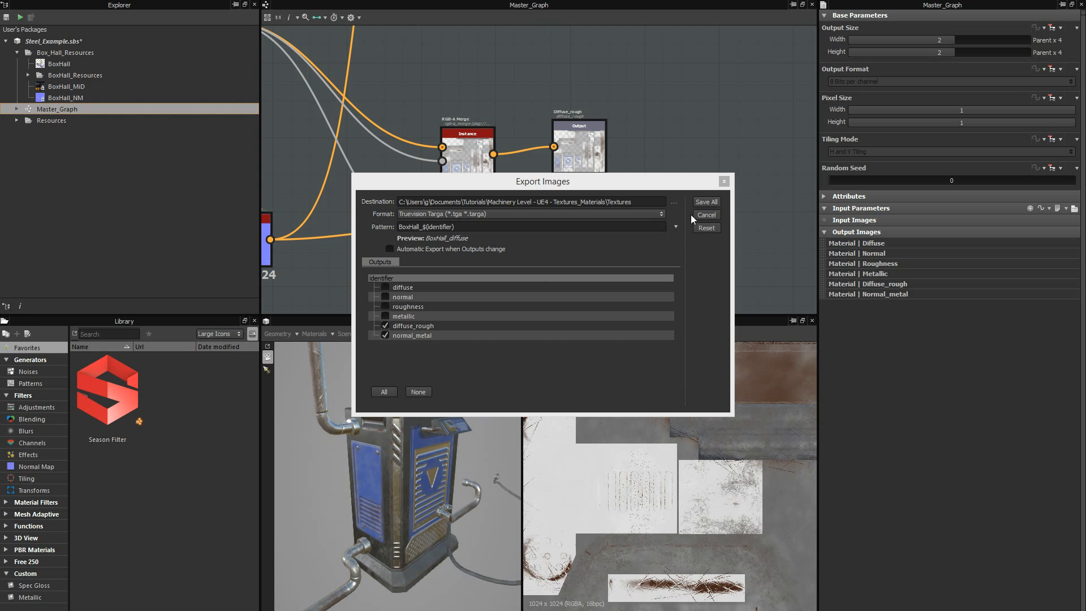
{"action": "left_click", "coordinate": [705, 214]}
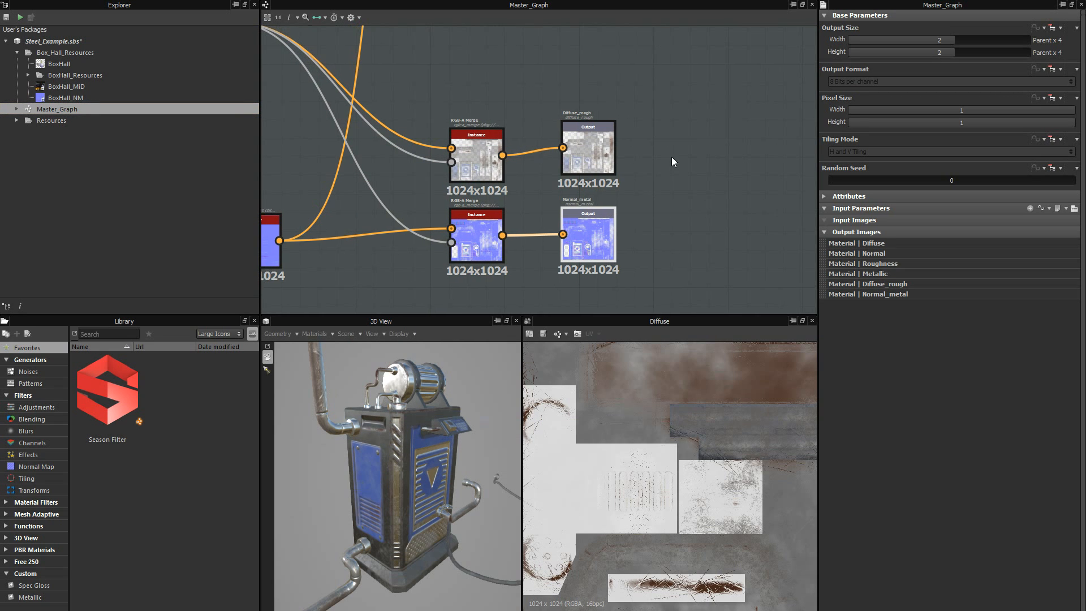
{"action": "mouse_move", "coordinate": [667, 150]}
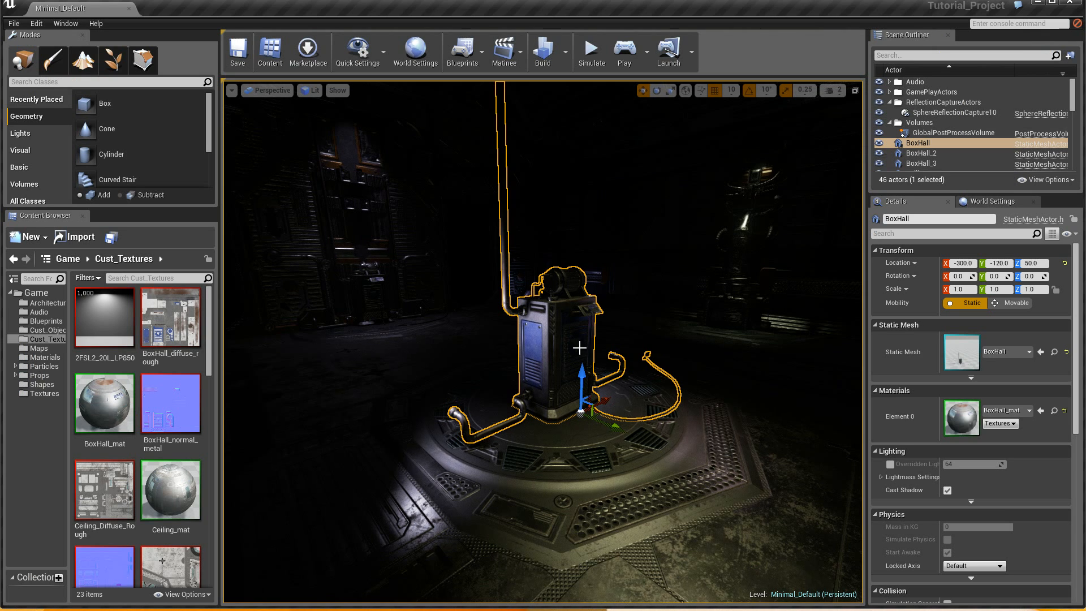
{"action": "mouse_move", "coordinate": [483, 342]}
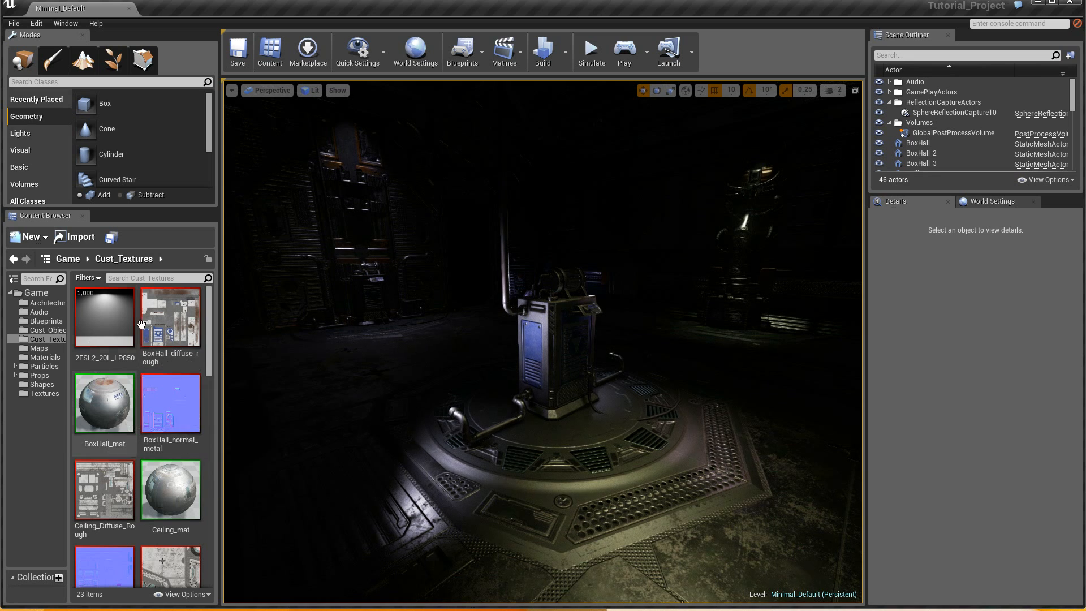
{"action": "mouse_move", "coordinate": [169, 316]}
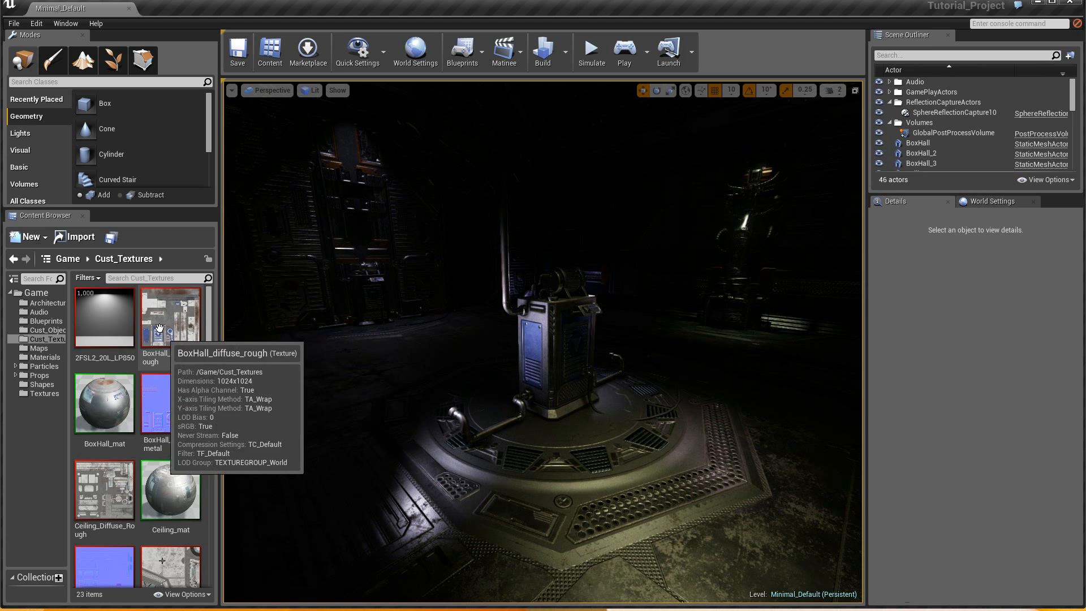
{"action": "mouse_move", "coordinate": [118, 398]}
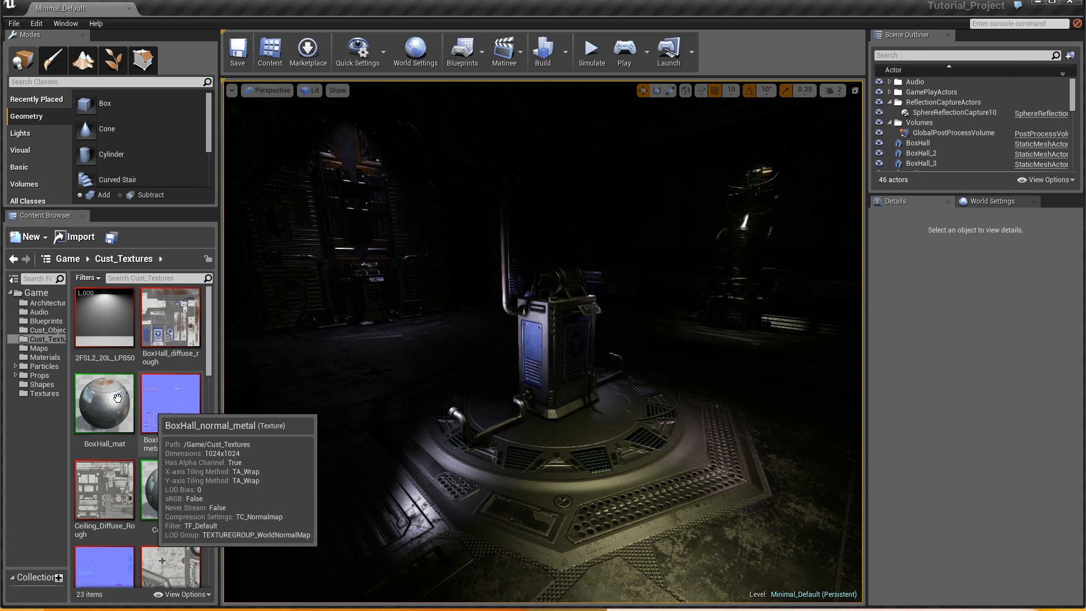
- Select the BoxHall_mat asset in the Cust_Textures folder
{"action": "left_click", "coordinate": [104, 404]}
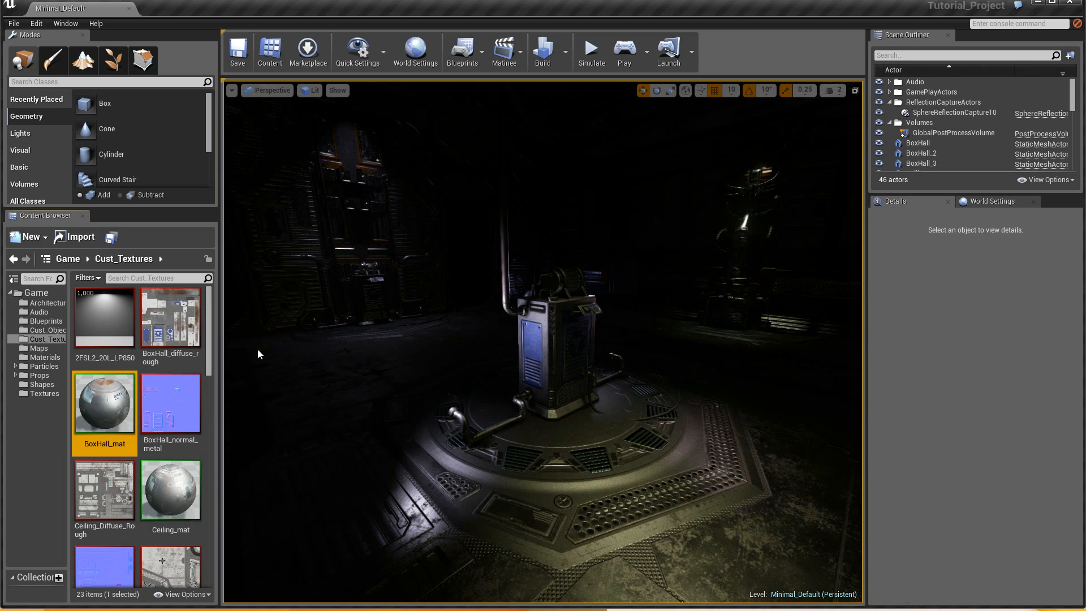
- Review BoxHall_mat's texture samples in the material editor, then close and apply the changes
{"action": "double_click", "coordinate": [104, 403]}
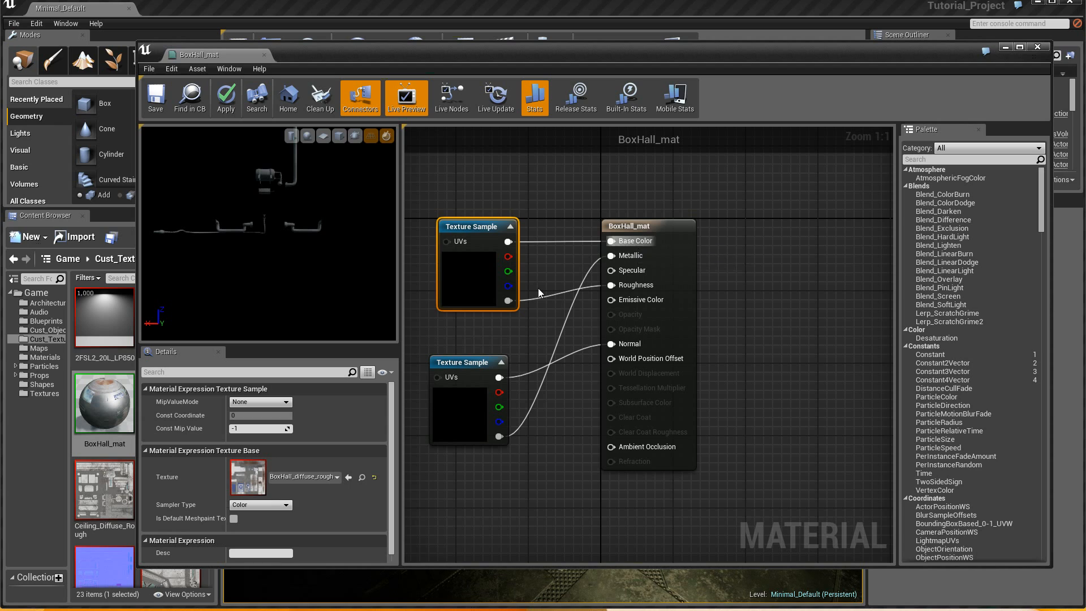
{"action": "mouse_move", "coordinate": [508, 302]}
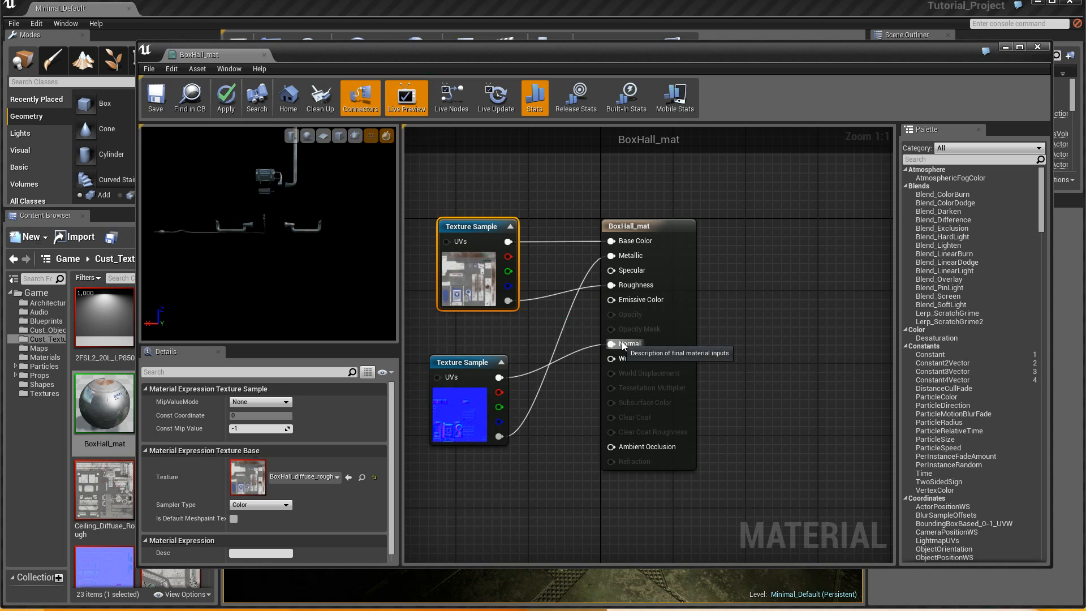
{"action": "mouse_move", "coordinate": [584, 286]}
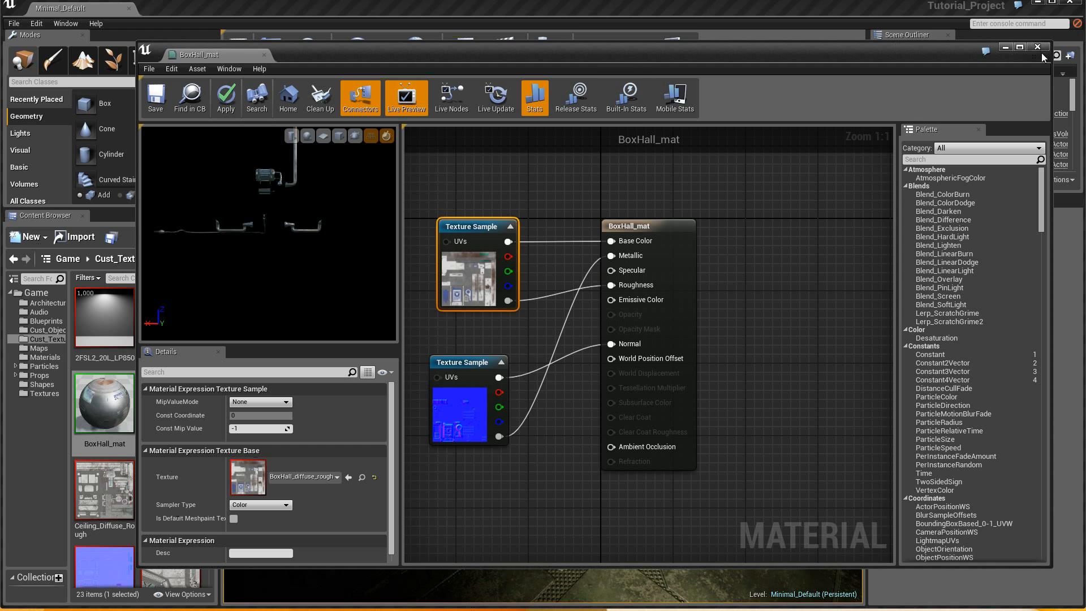
{"action": "left_click", "coordinate": [1037, 47]}
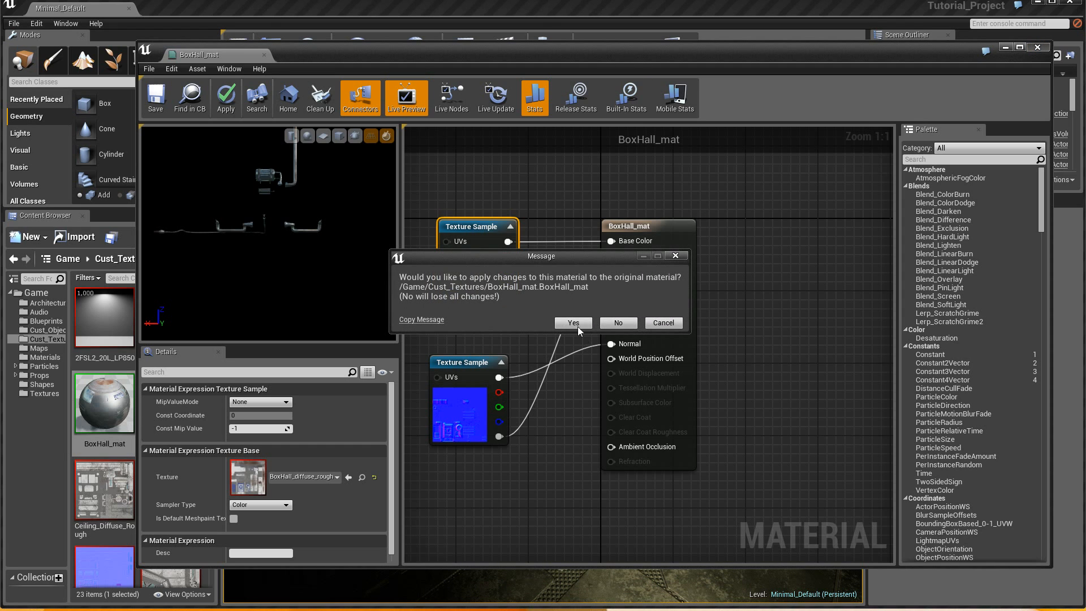
{"action": "left_click", "coordinate": [572, 322]}
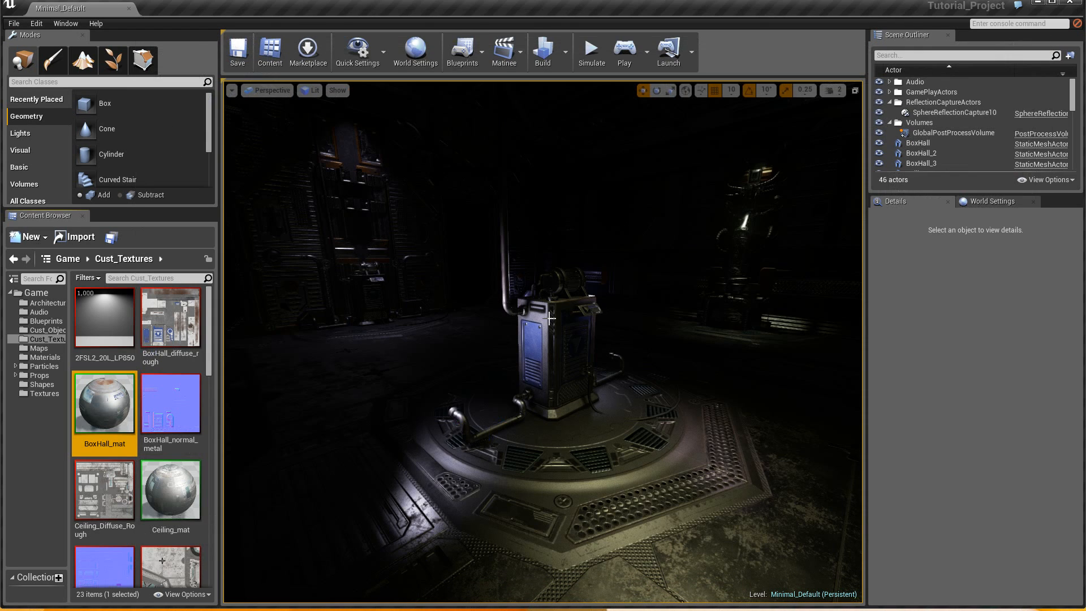